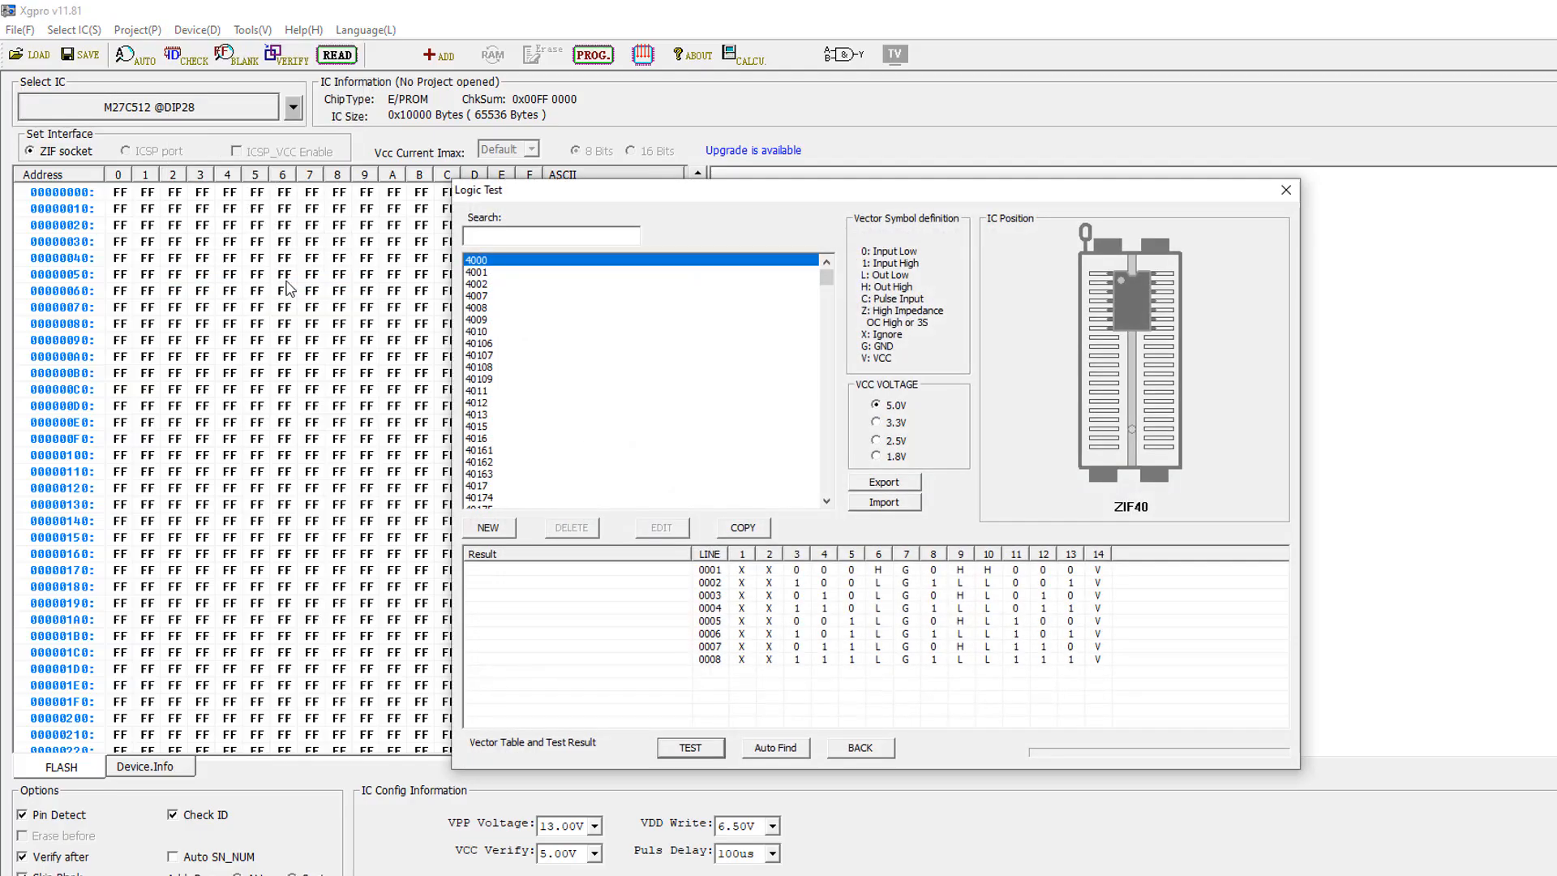
Step: Find the 7400 in the logic tester and rerun its vector test until all four vectors pass
scroll(down, 3)
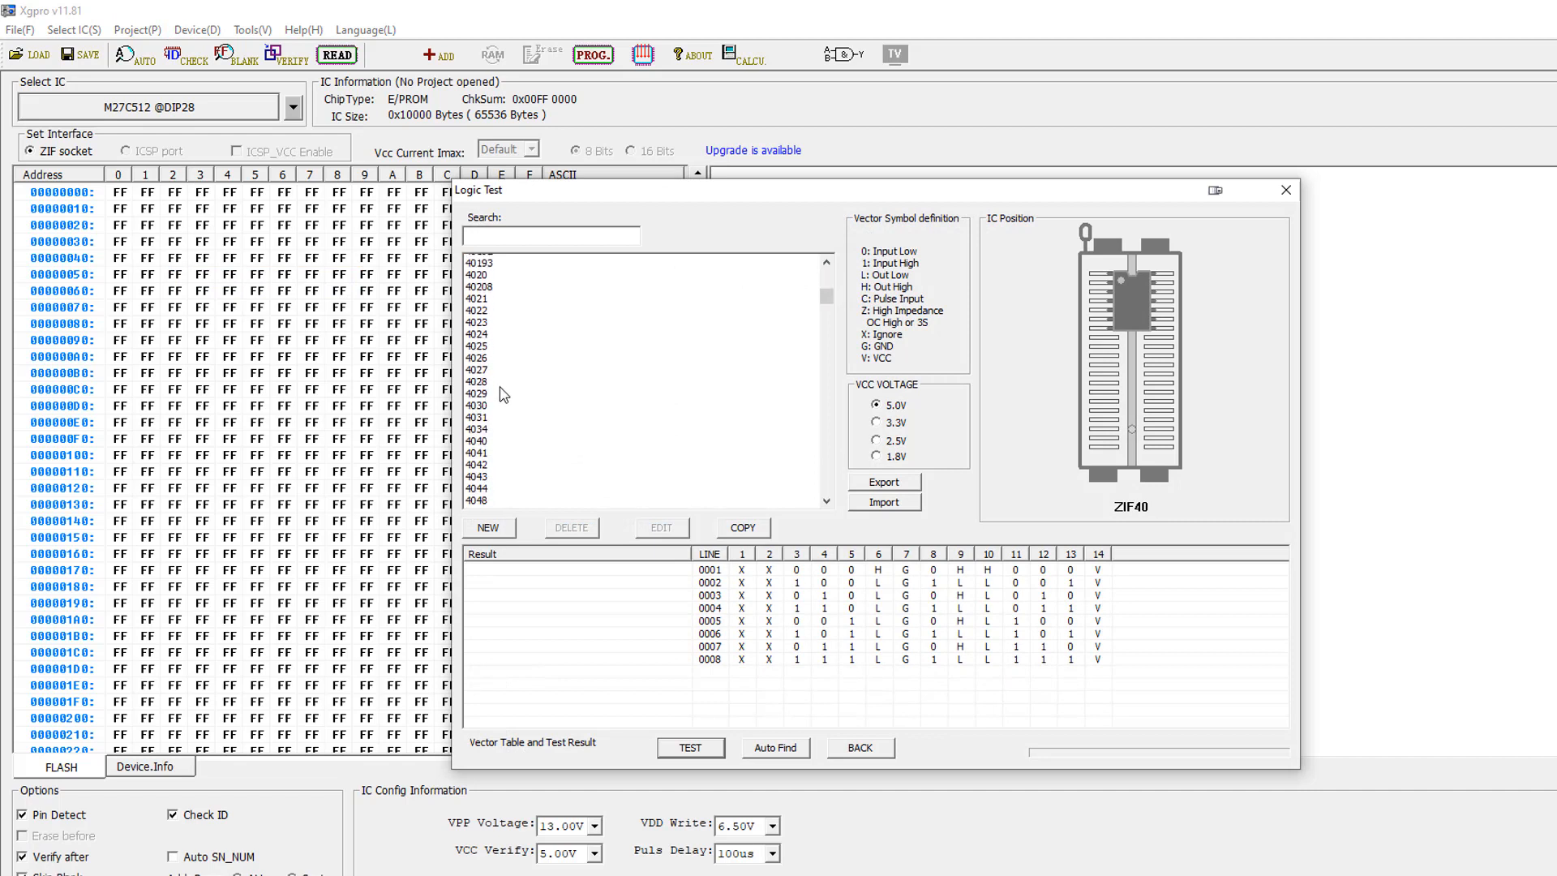
scroll(down, 3)
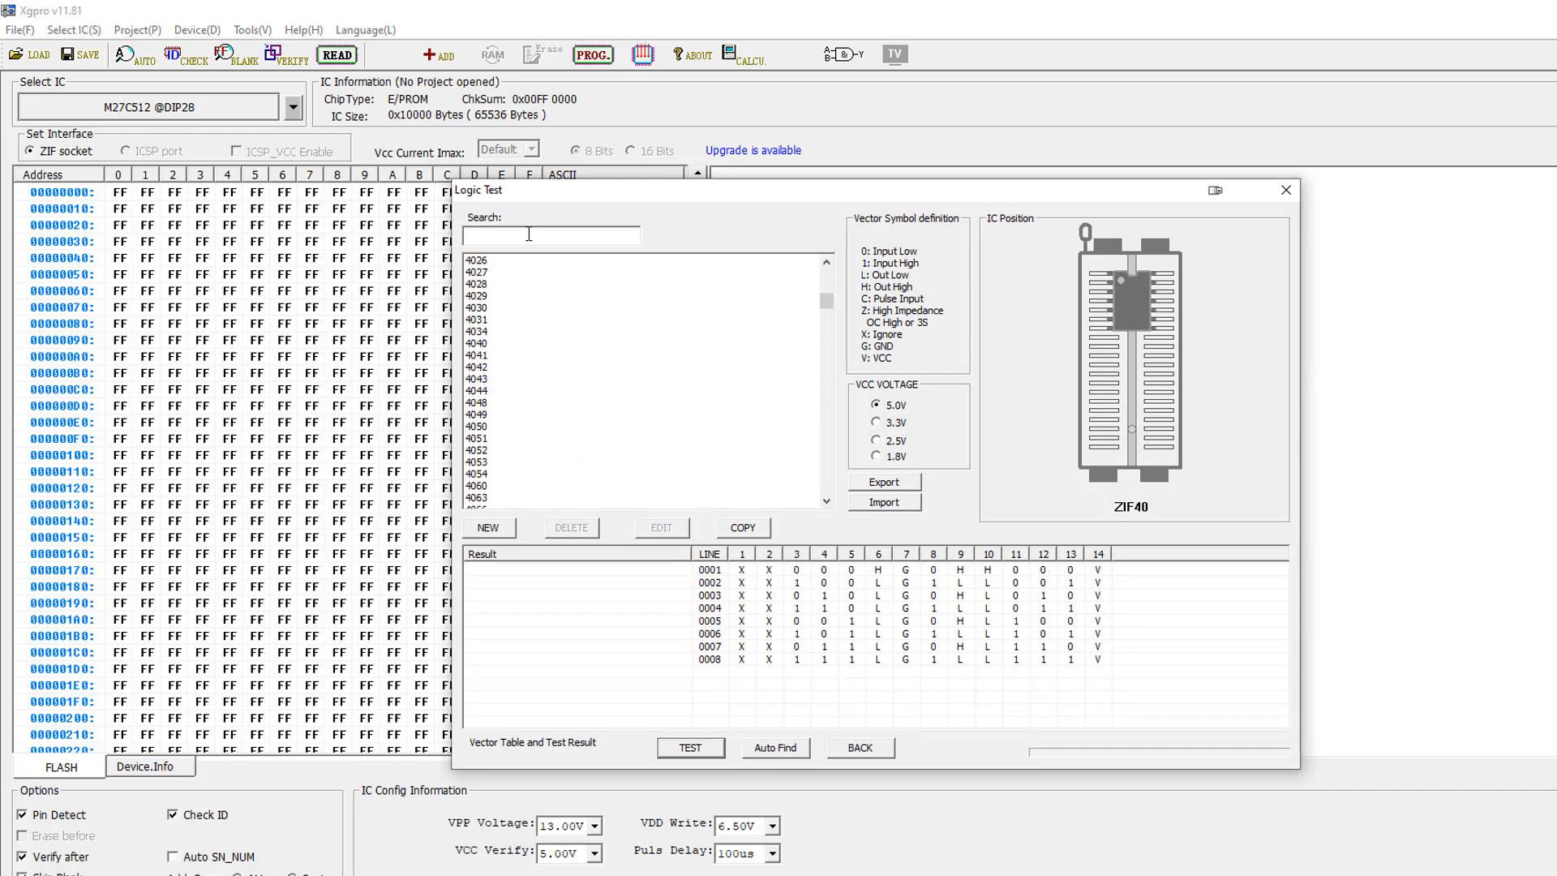
text(7400)
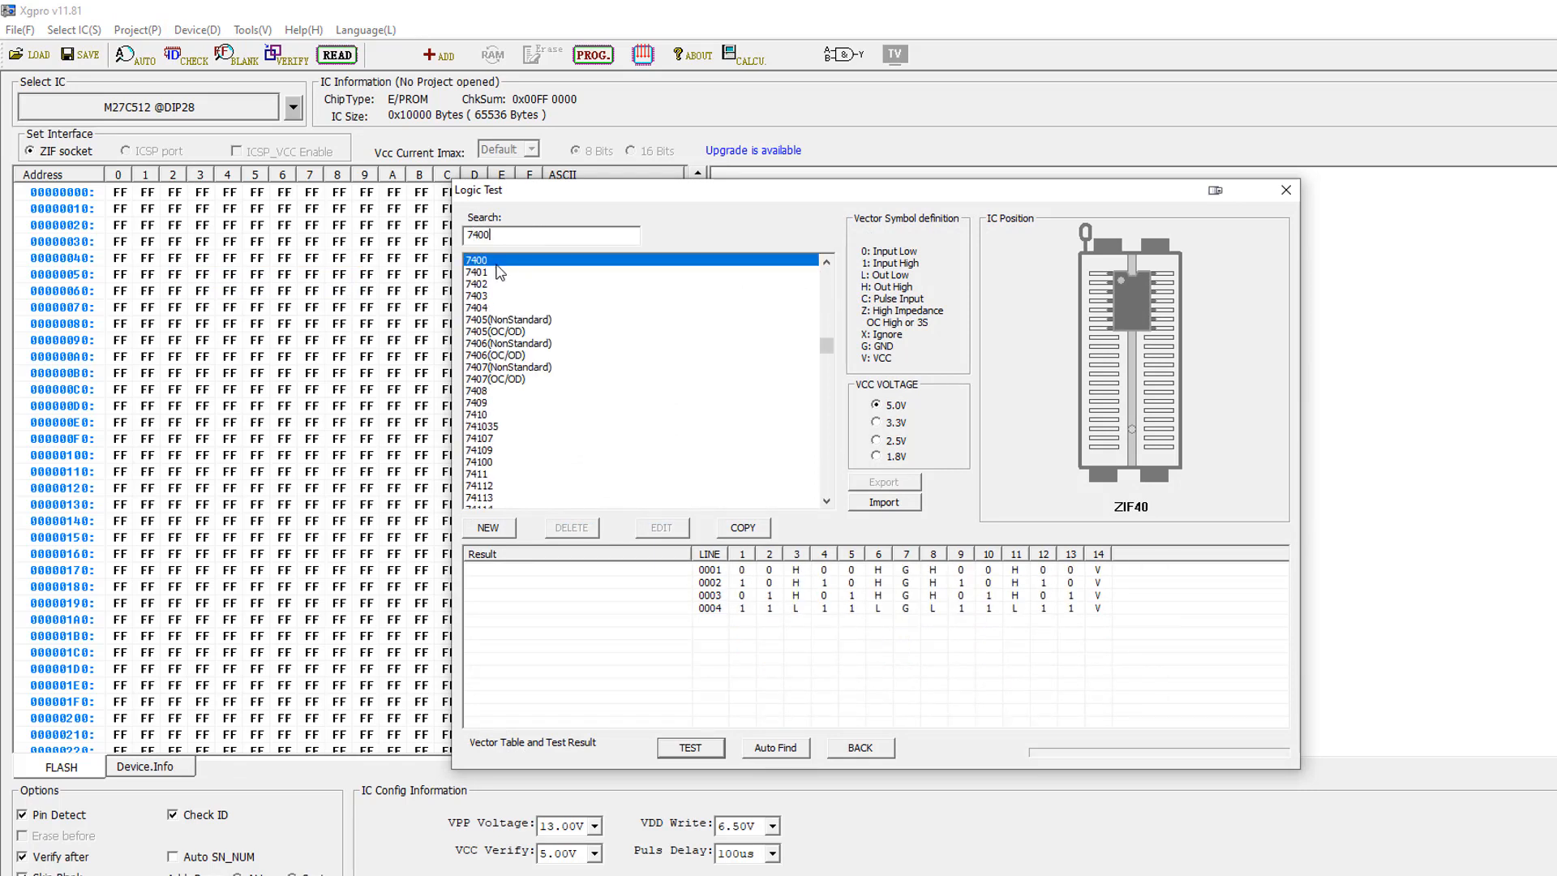
click(691, 746)
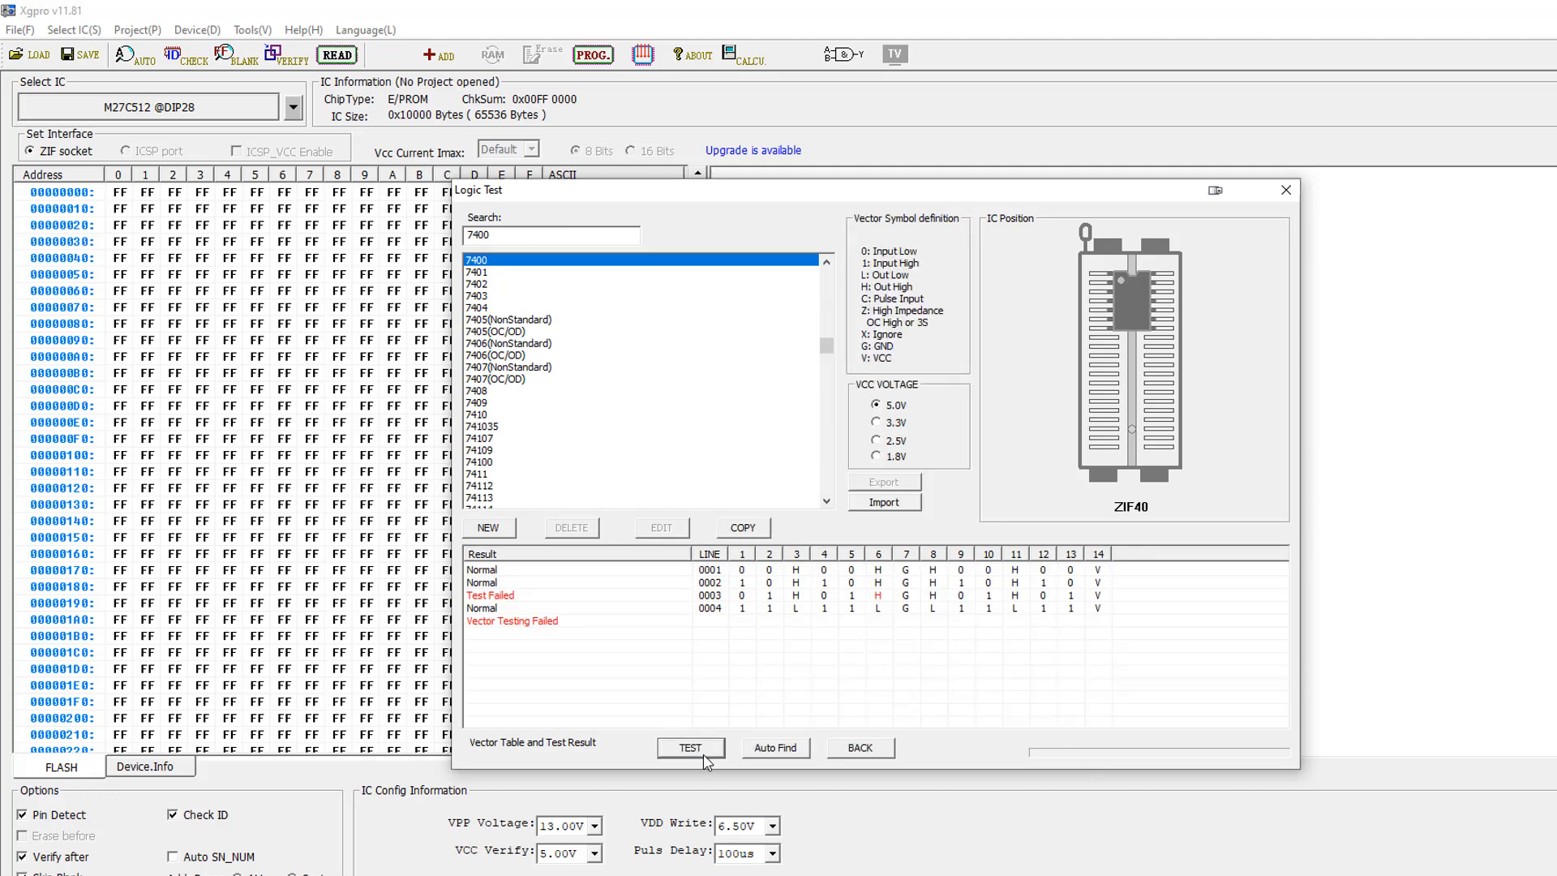
mouse_move(882, 606)
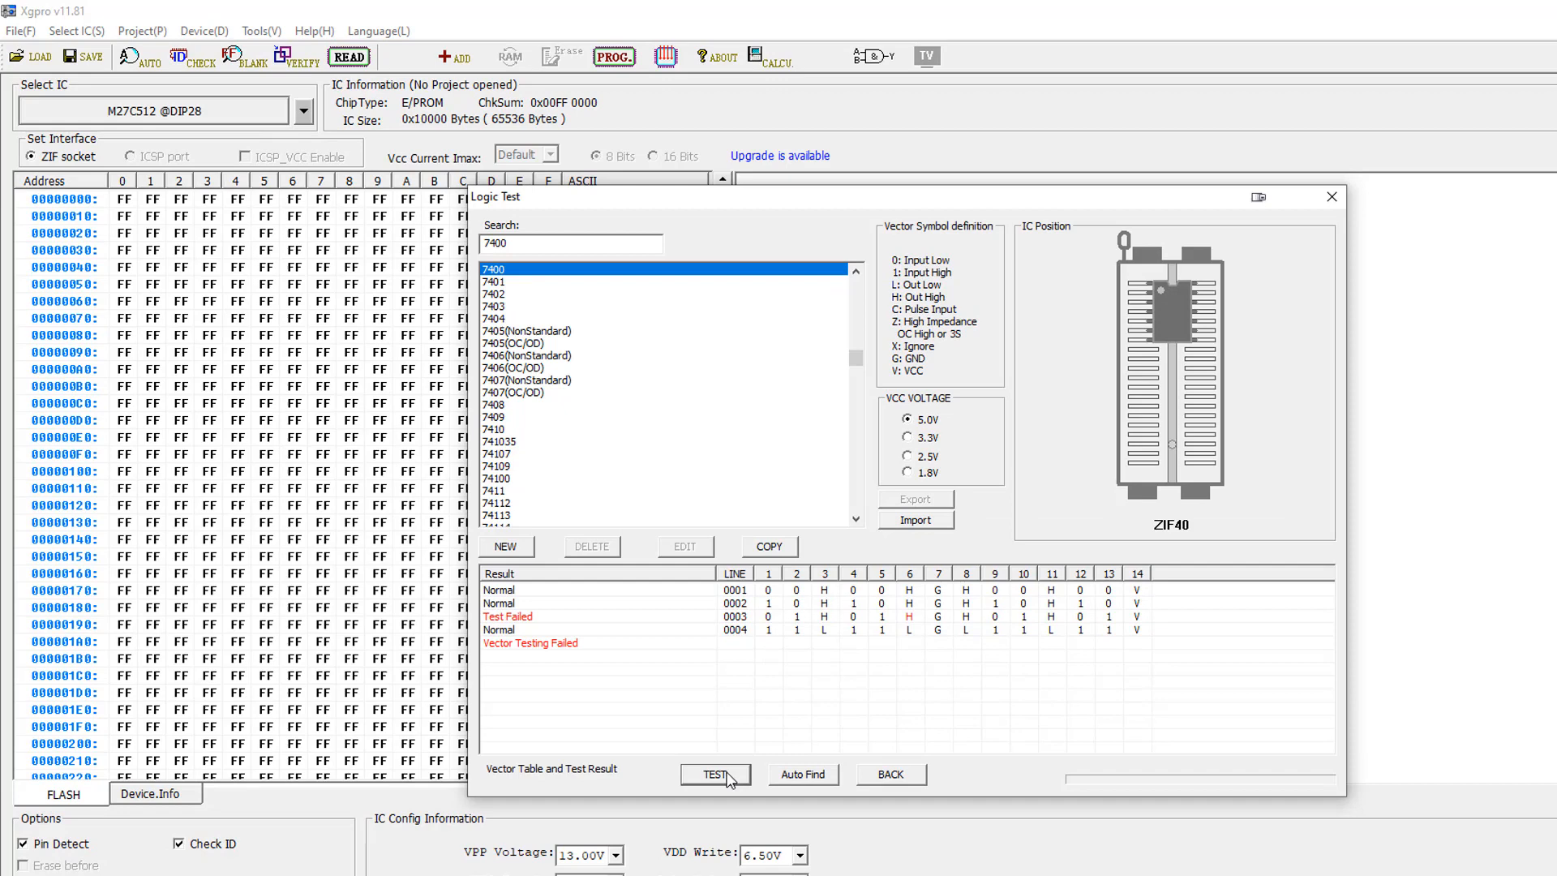
click(716, 774)
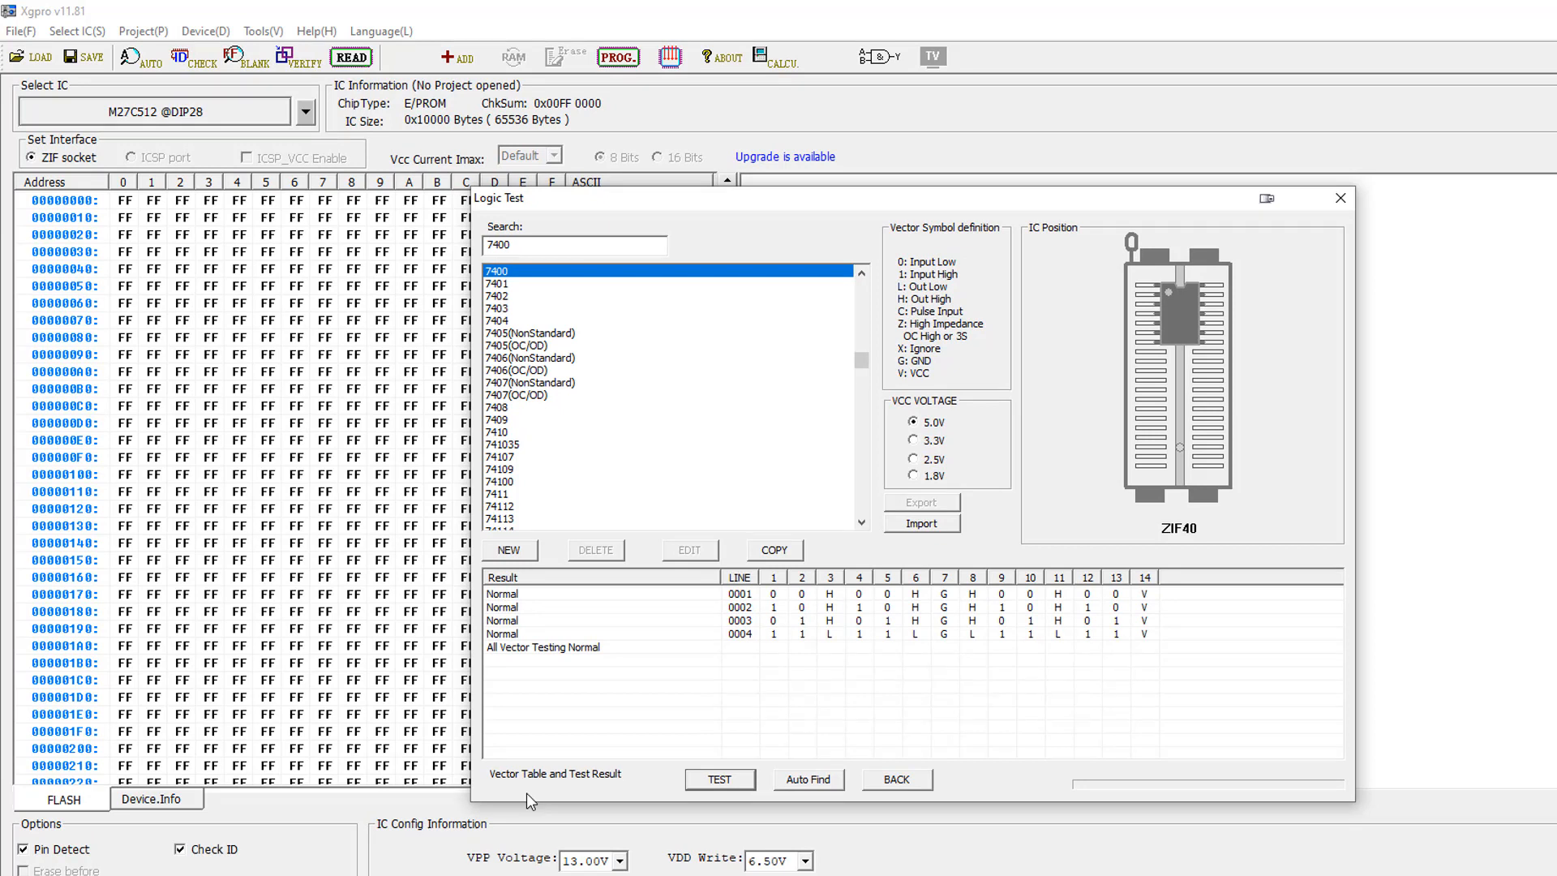
mouse_move(575, 798)
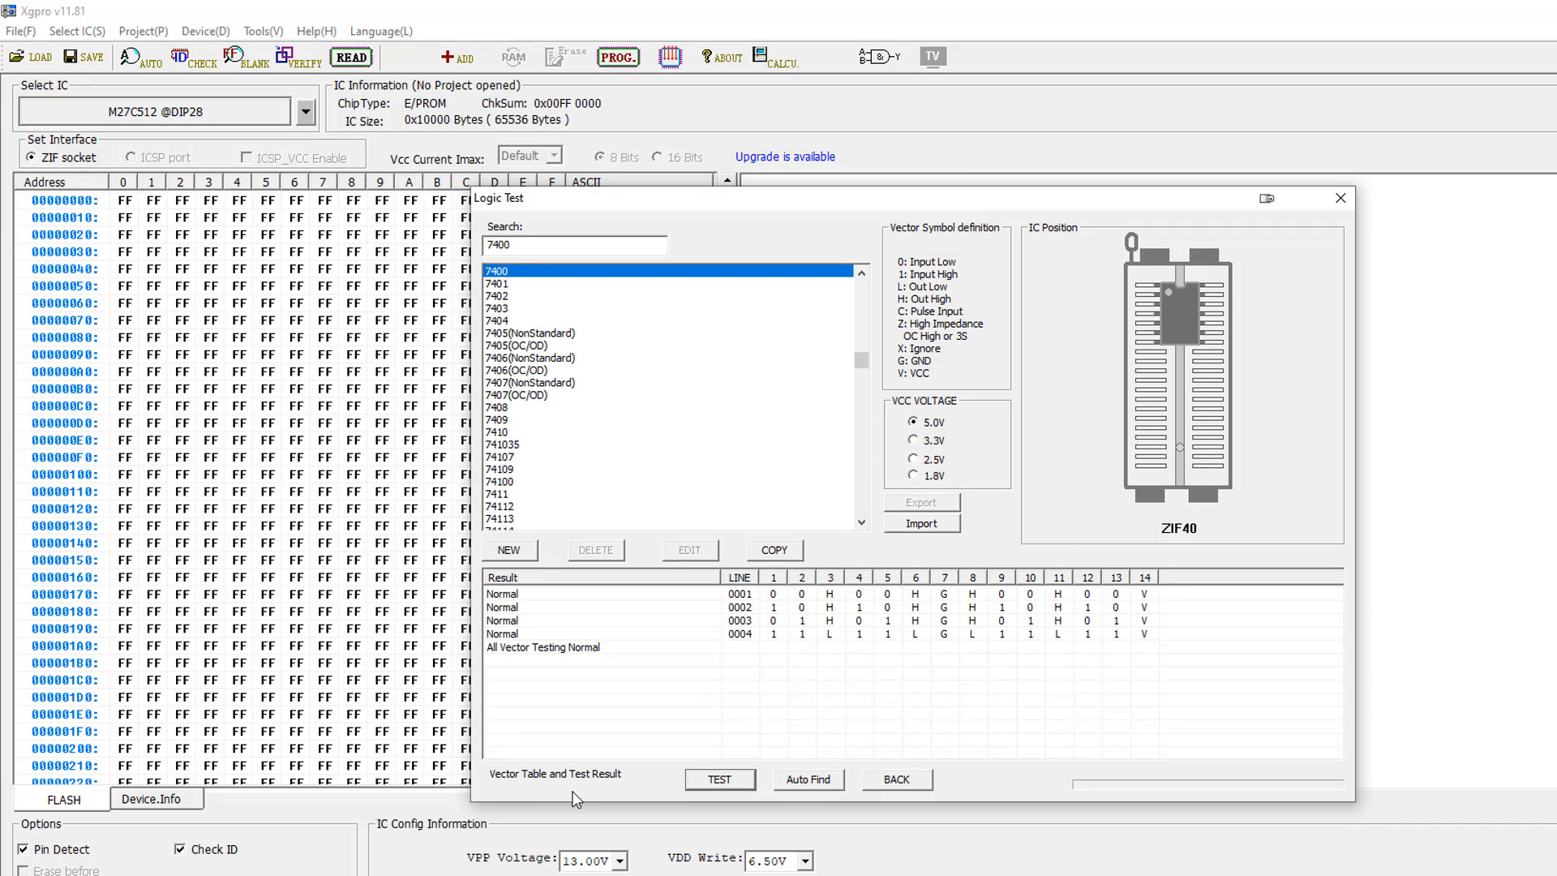
mouse_move(702, 798)
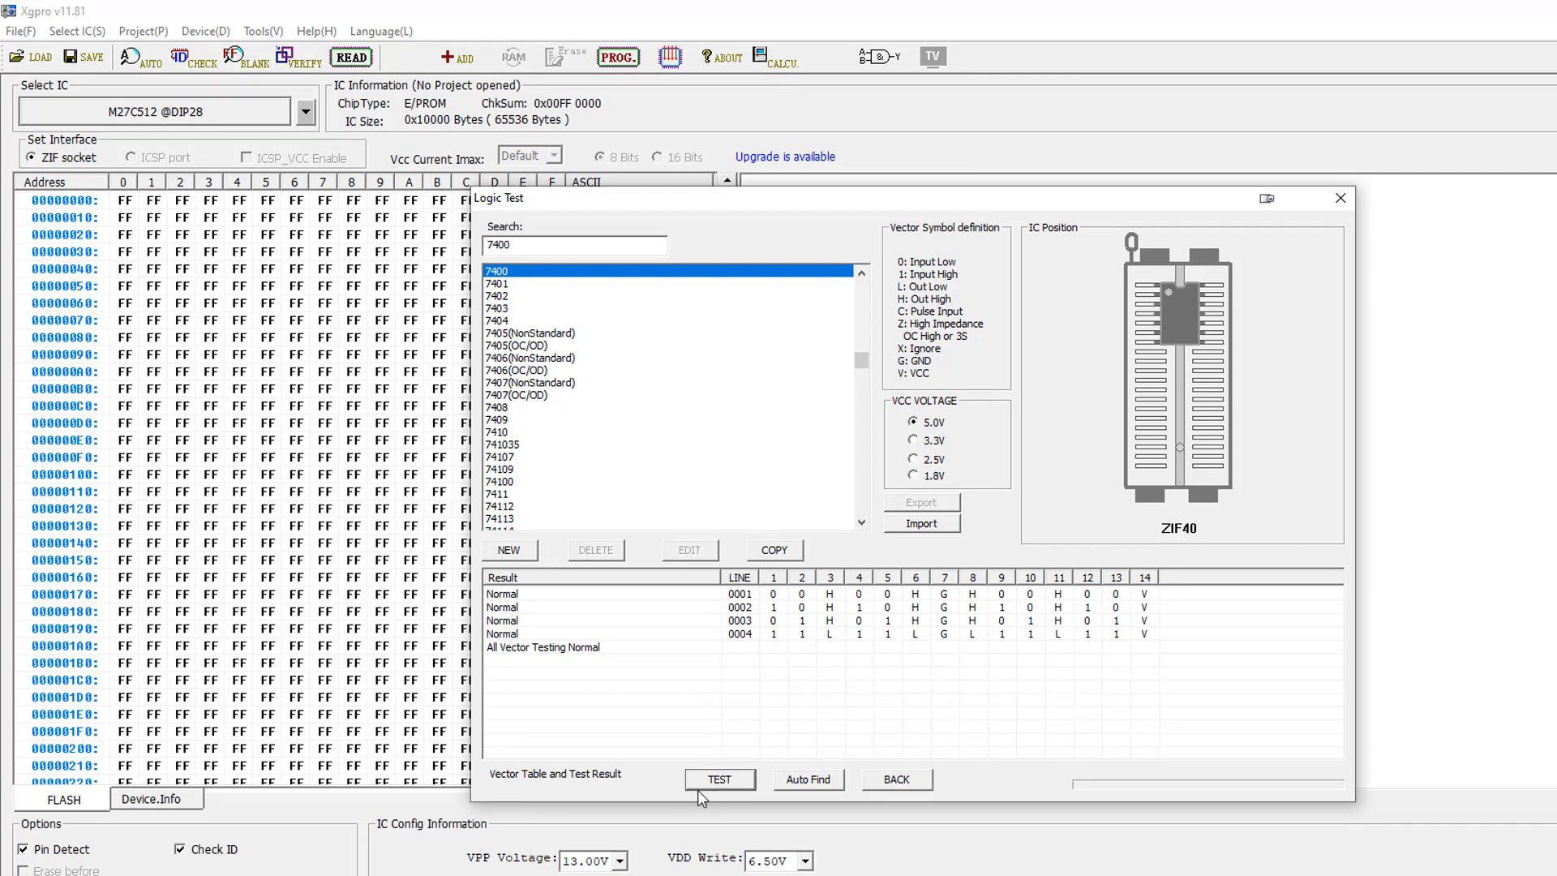
mouse_move(570, 660)
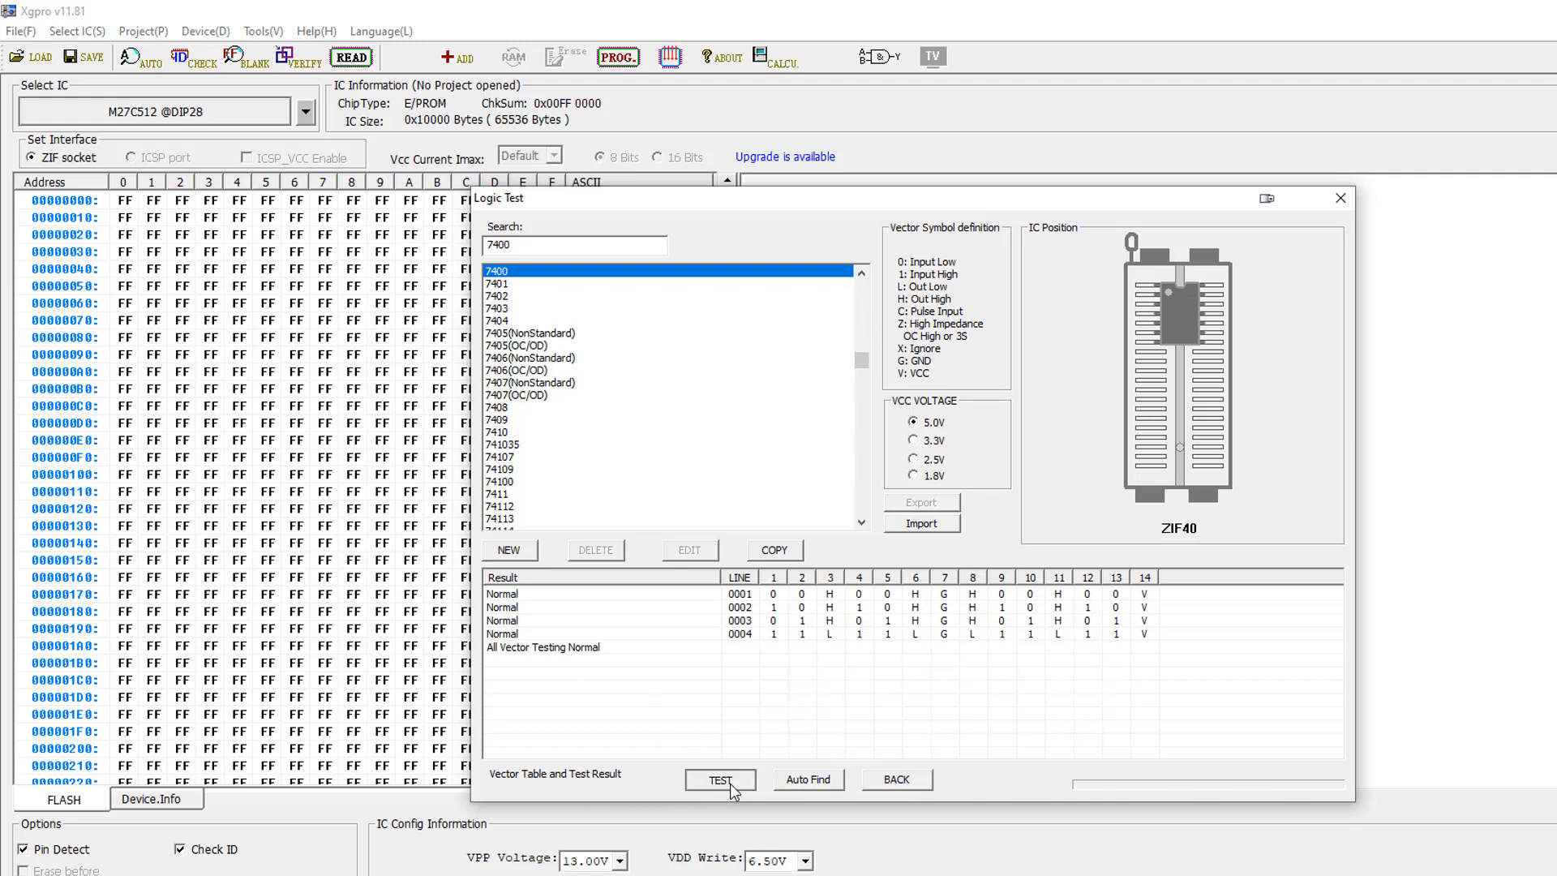
mouse_move(675, 798)
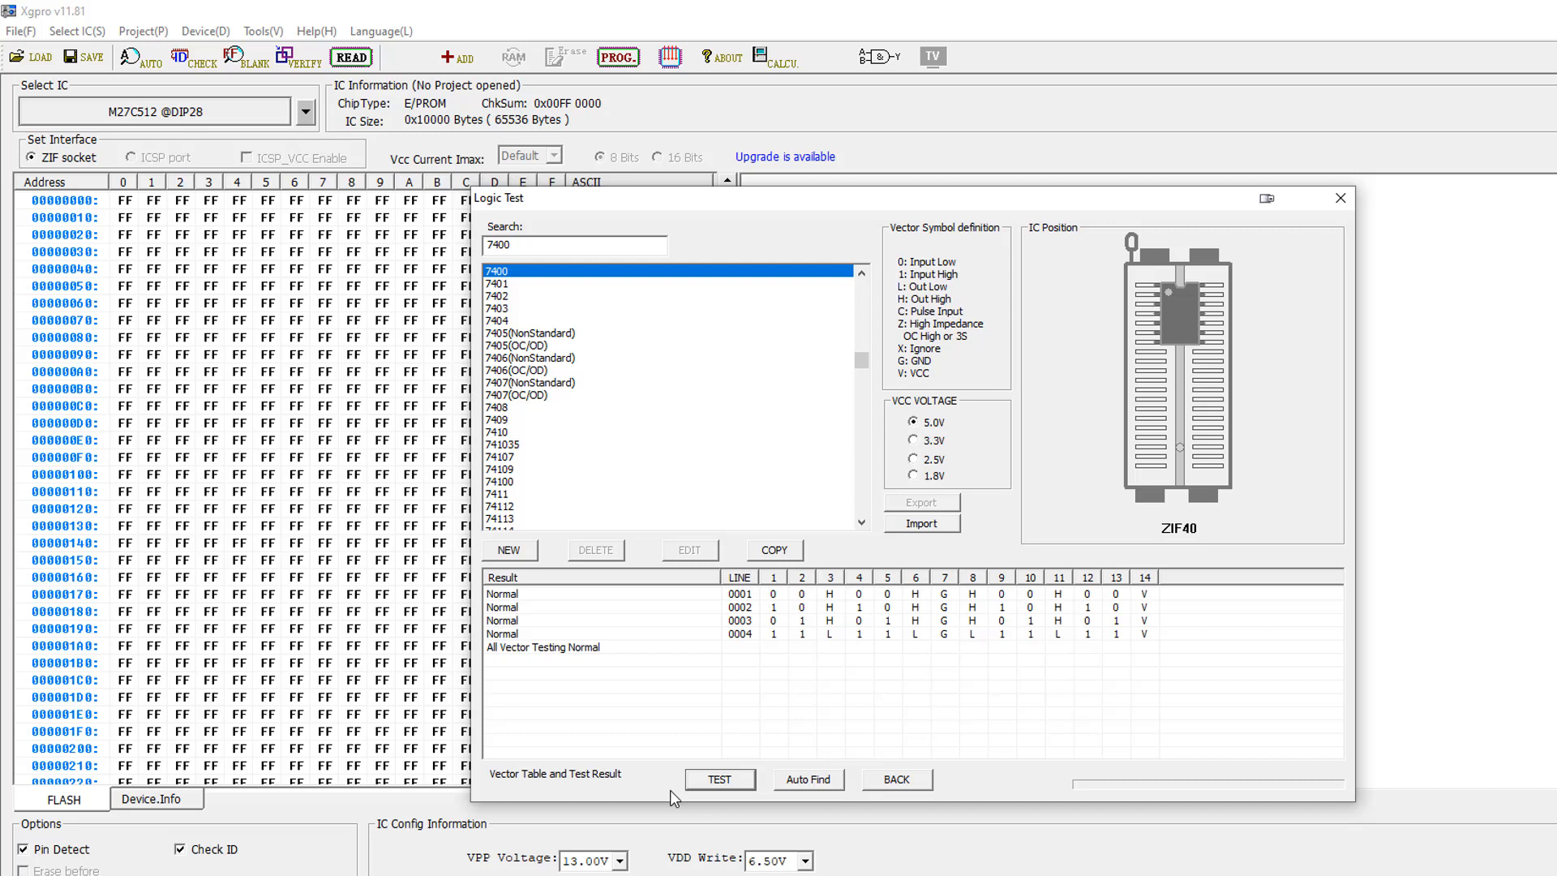
mouse_move(631, 806)
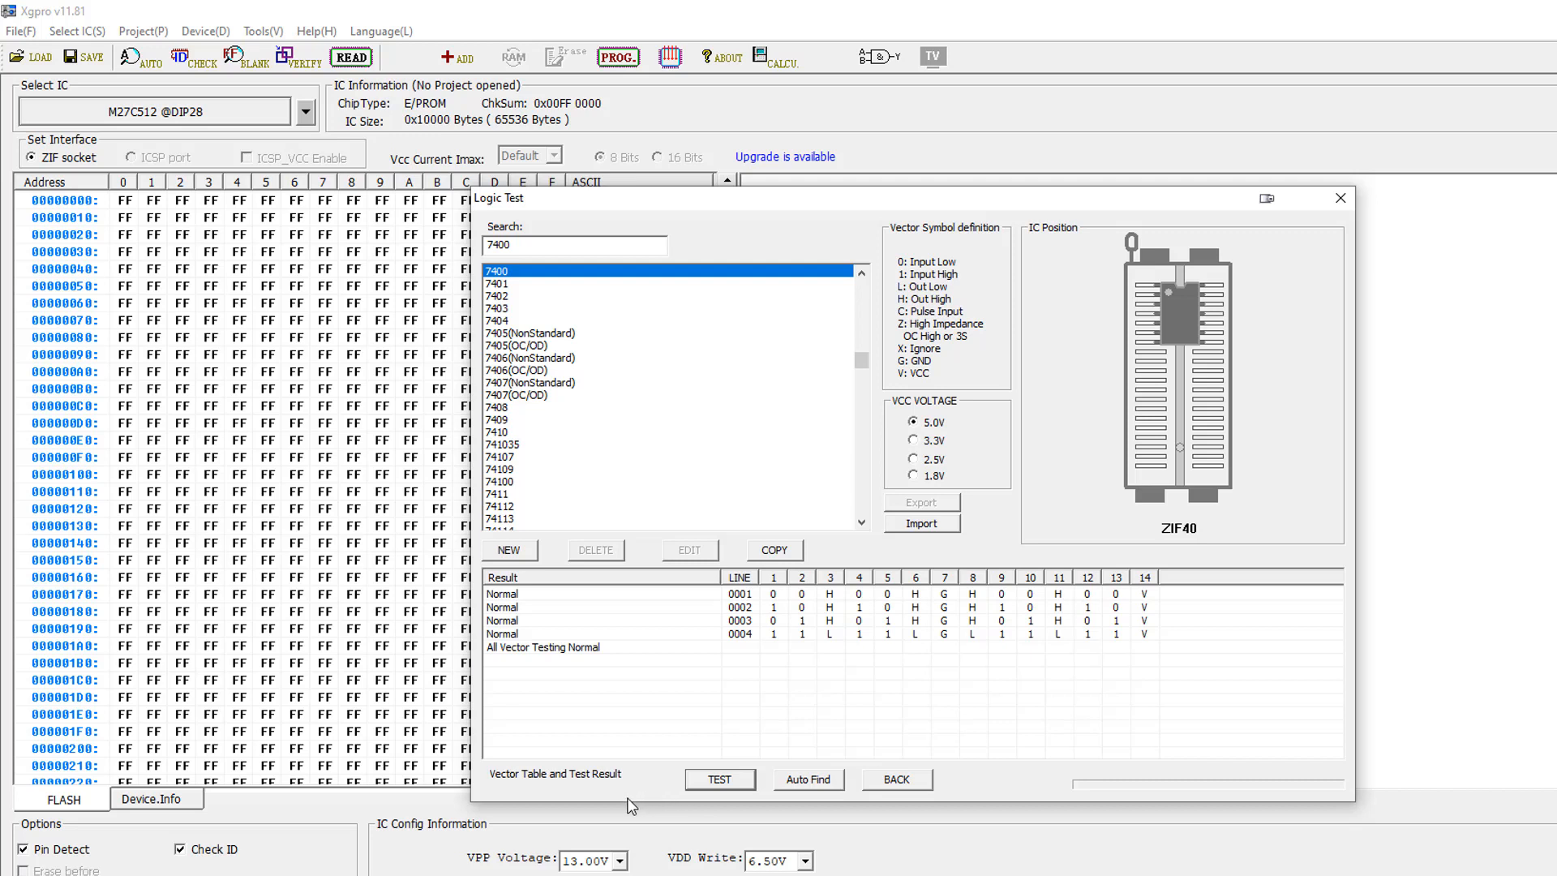
mouse_move(665, 803)
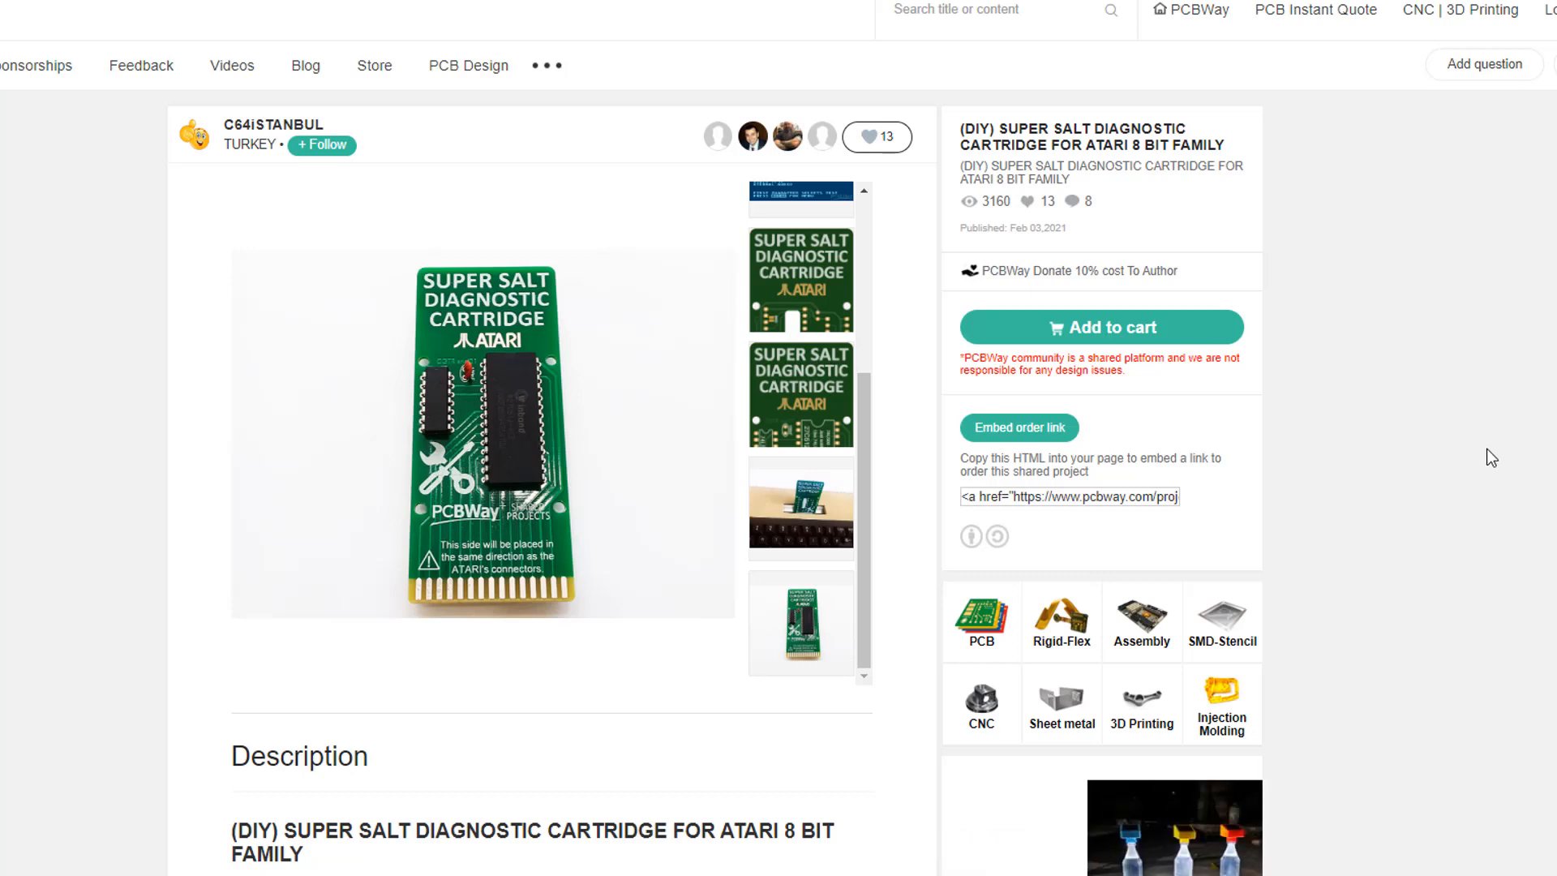
mouse_move(211, 199)
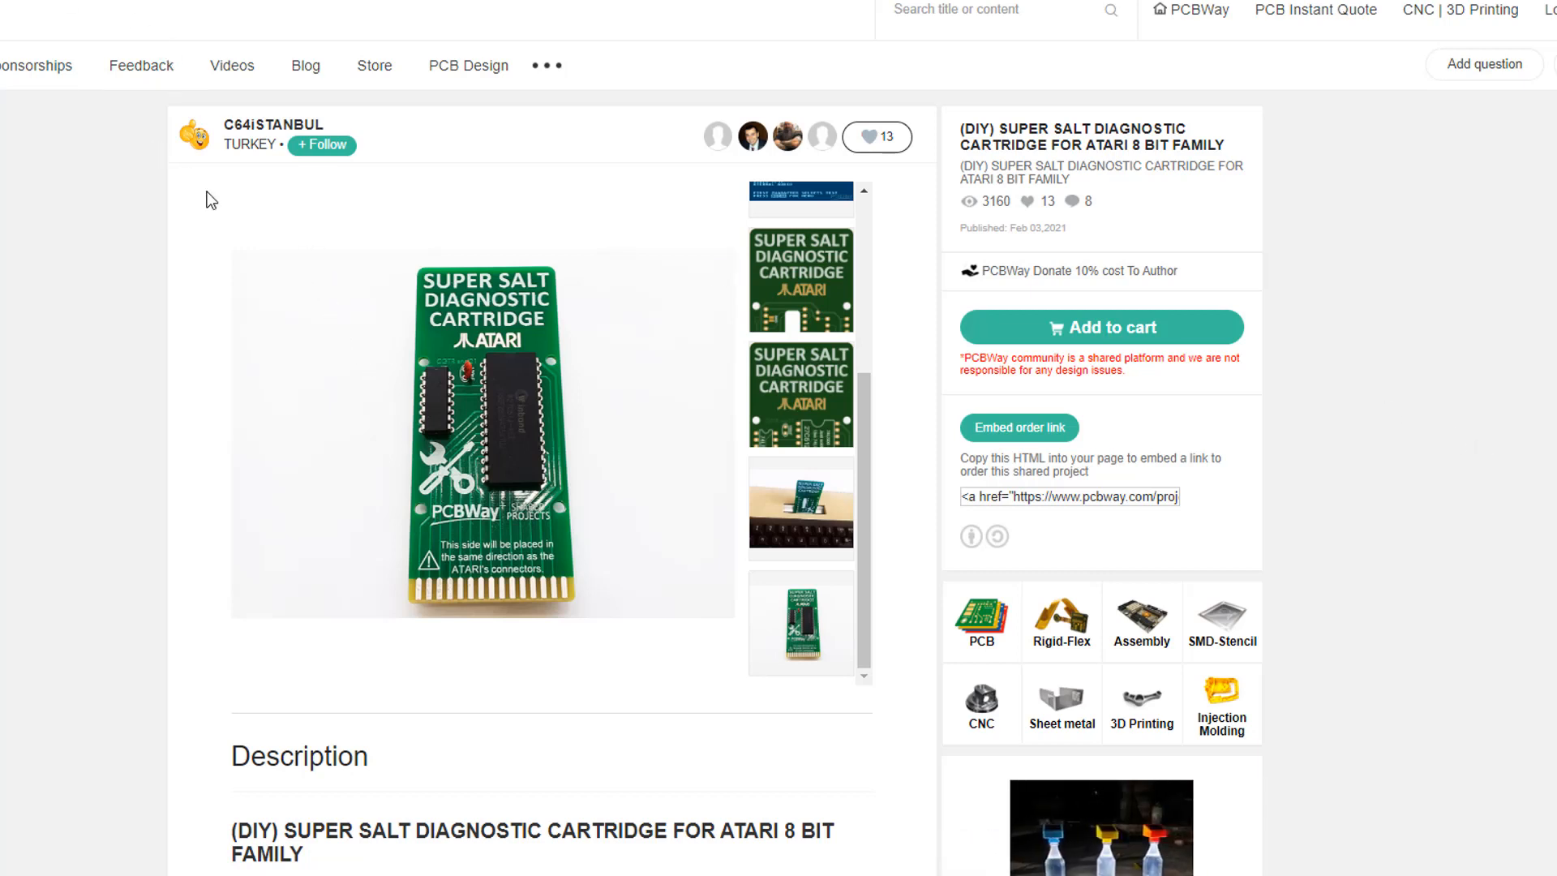
mouse_move(251, 140)
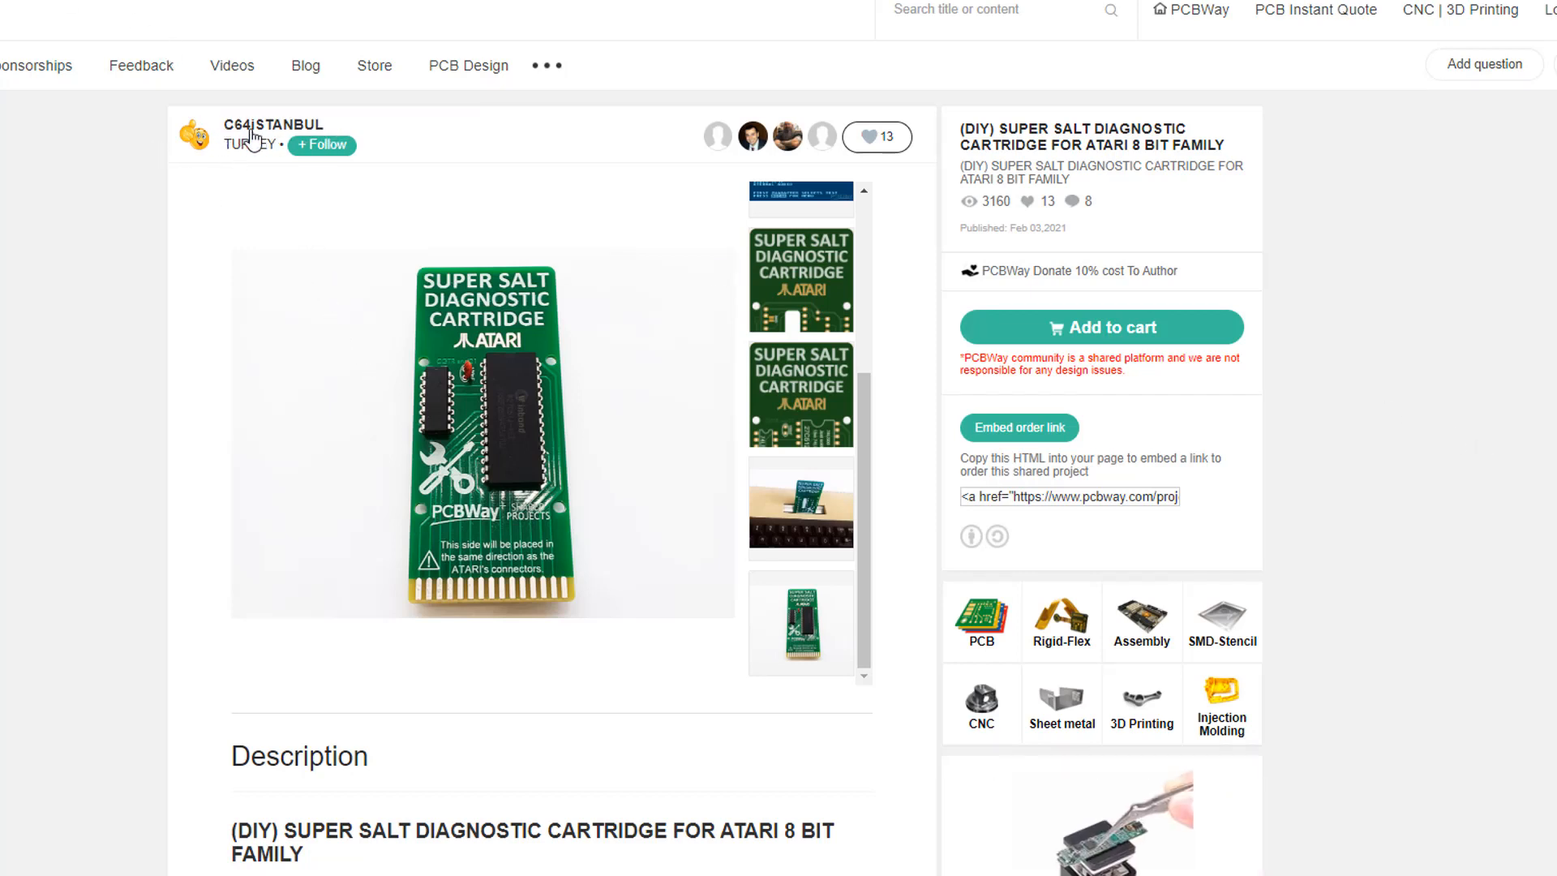
mouse_move(533, 580)
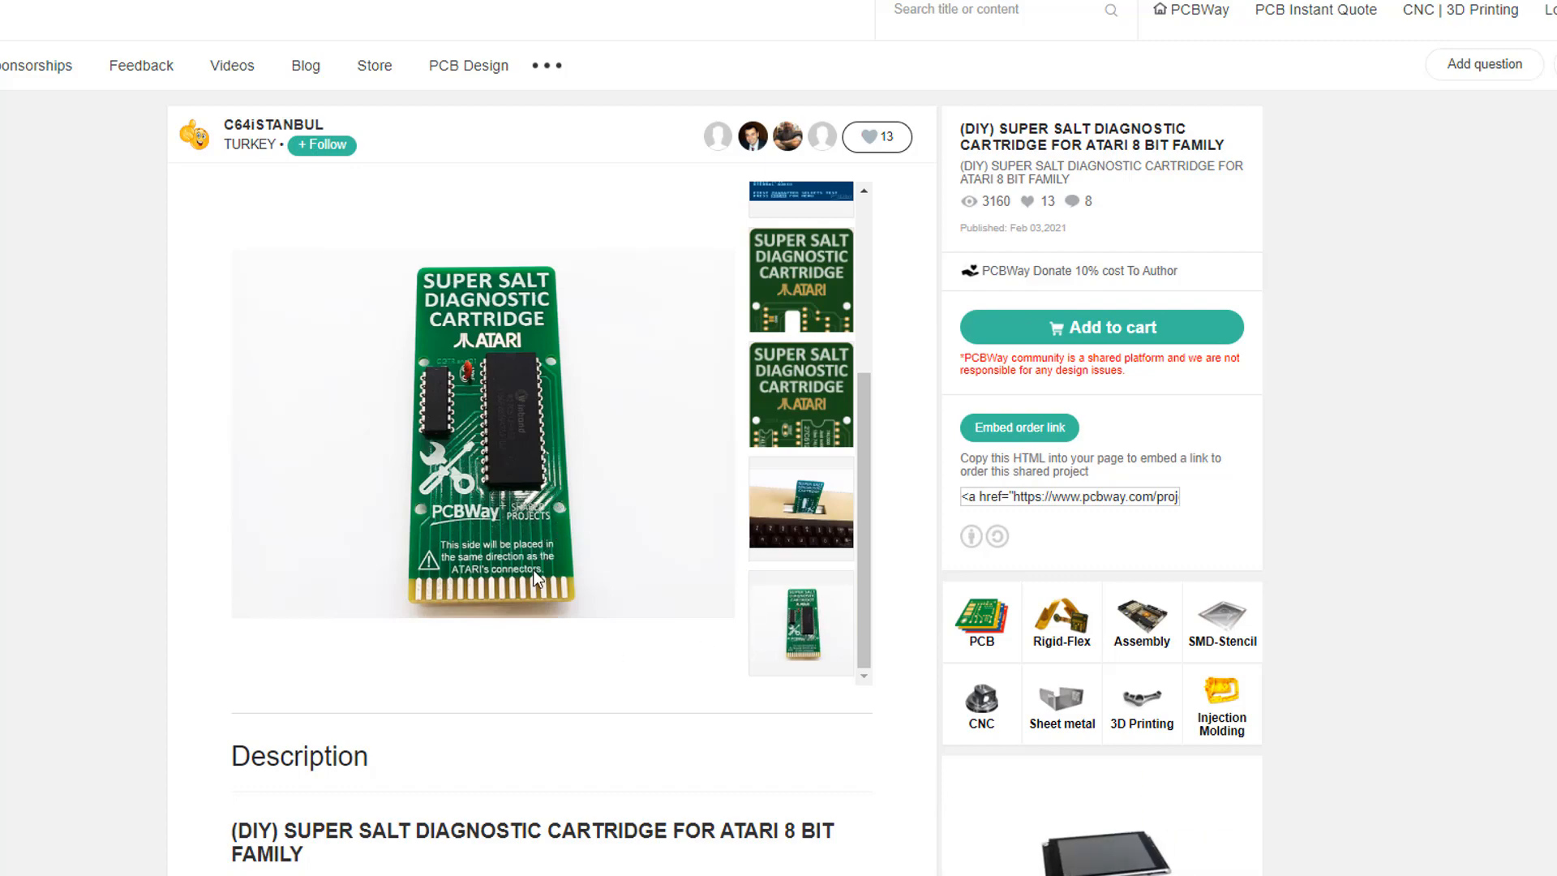
Step: Download the SUPER_SALT_ROMS.zip archive linked in the project description
scroll(down, 3)
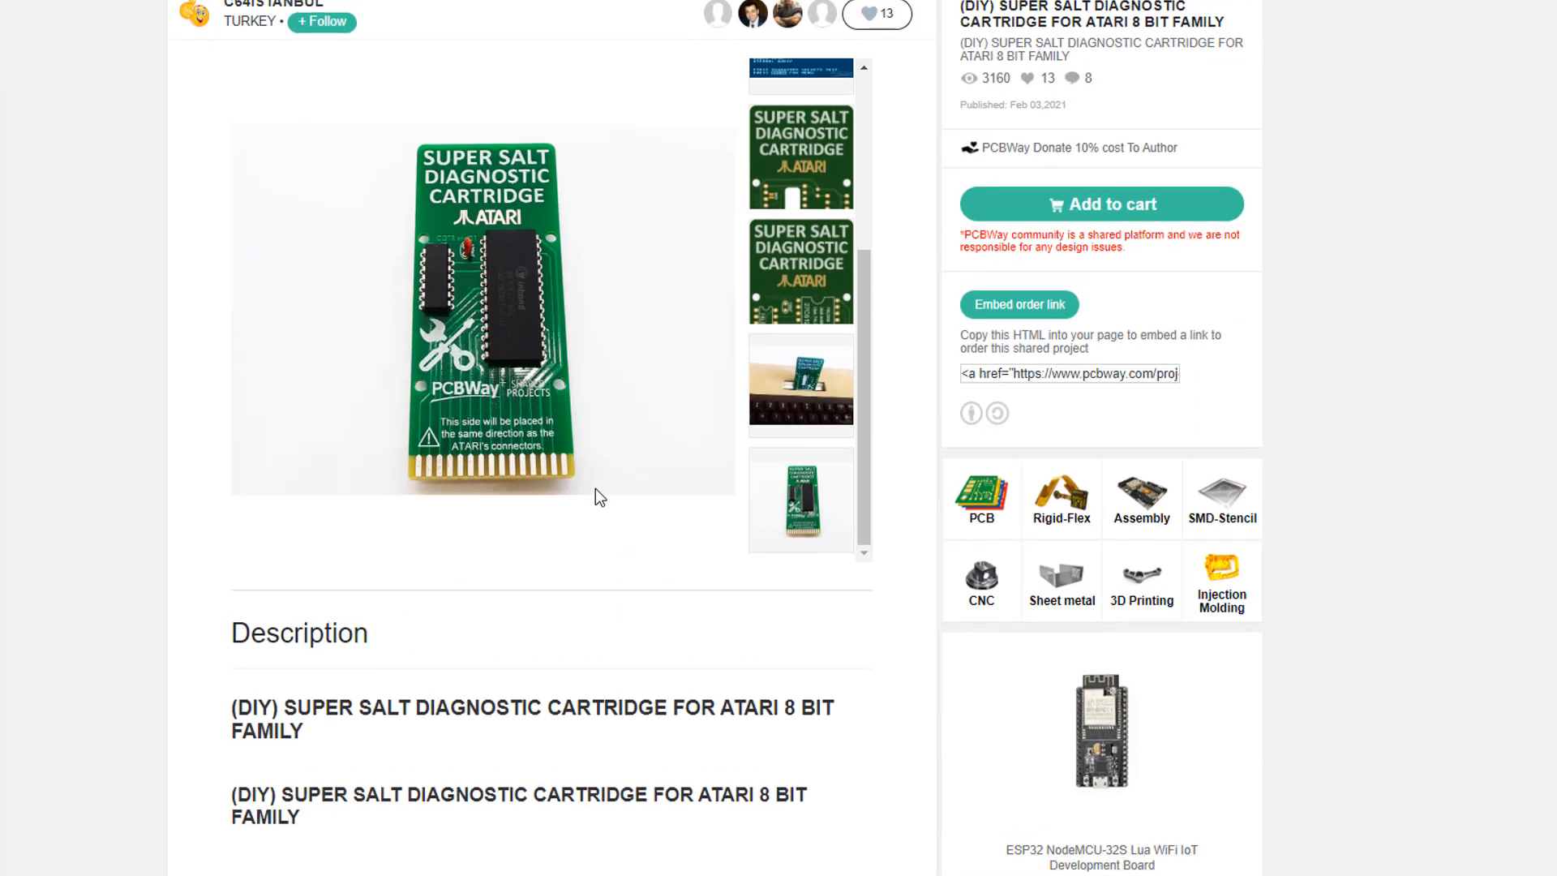
scroll(up, 3)
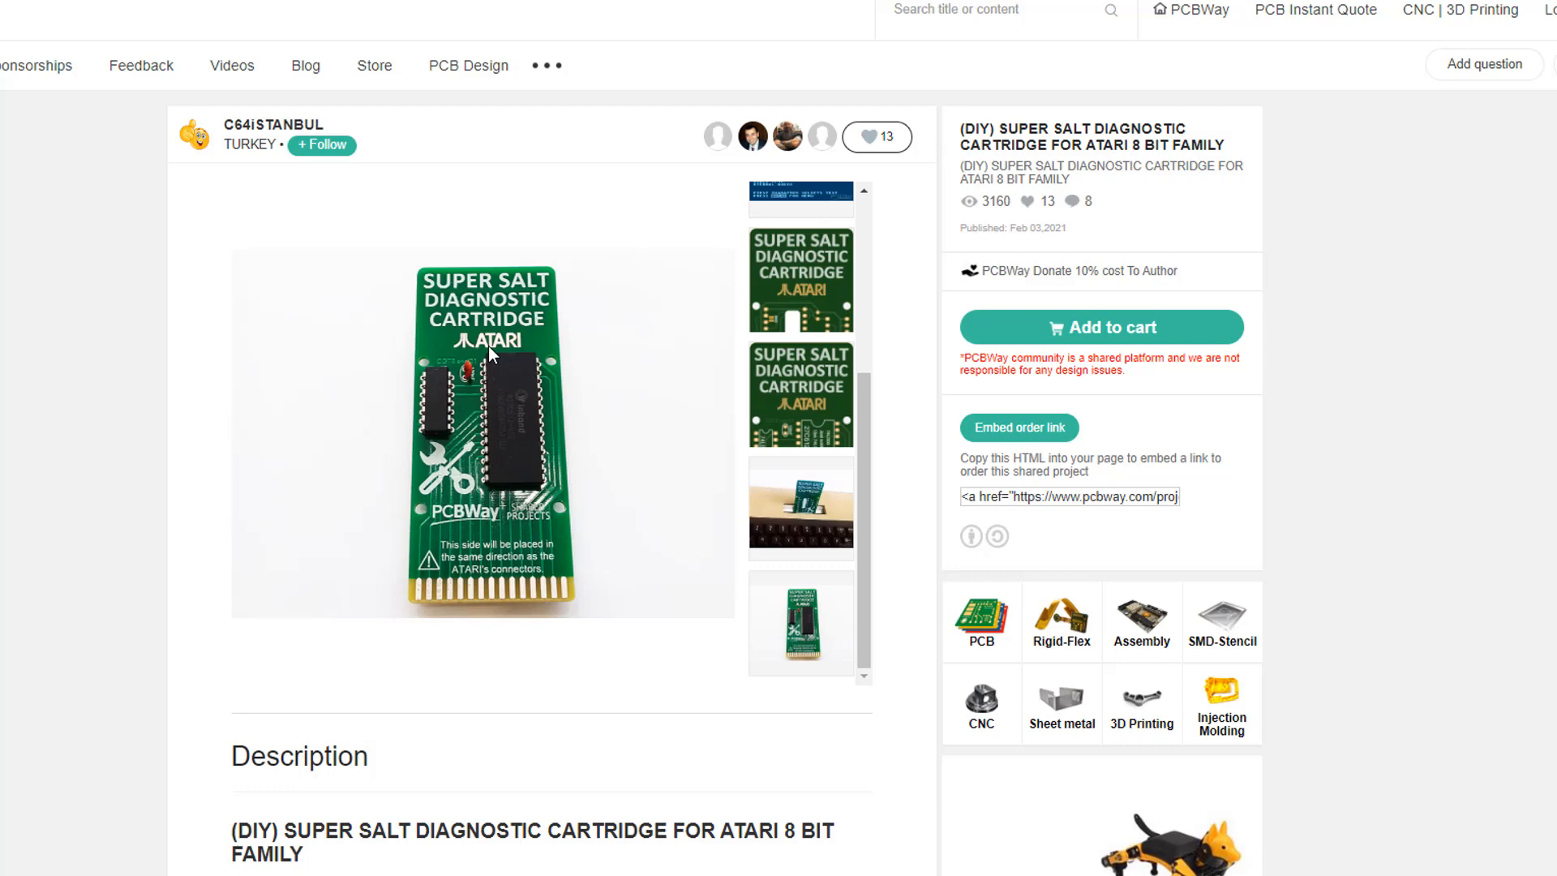
mouse_move(699, 540)
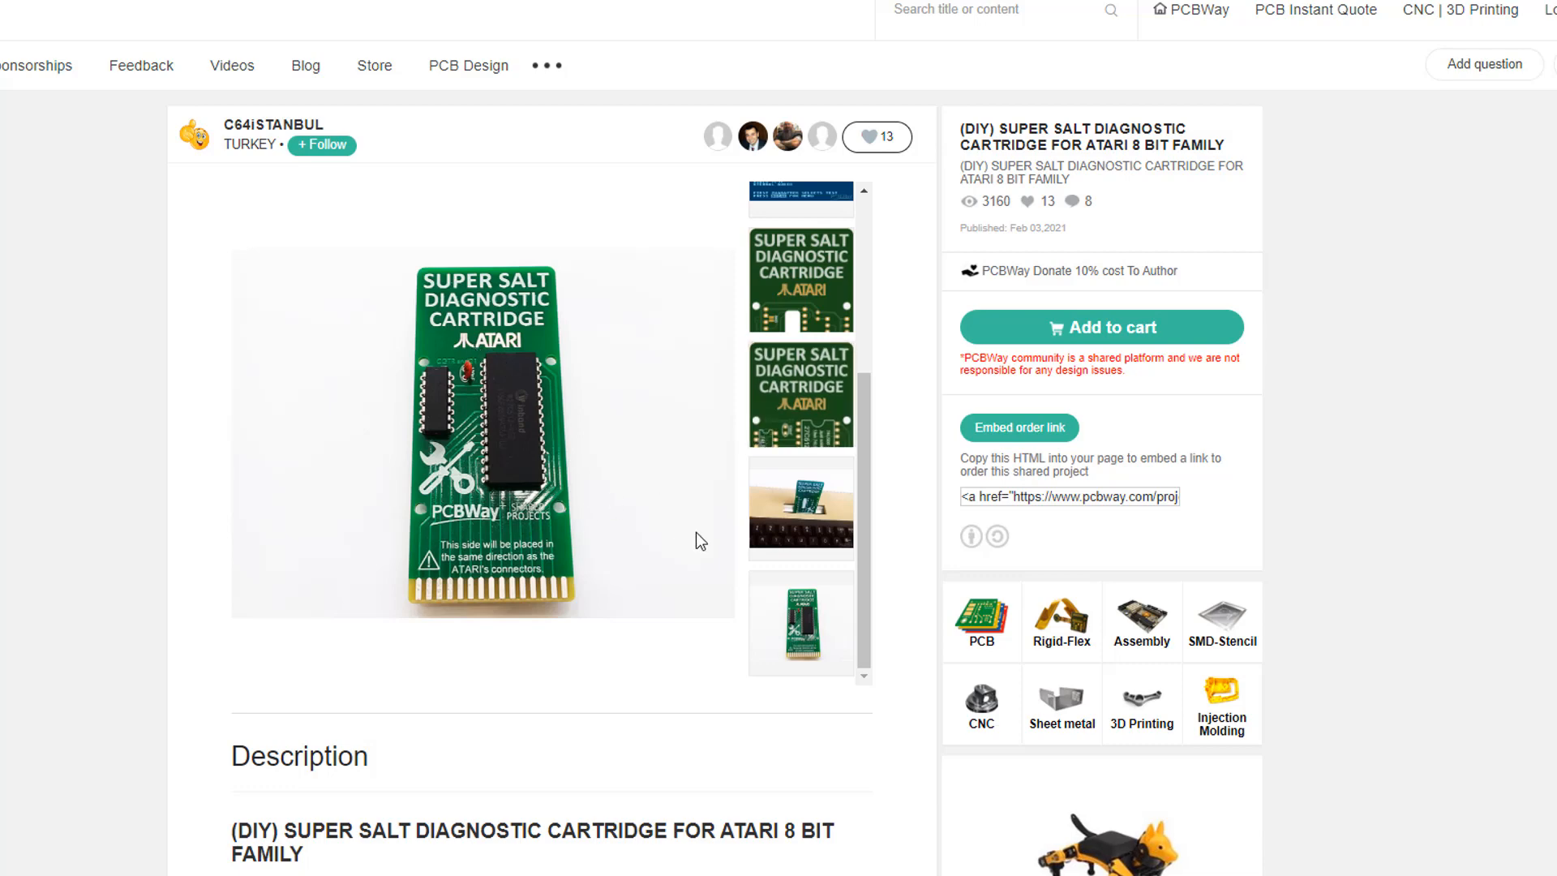
scroll(down, 3)
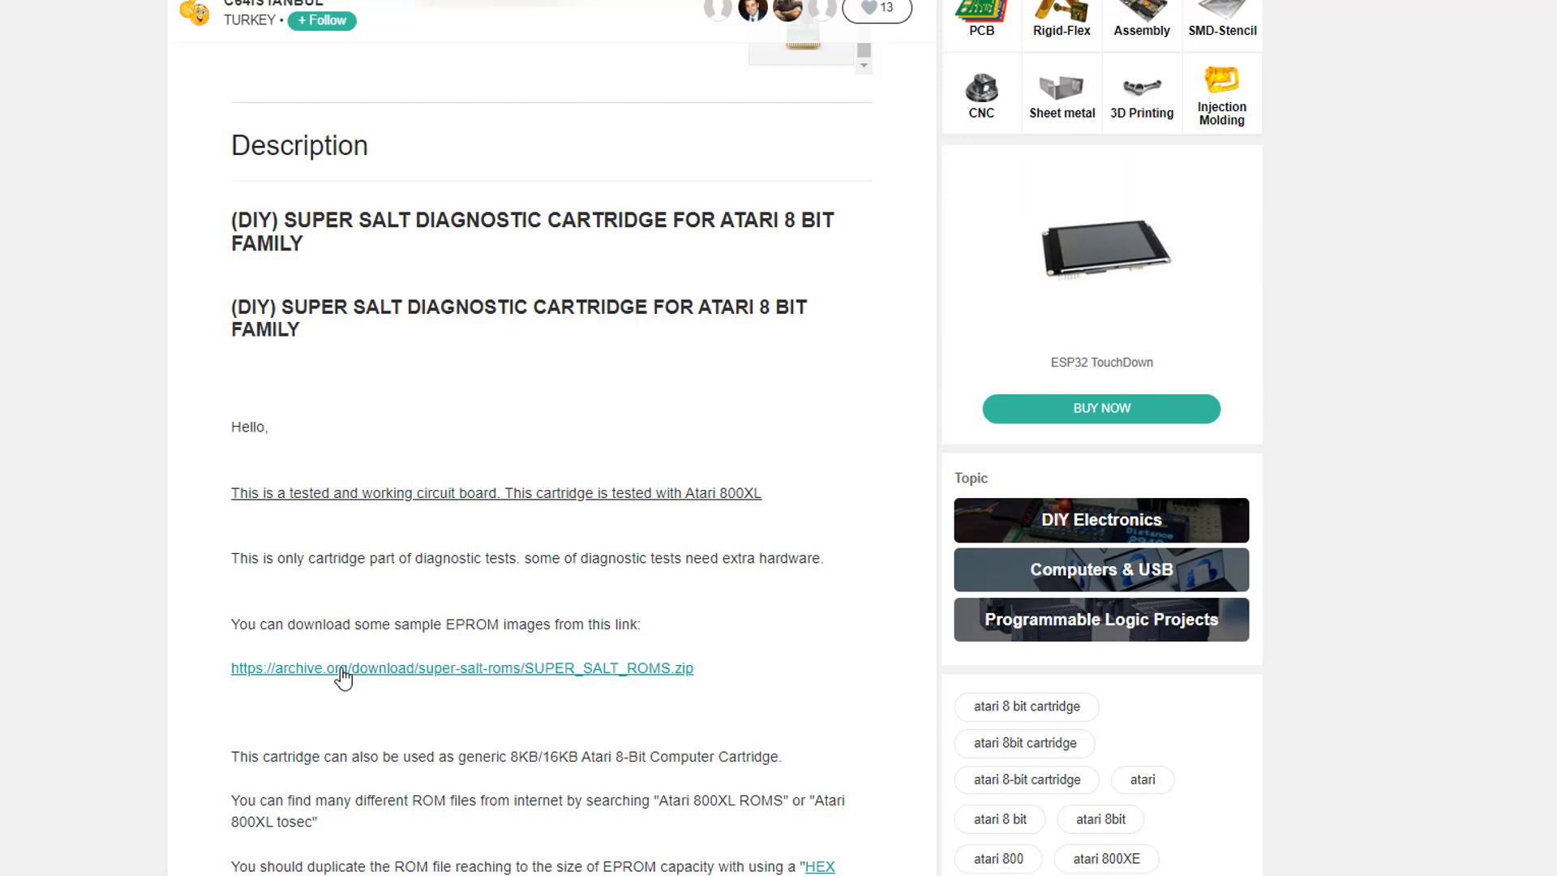
click(344, 667)
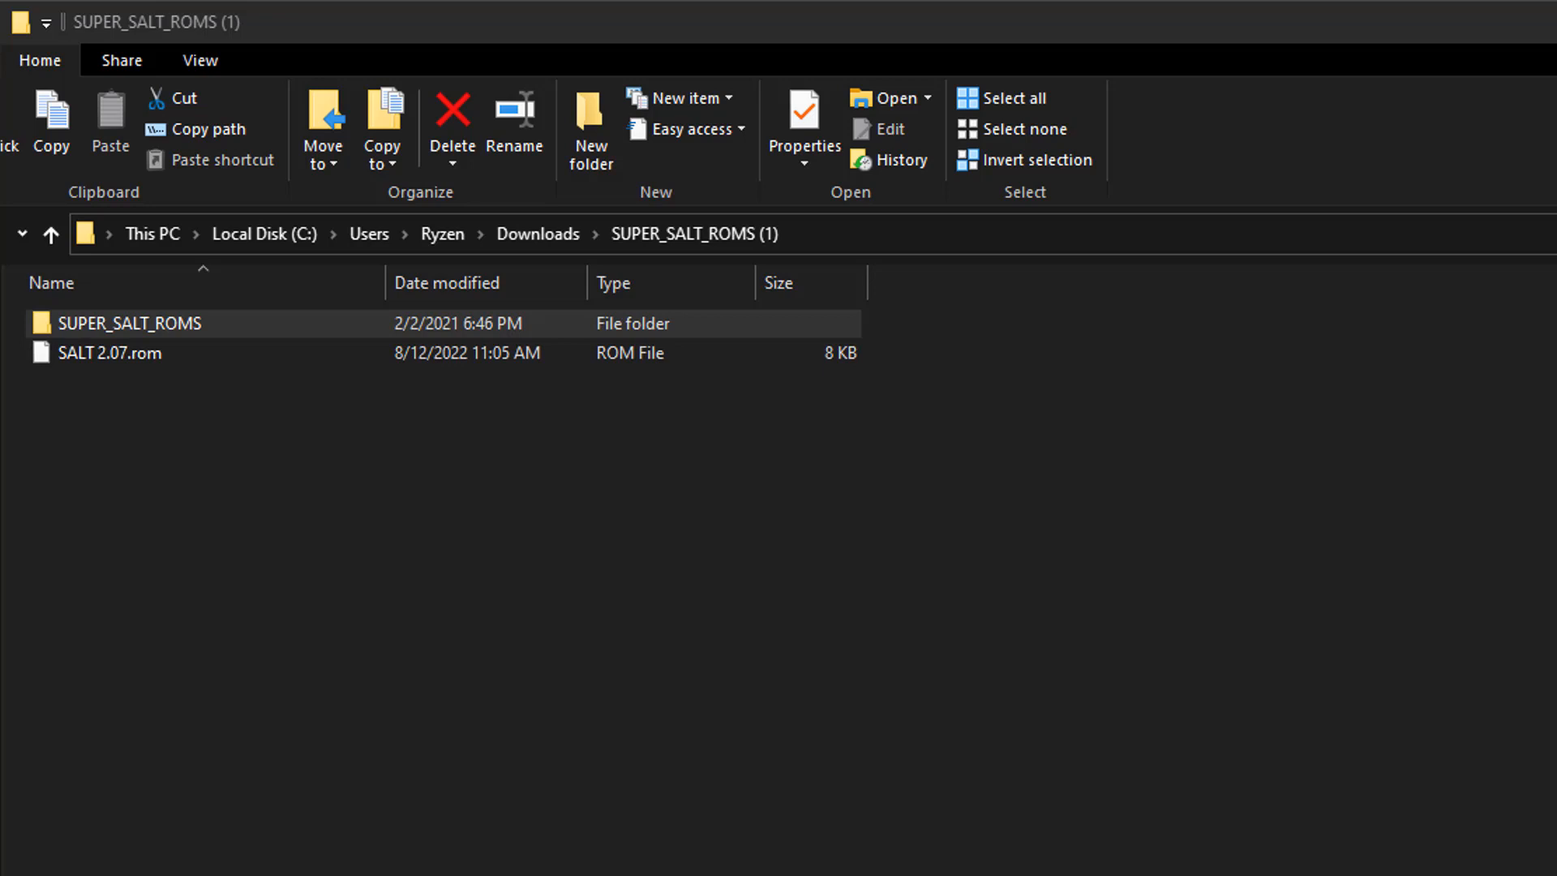
mouse_move(99, 605)
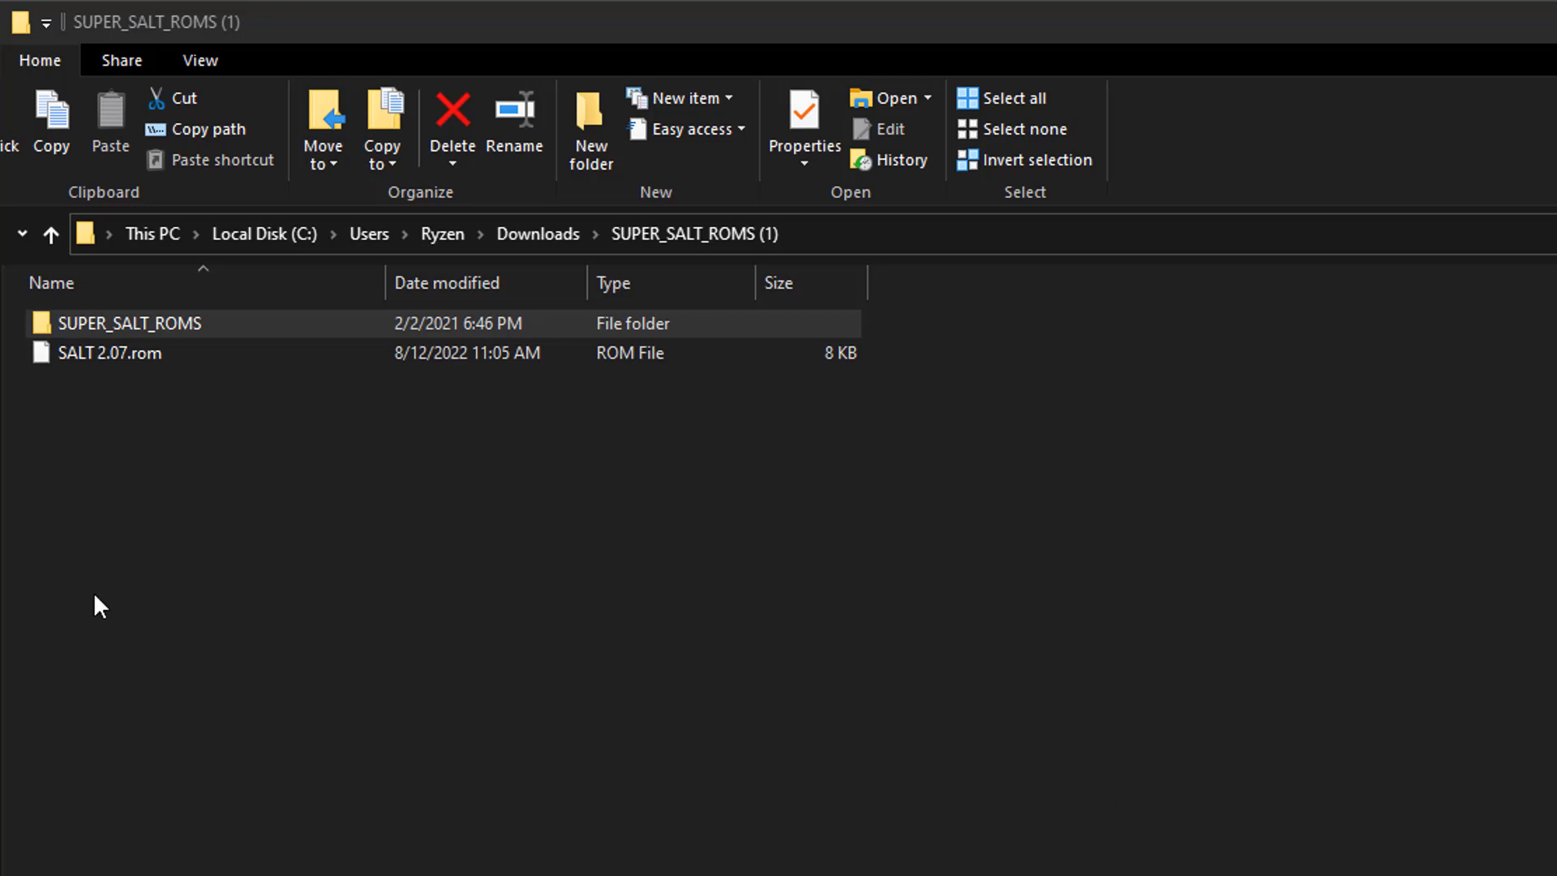
mouse_move(817, 448)
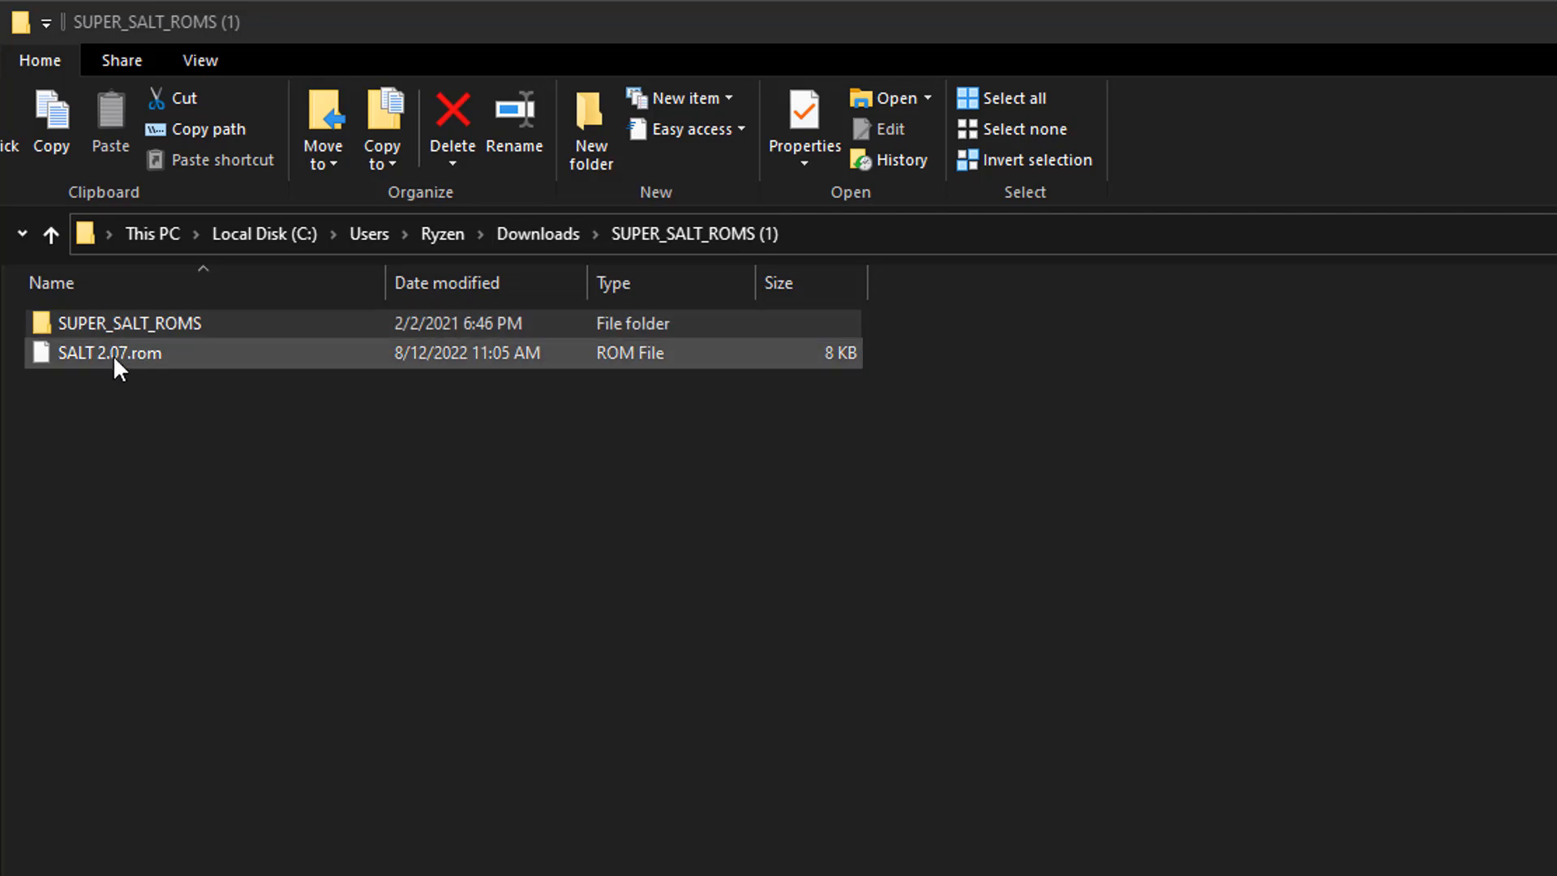
mouse_move(605, 379)
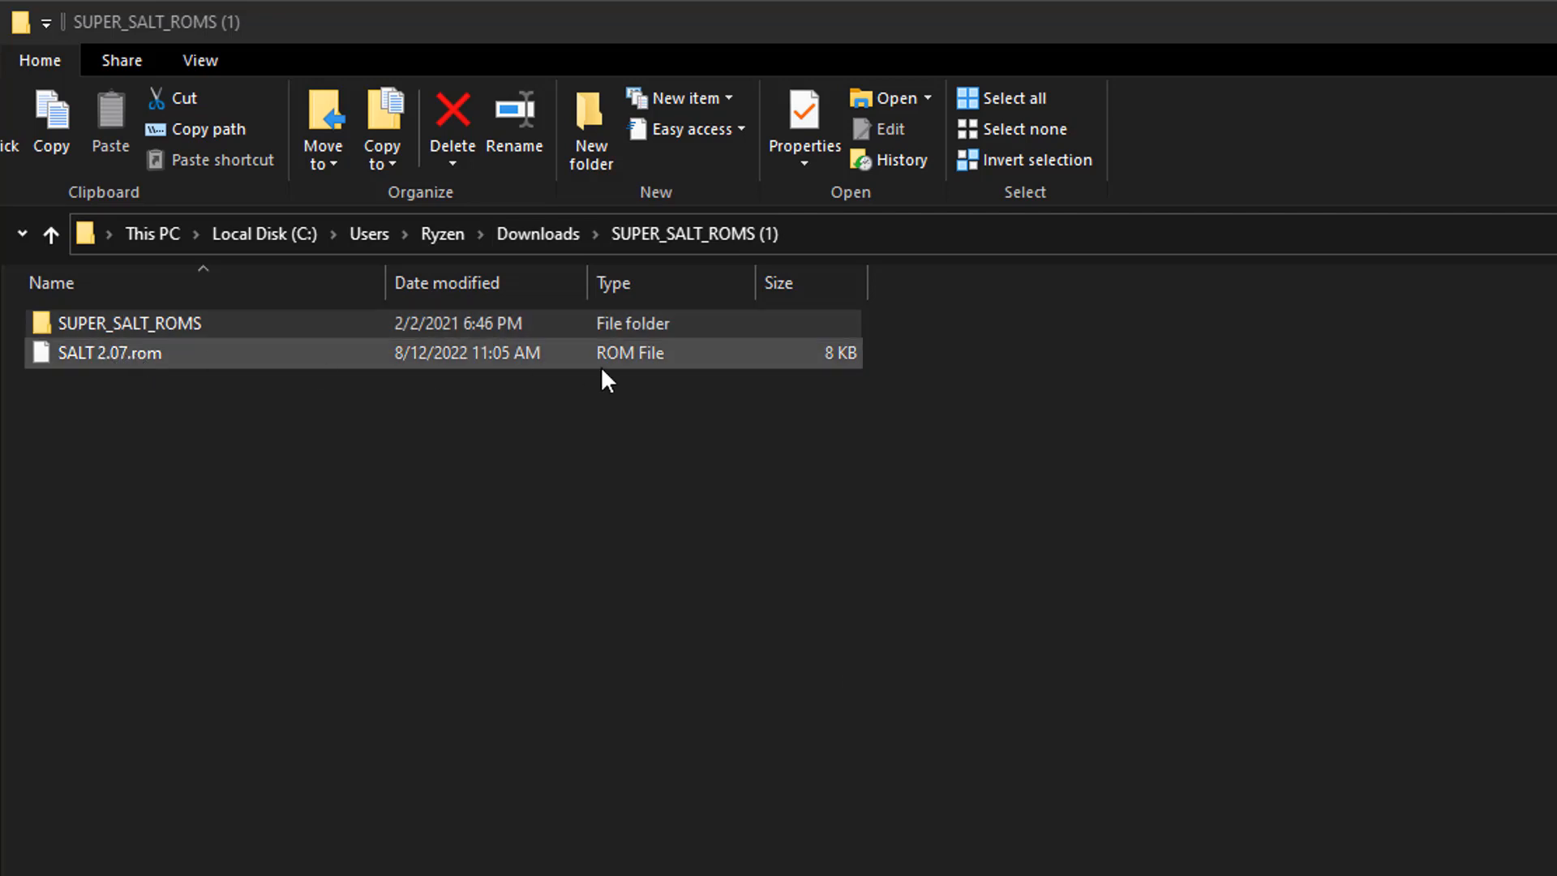
mouse_move(109, 370)
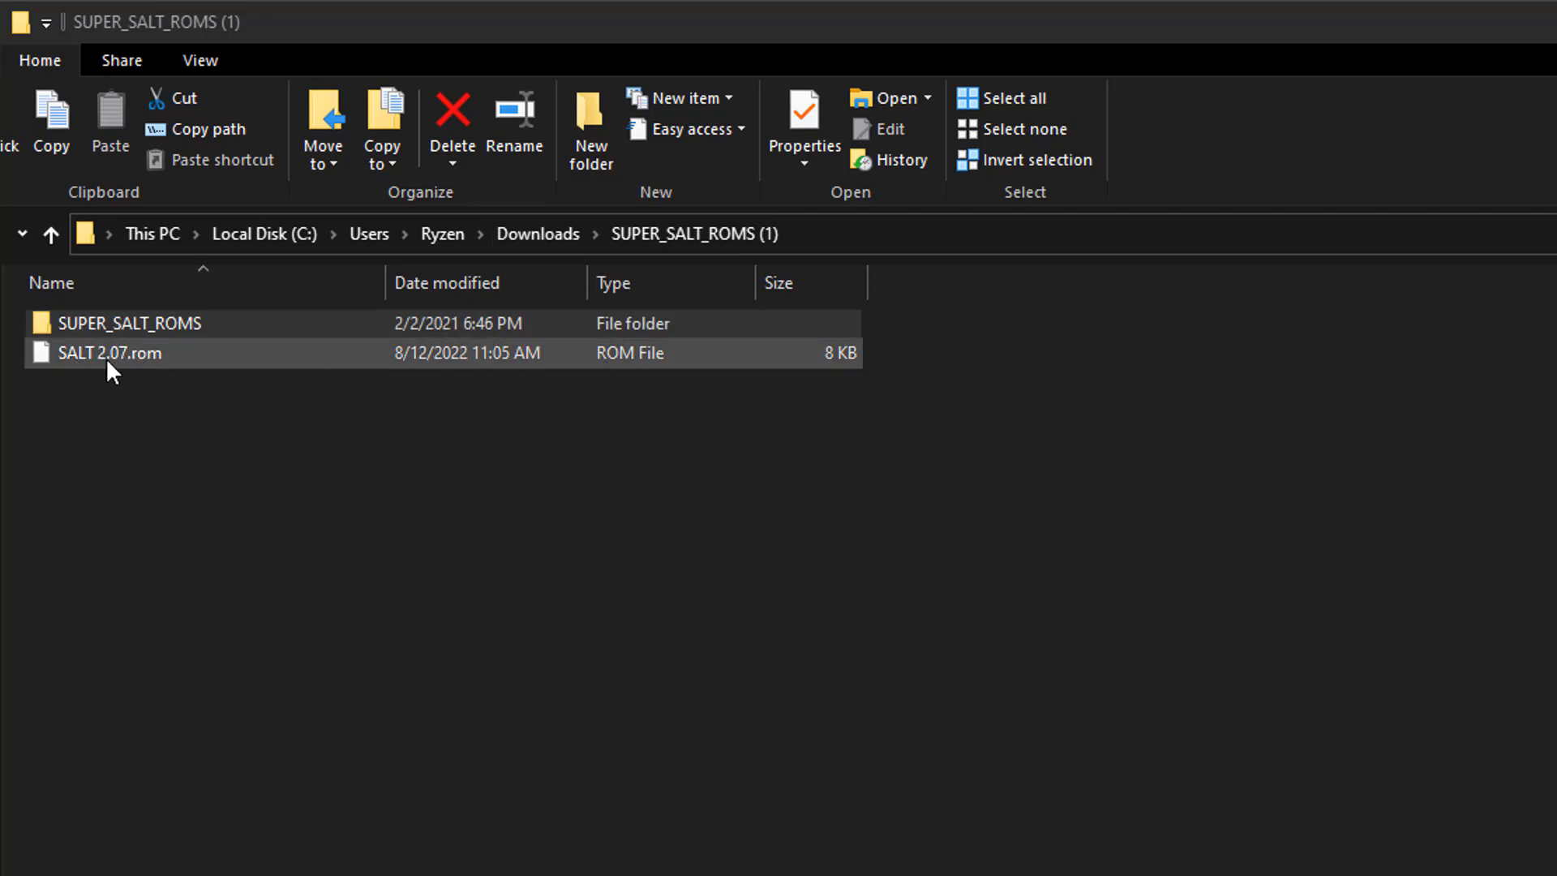
Step: Open the SUPER_SALT_ROMS folder and its CPS Supersalt Technical Users Manual PDF
click(130, 323)
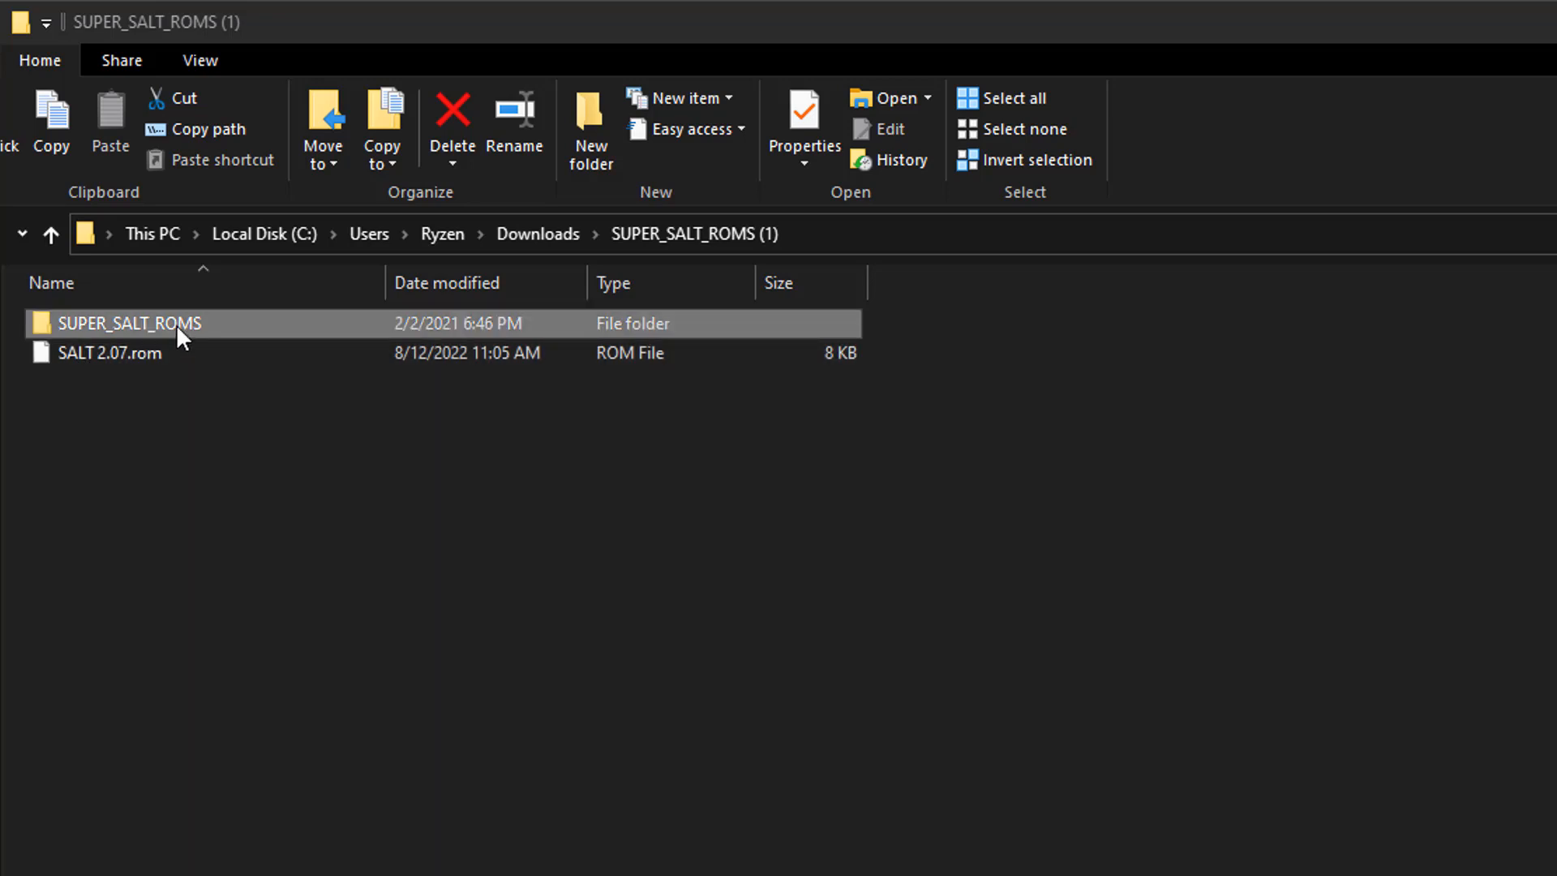
double_click(127, 322)
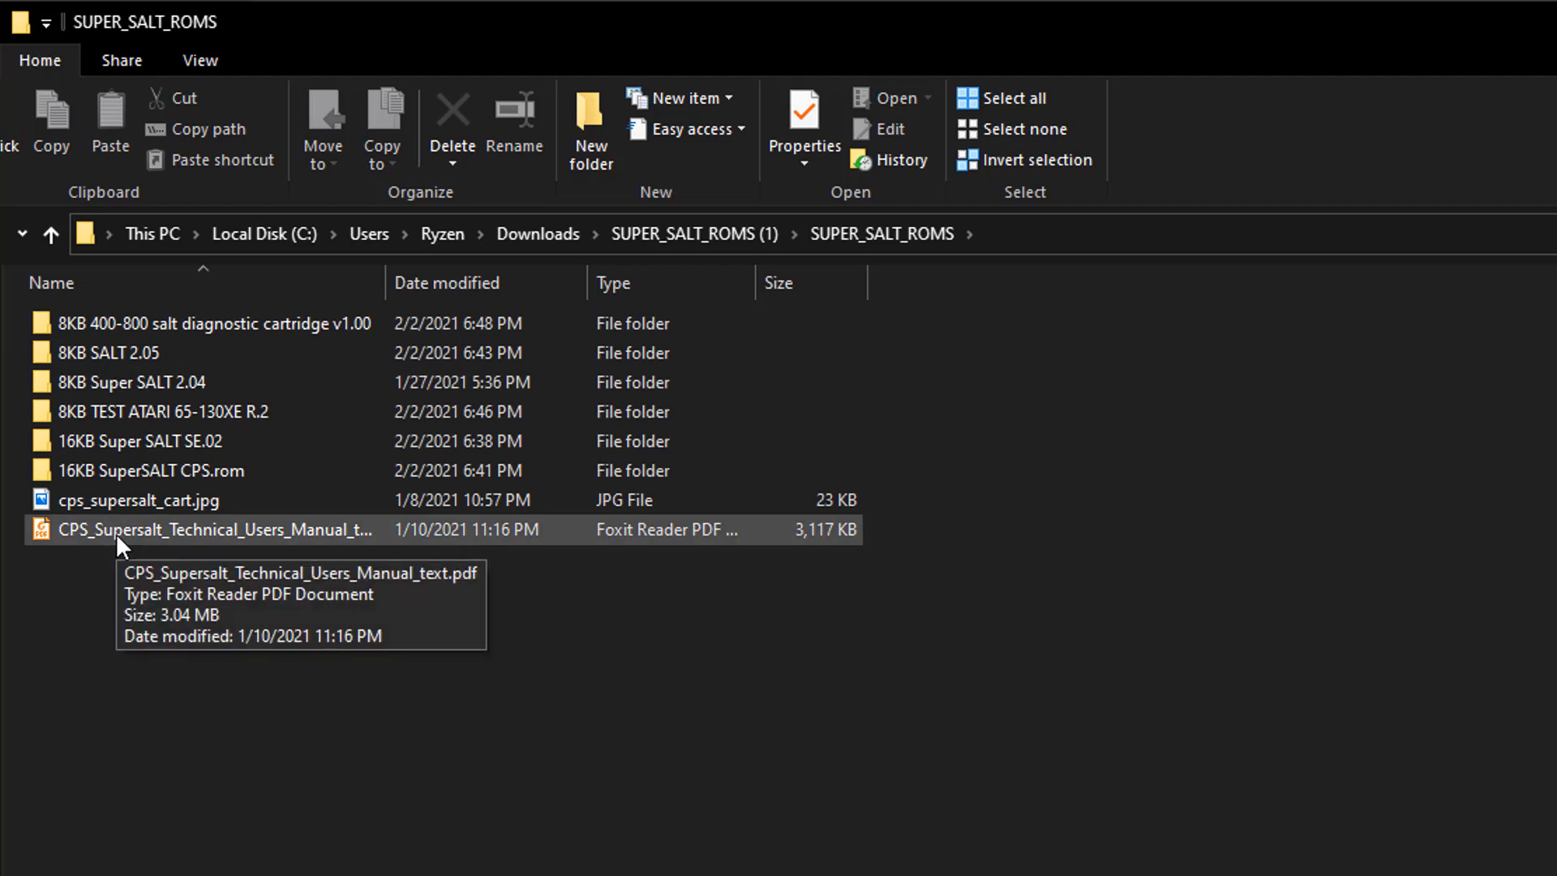
double_click(216, 529)
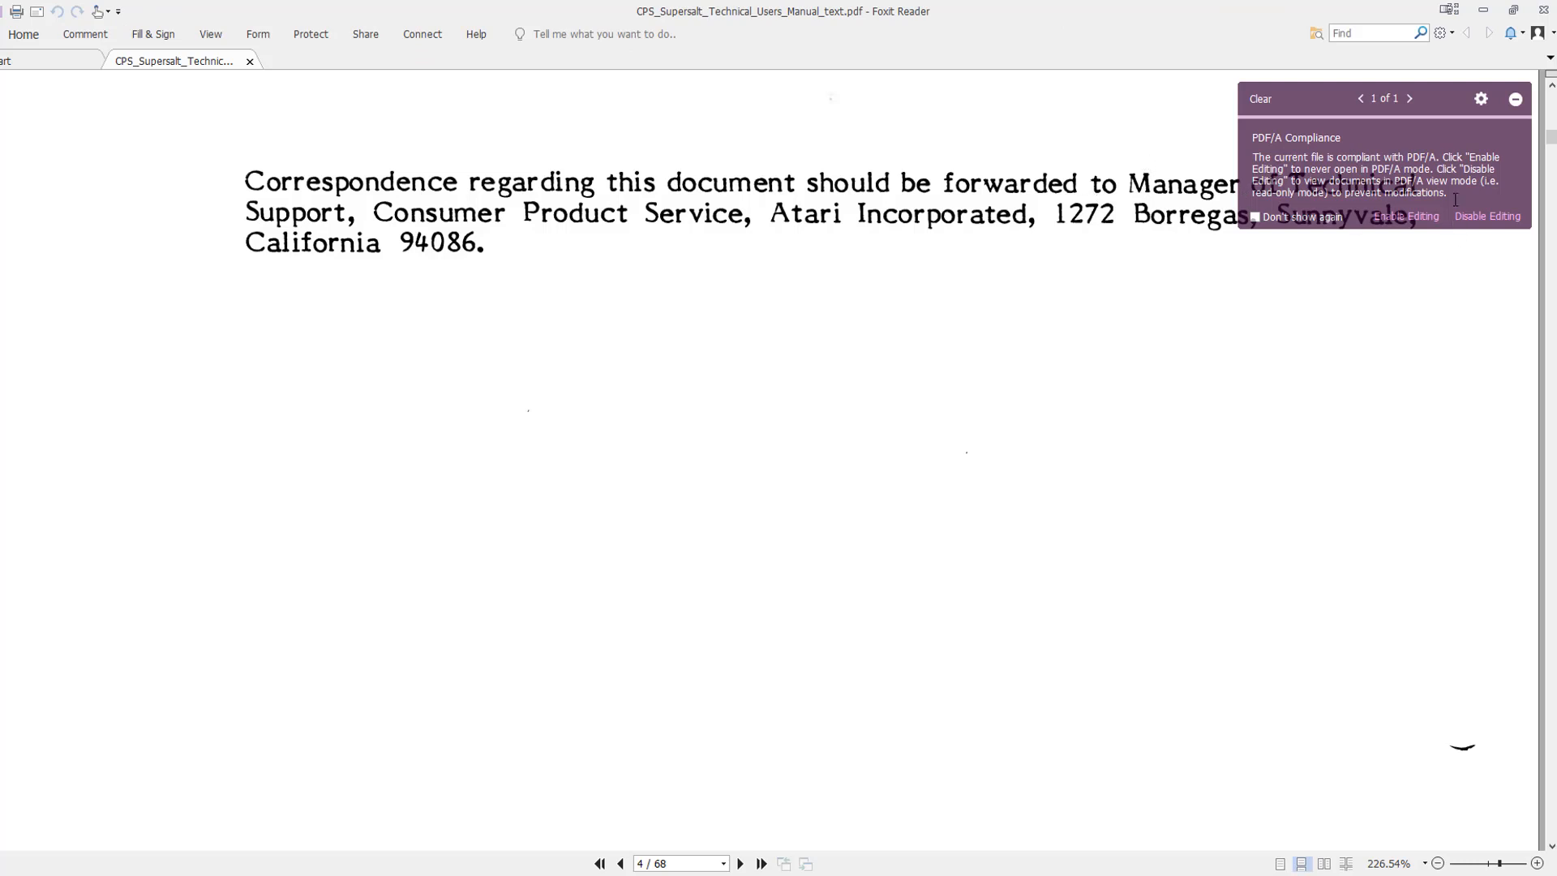
mouse_move(1546, 136)
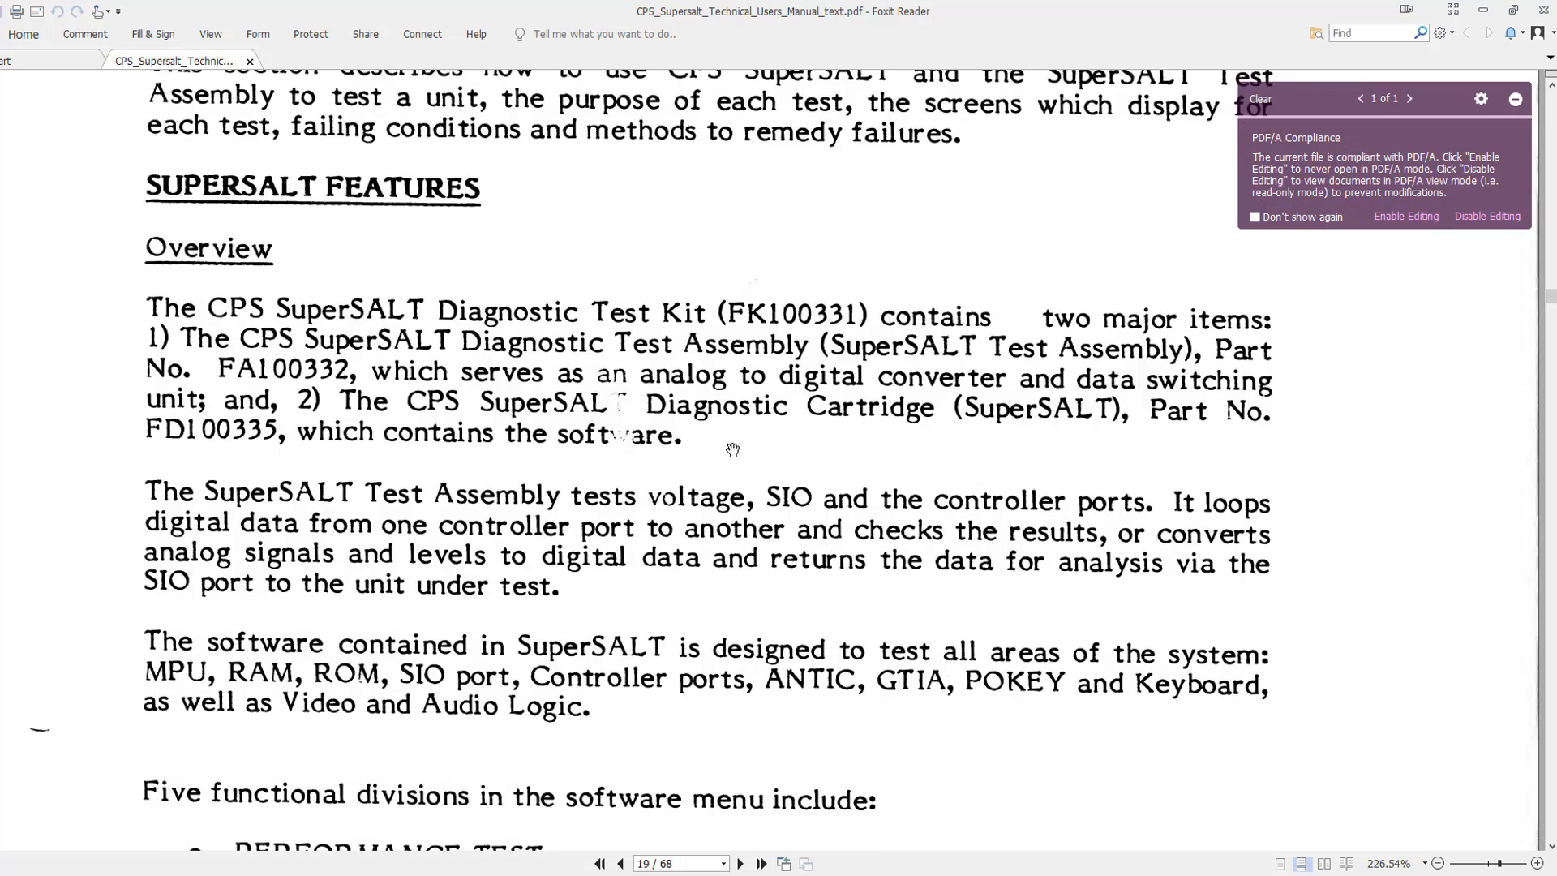
Step: Page through the SuperSALT manual down to the testing procedures and equipment list
scroll(down, 3)
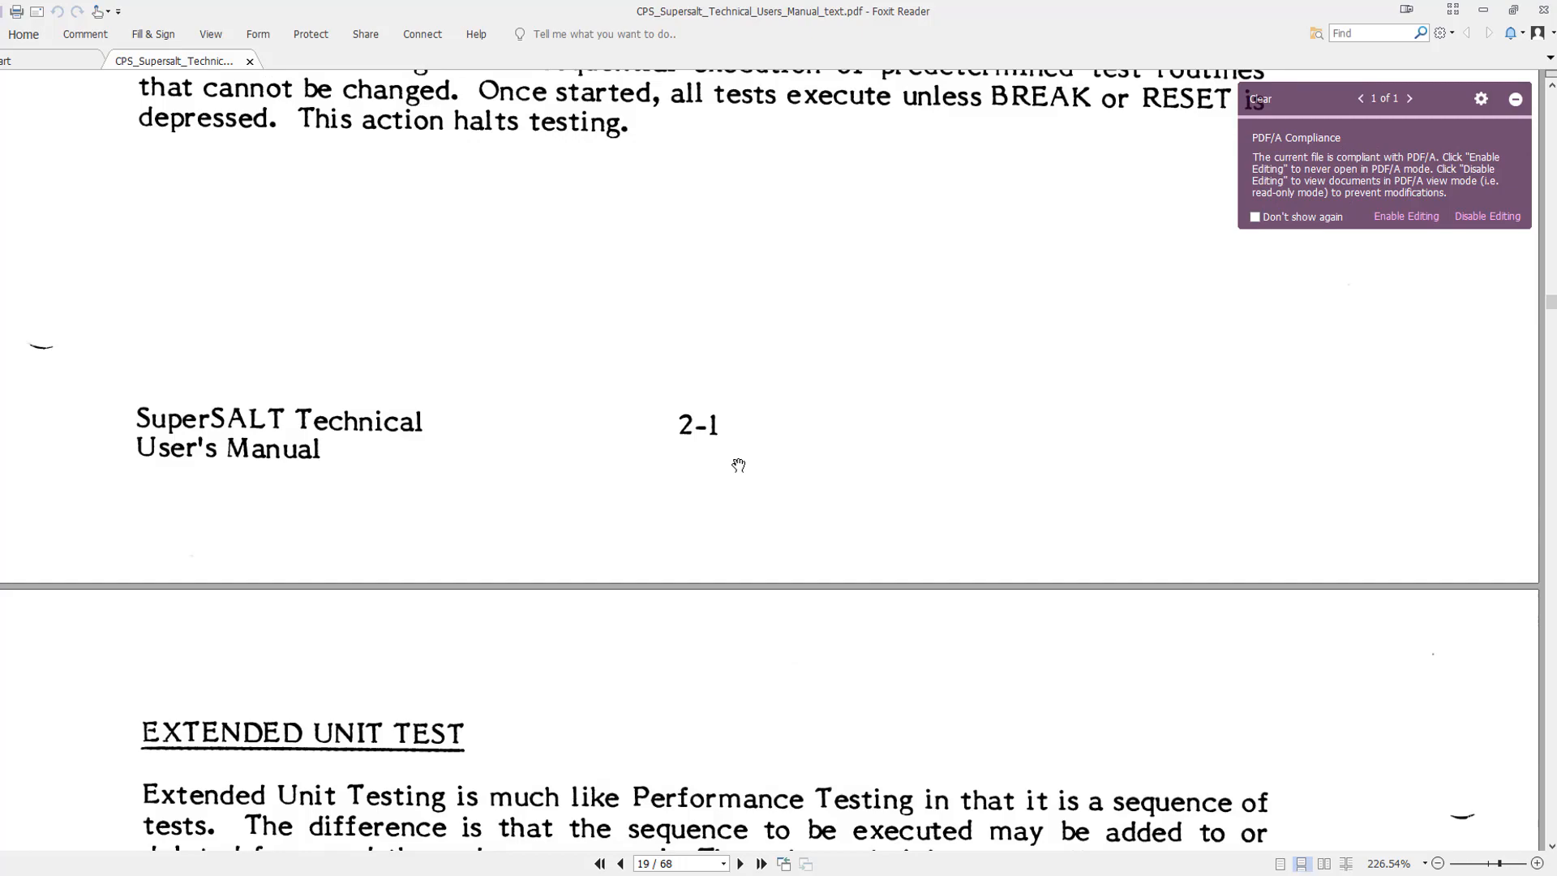
scroll(down, 3)
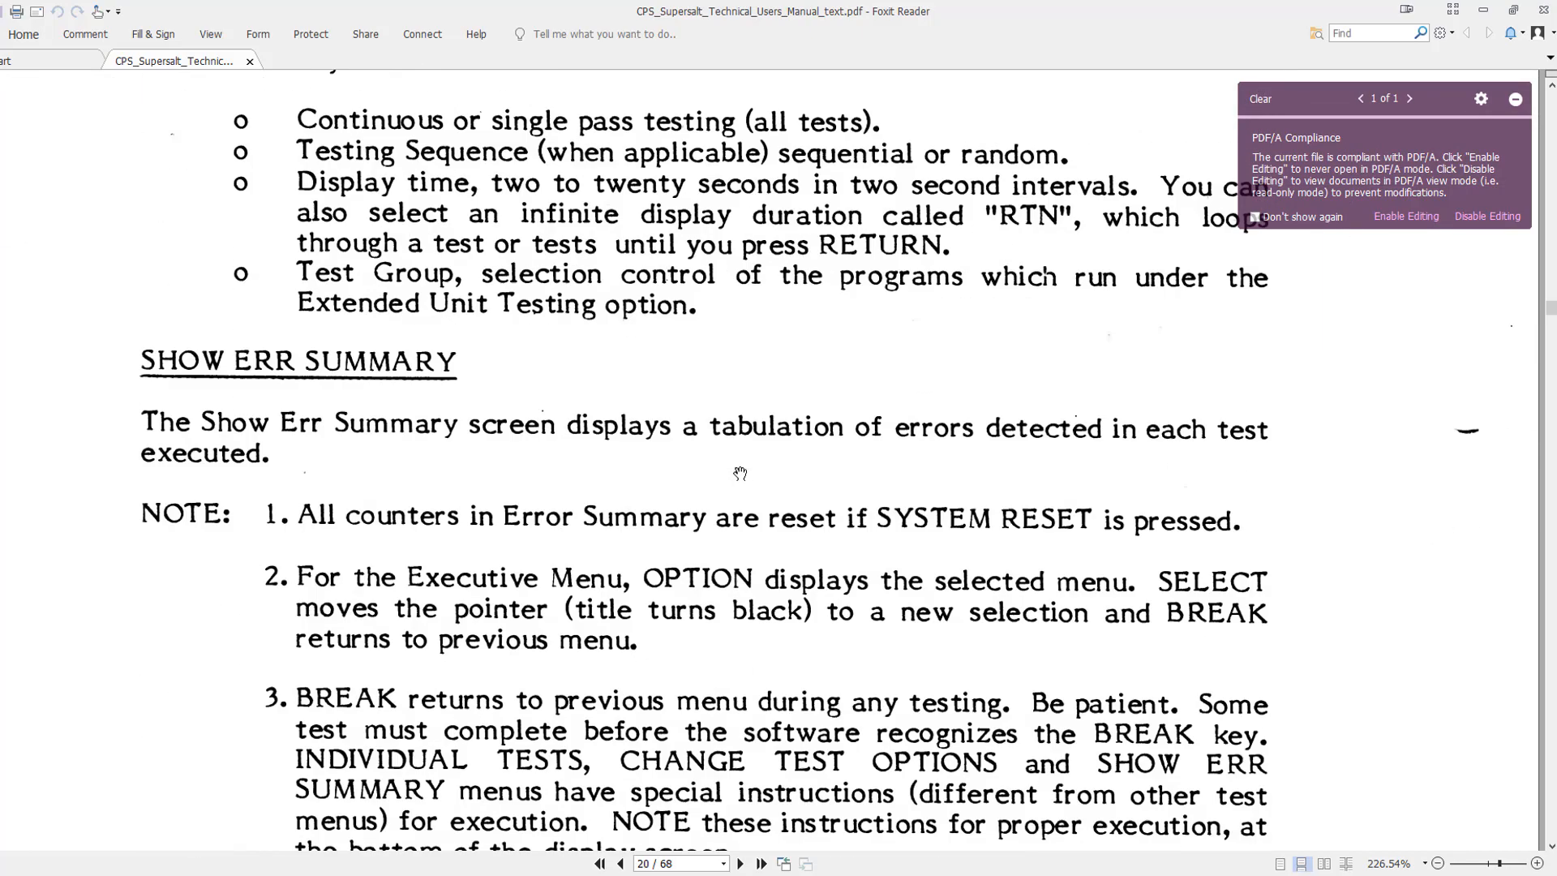
scroll(down, 3)
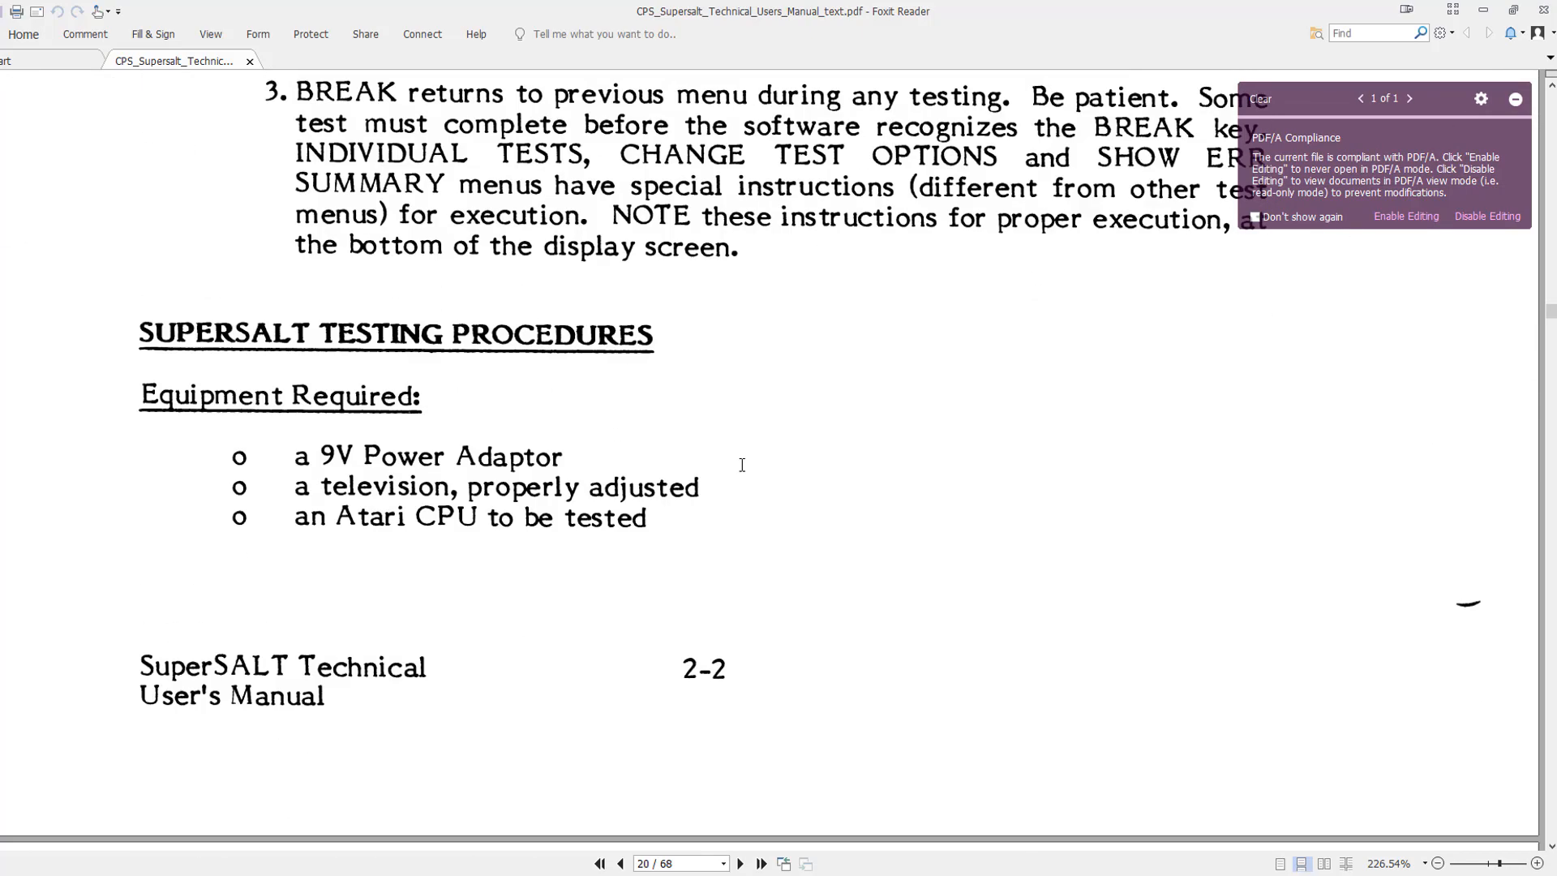
scroll(down, 3)
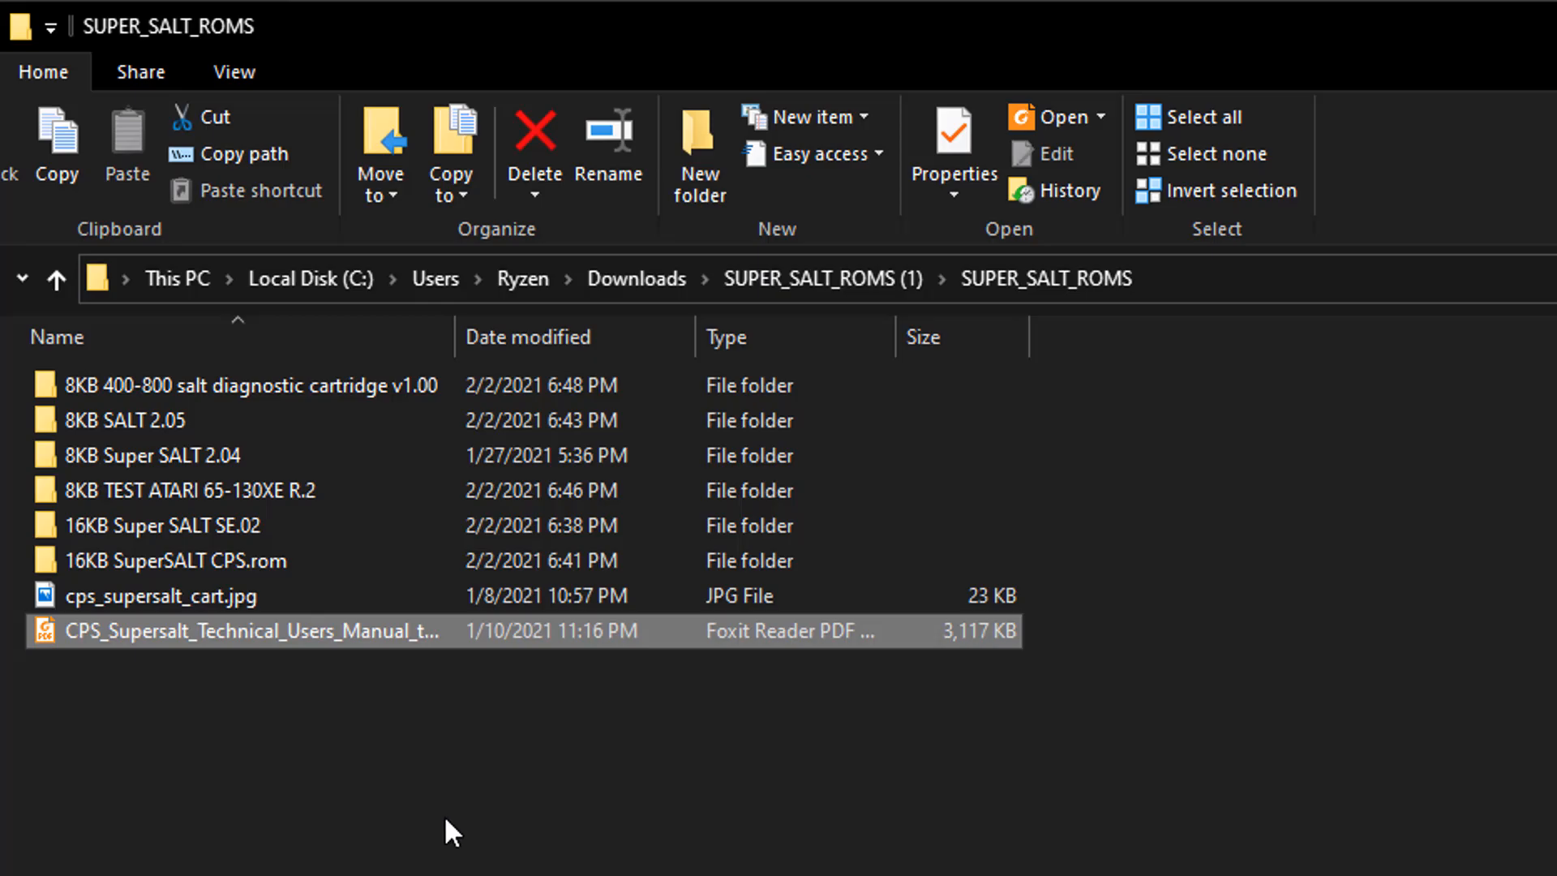
mouse_move(347, 809)
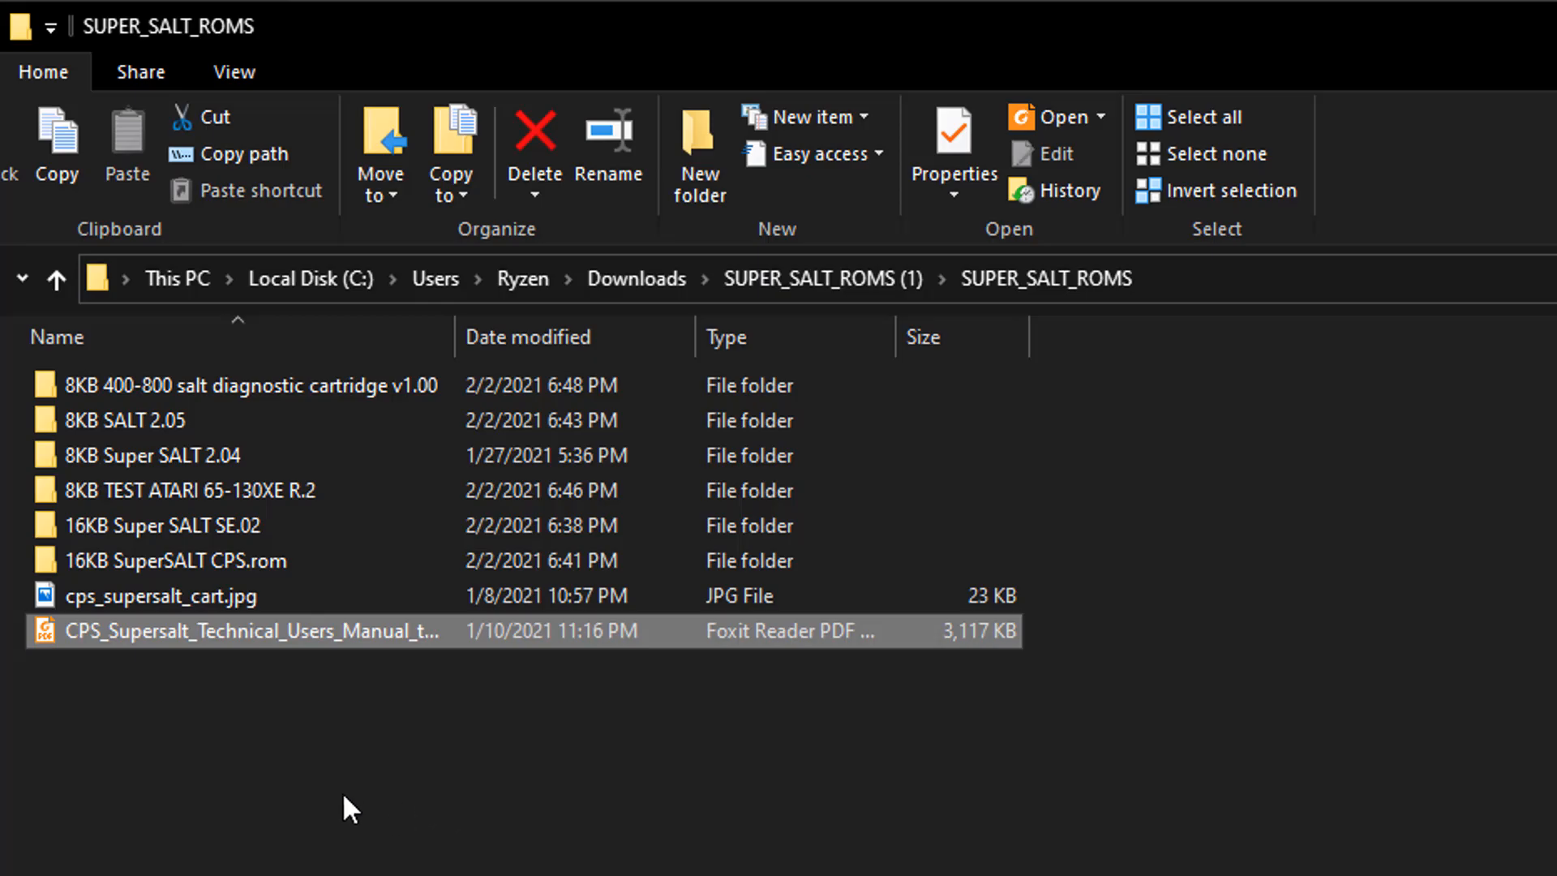
mouse_move(328, 754)
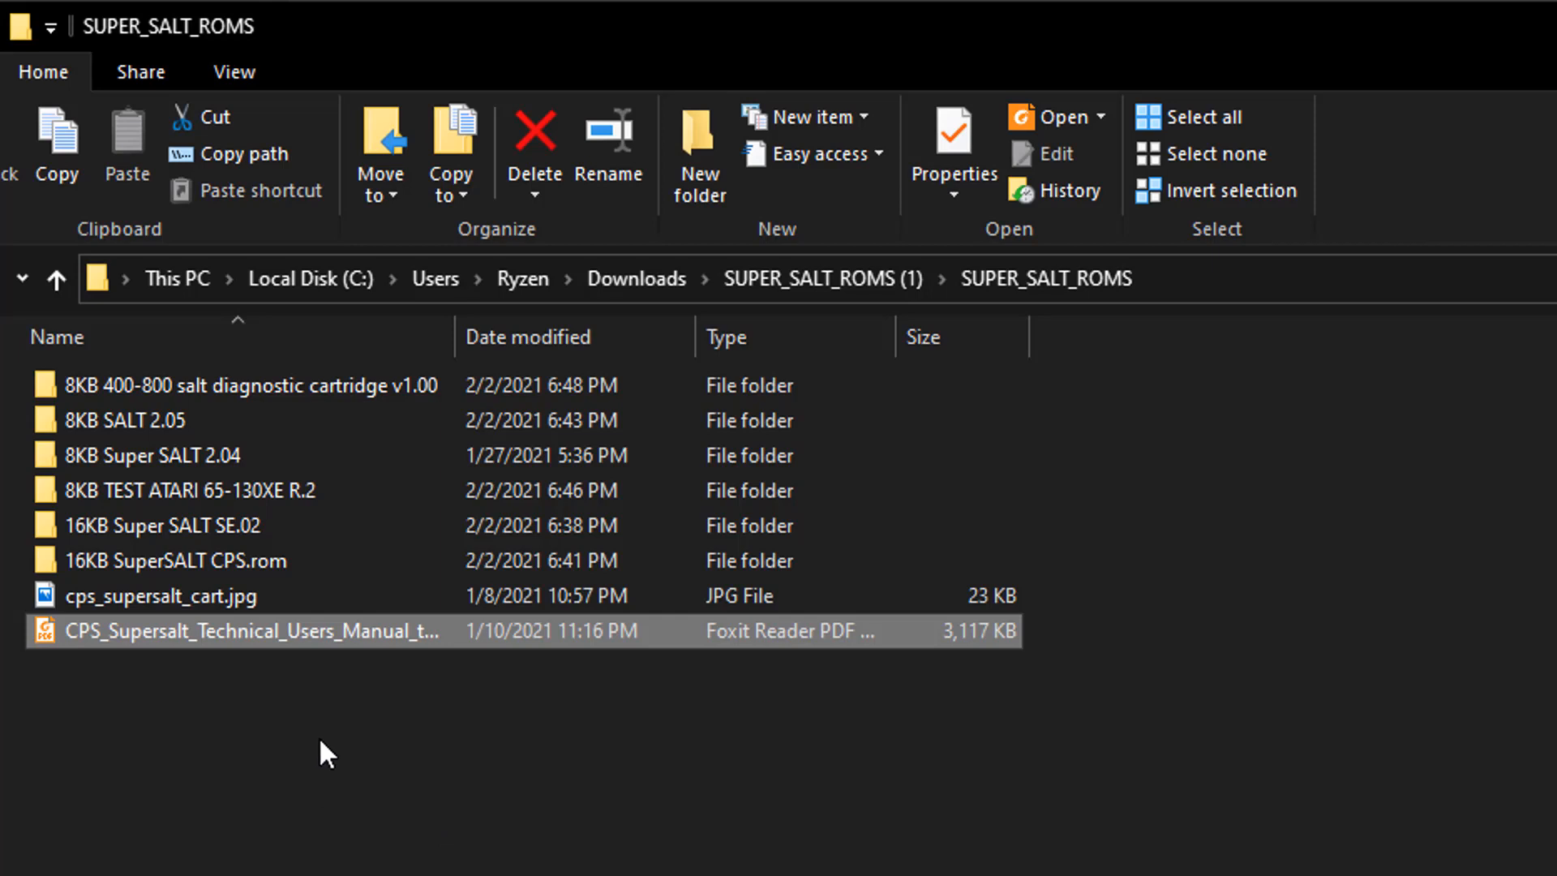
mouse_move(1338, 603)
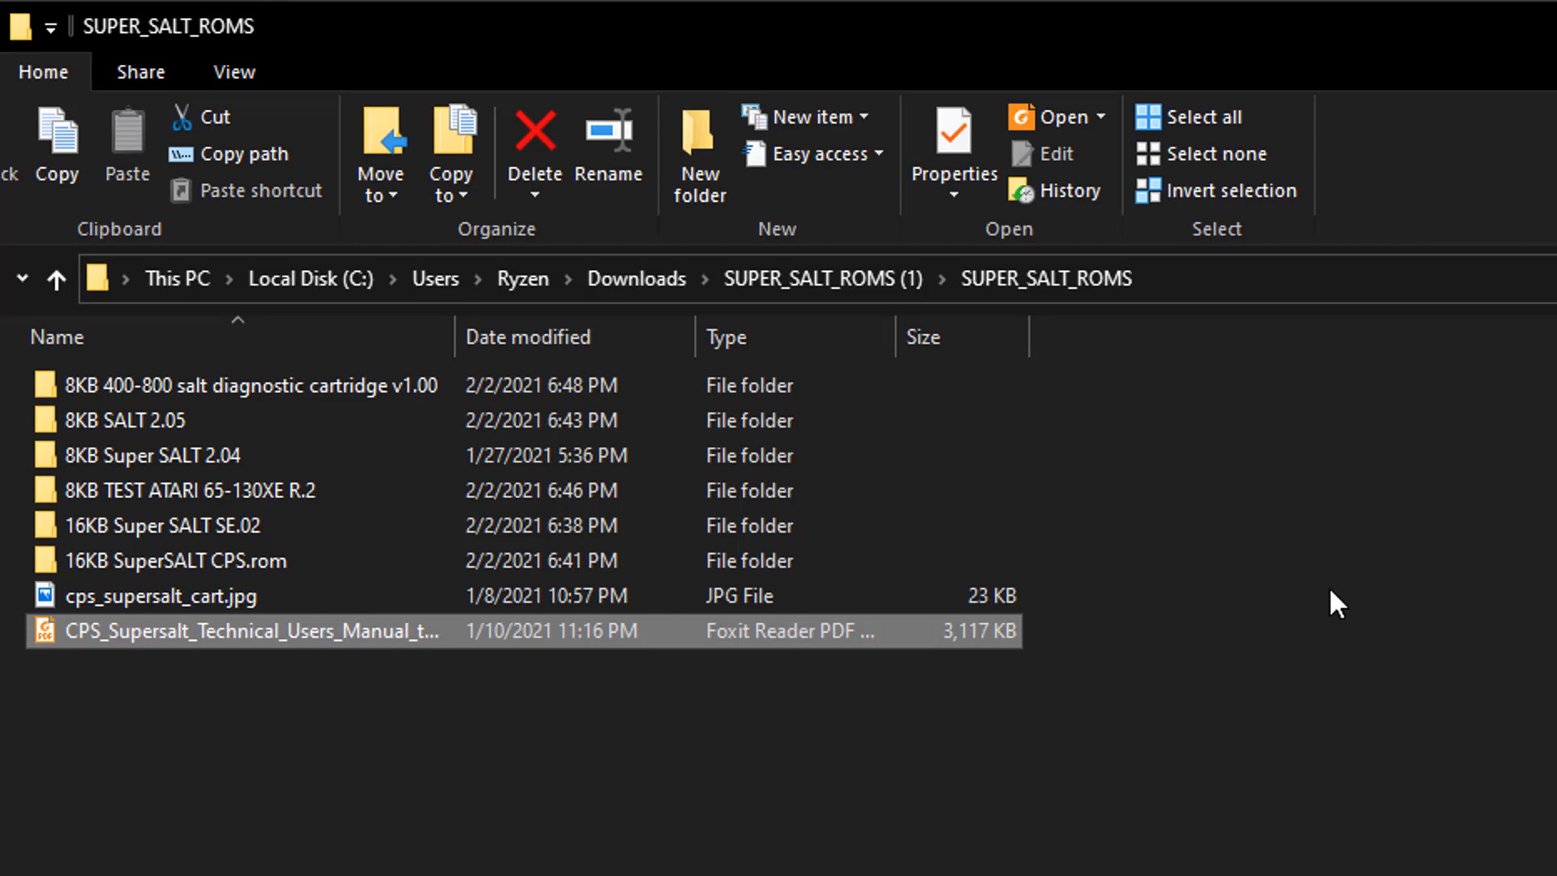
mouse_move(822, 279)
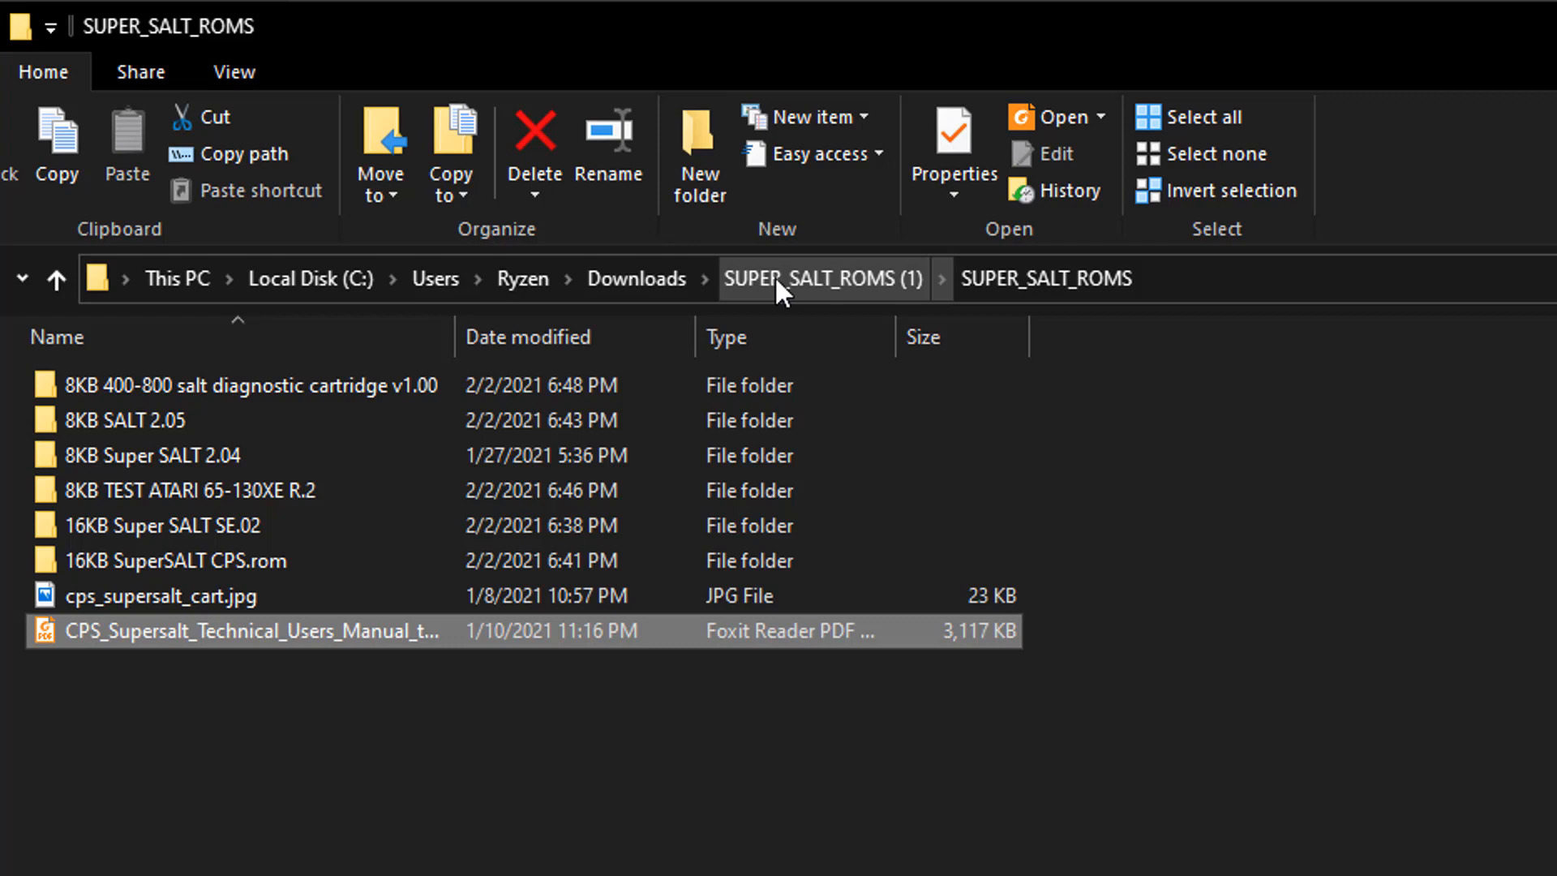
Step: Navigate into the inner SUPER_SALT_ROMS folder and its 8KB 400-800 salt diagnostic cartridge folder
click(821, 278)
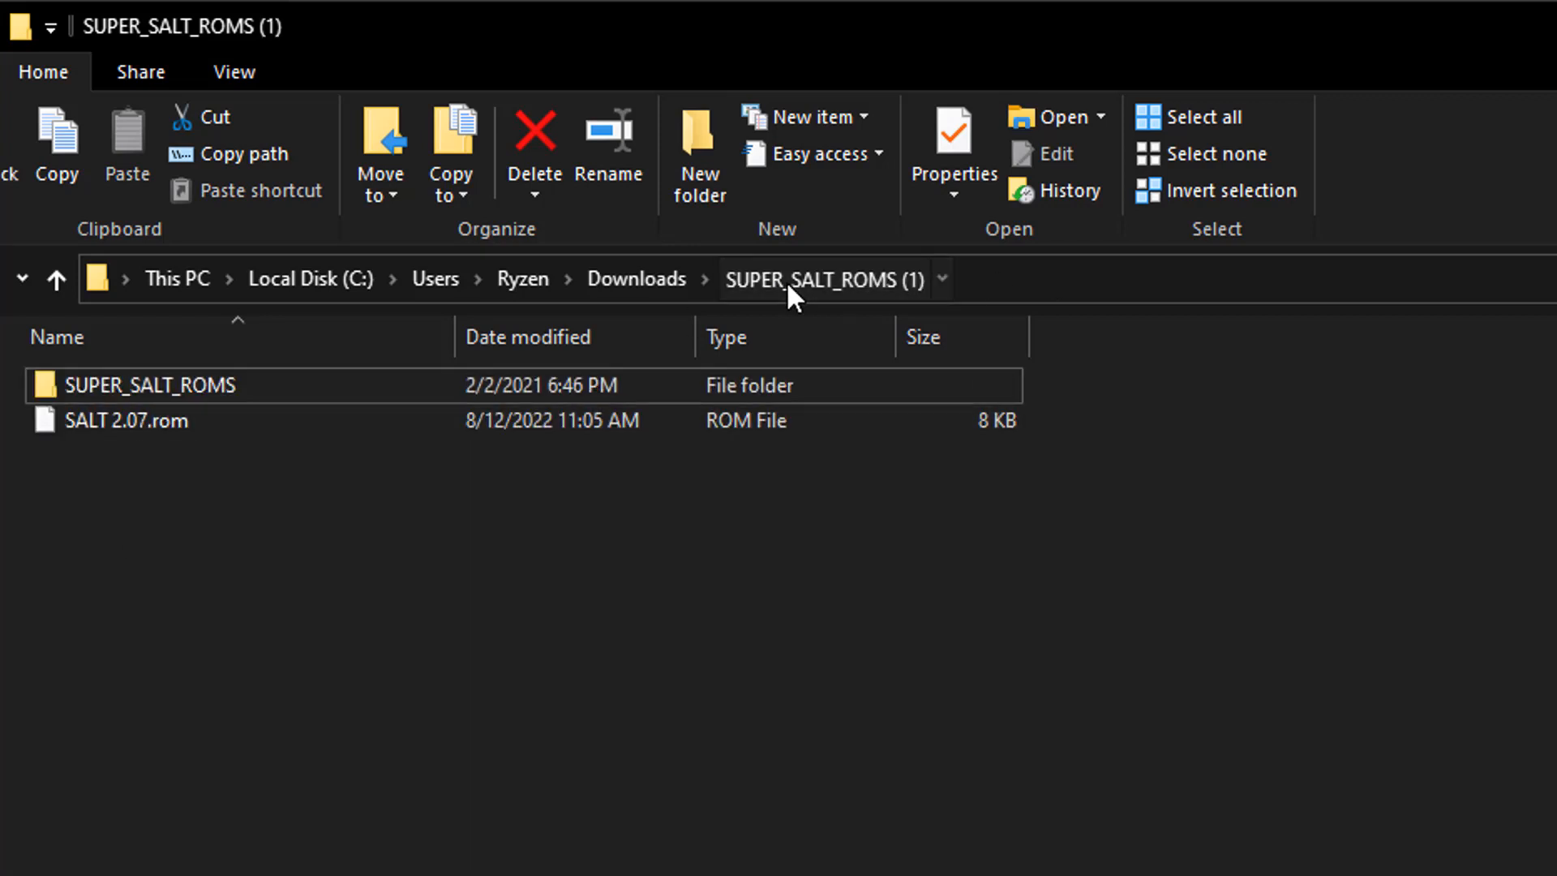
click(149, 386)
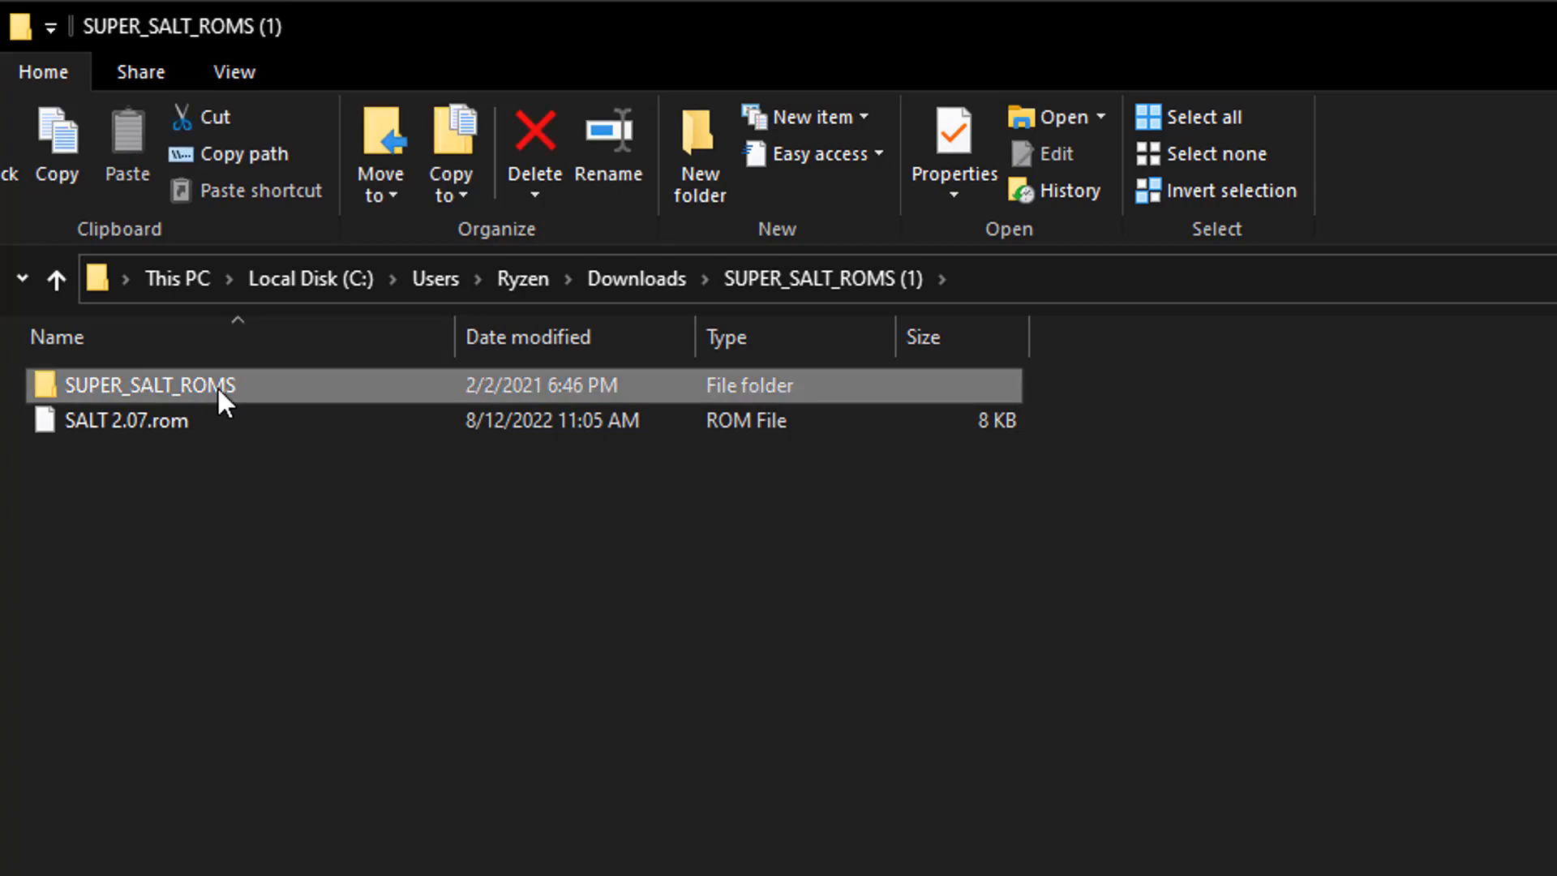
double_click(150, 386)
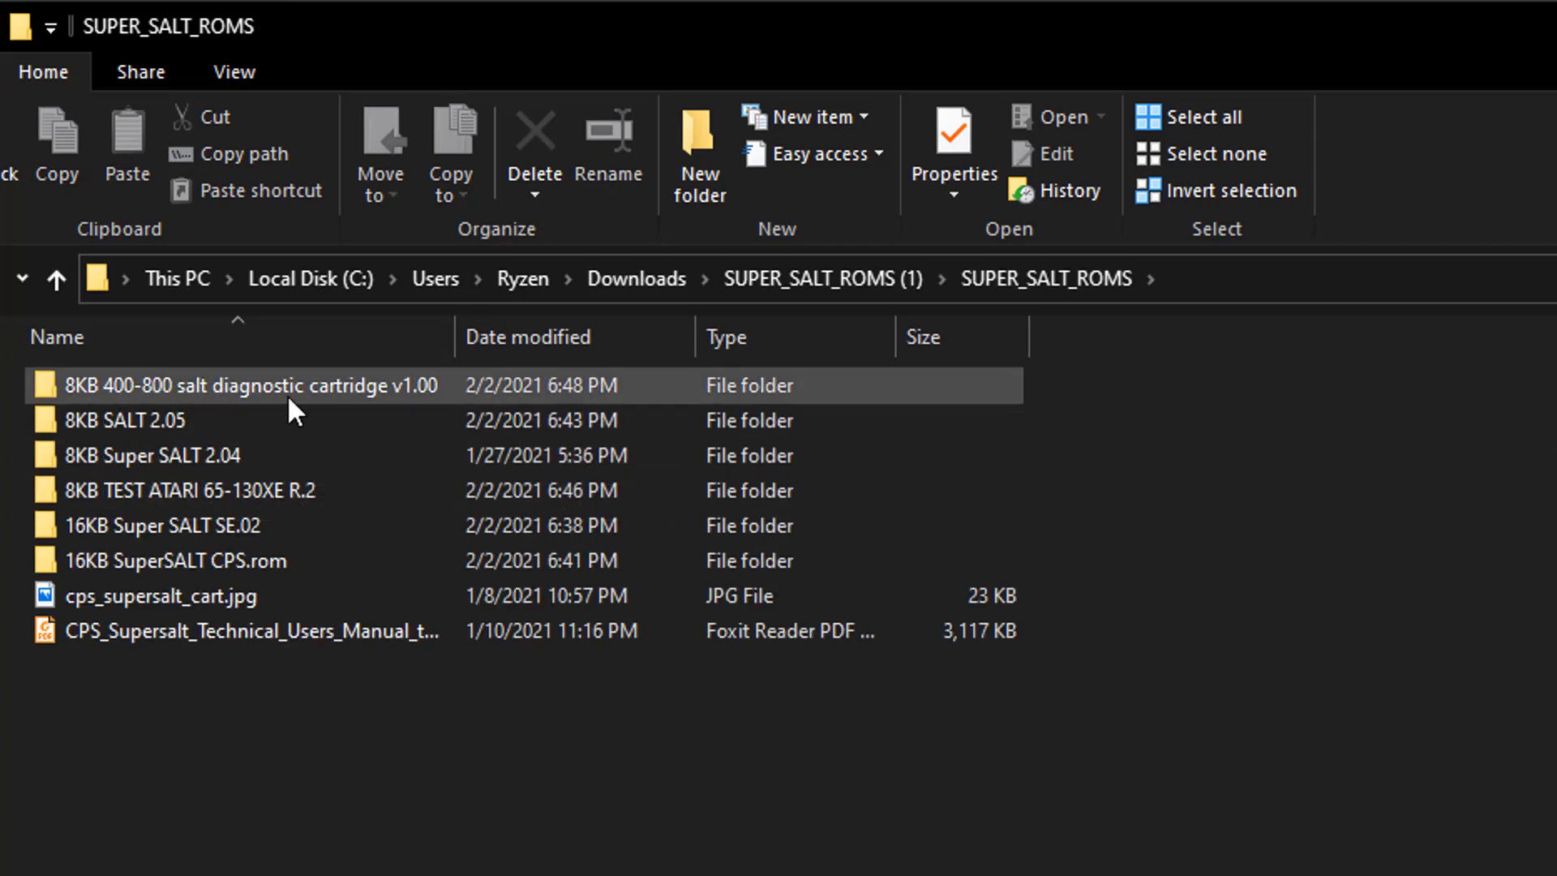
mouse_move(328, 391)
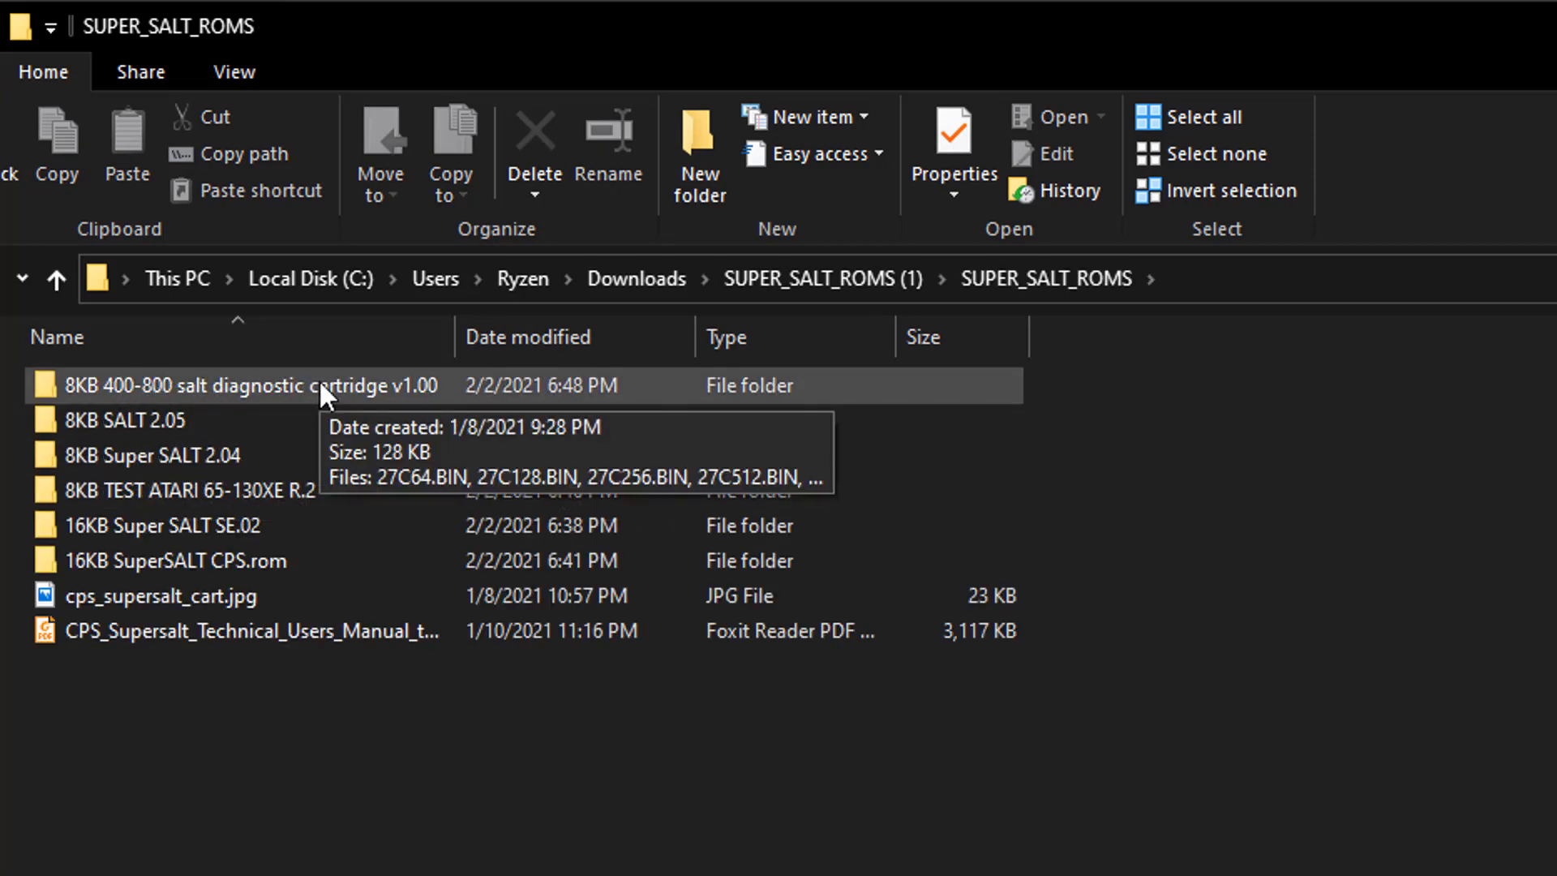
double_click(232, 386)
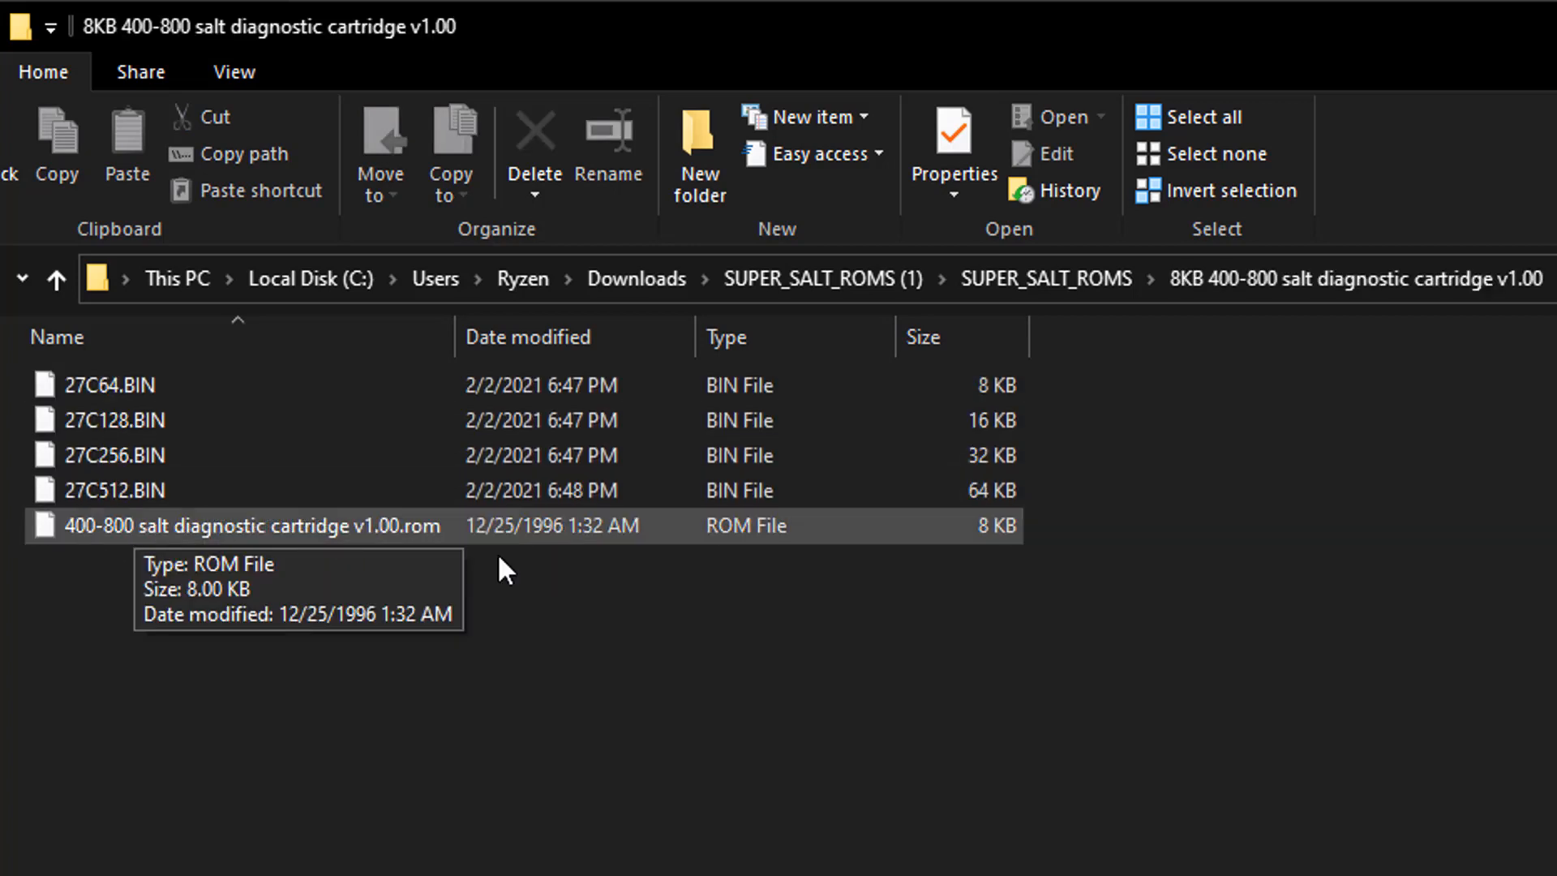
mouse_move(1005, 564)
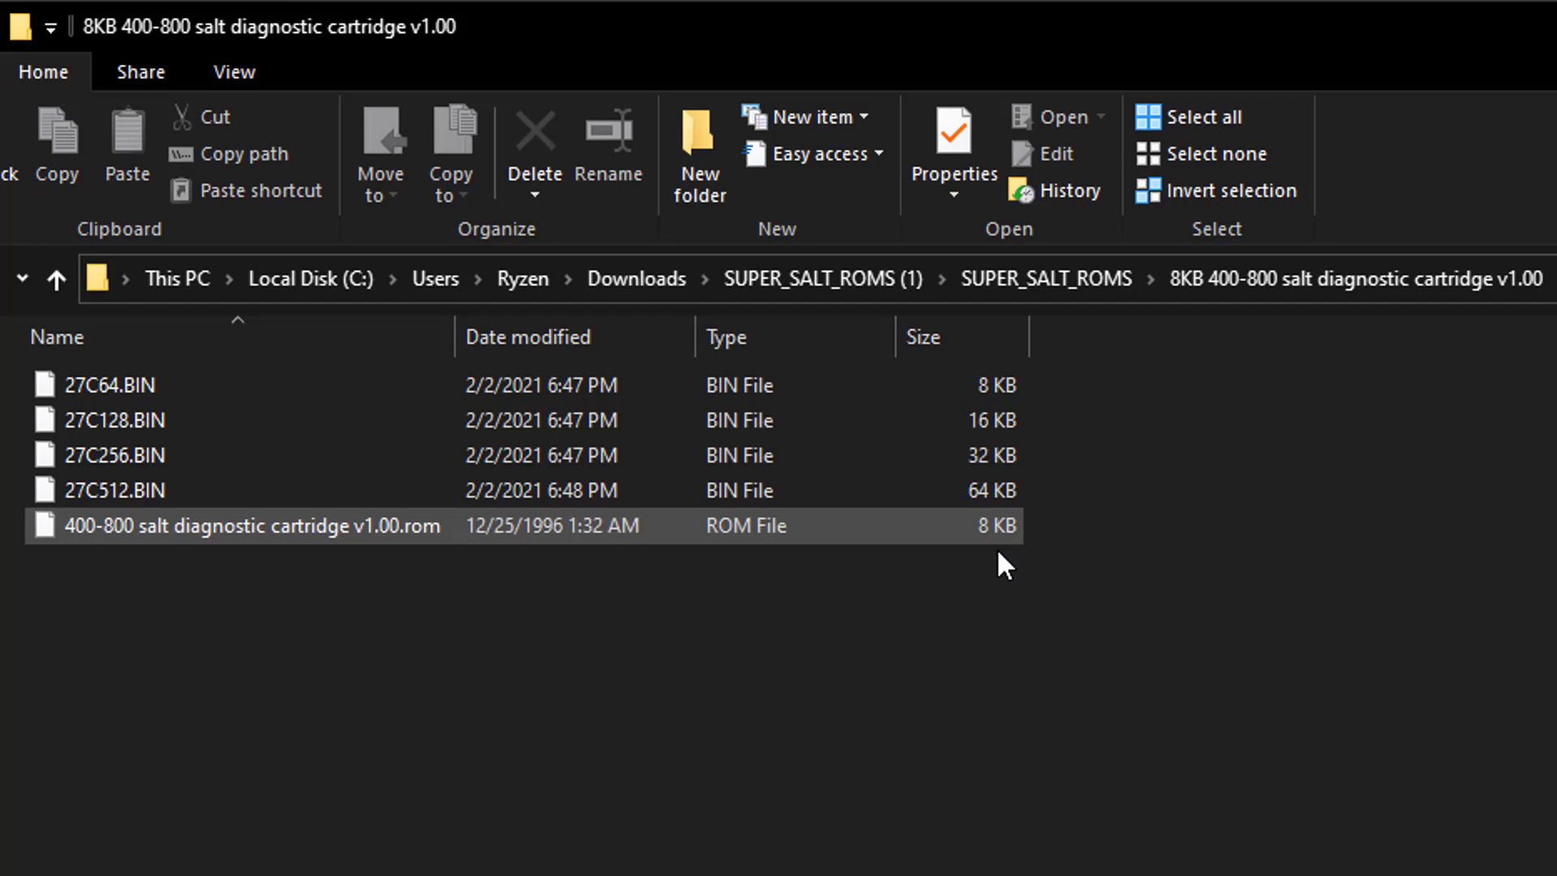
mouse_move(1003, 557)
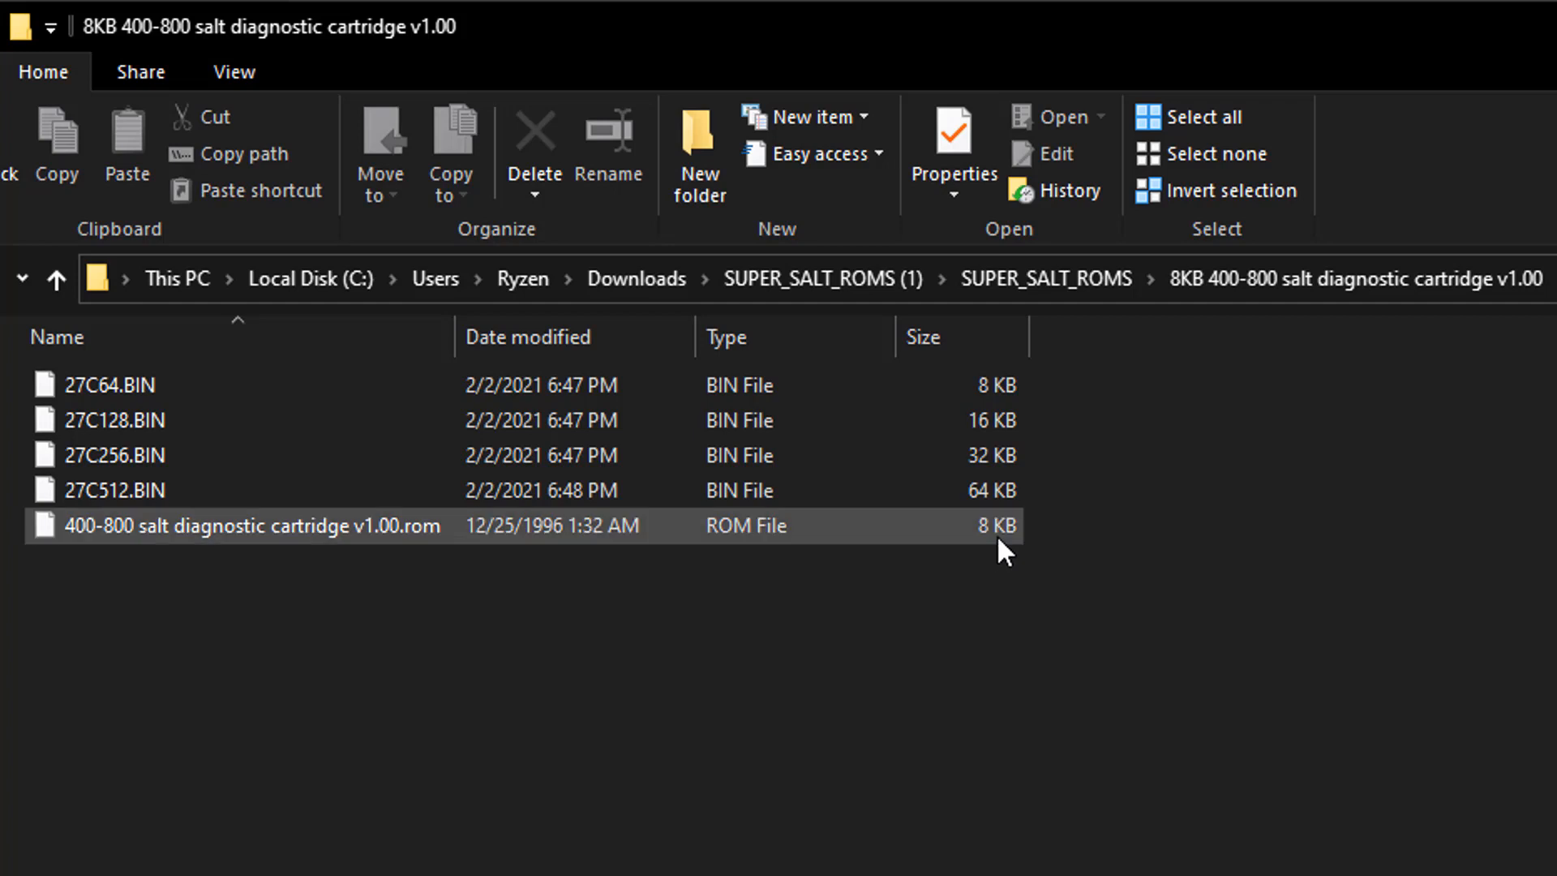
mouse_move(79, 550)
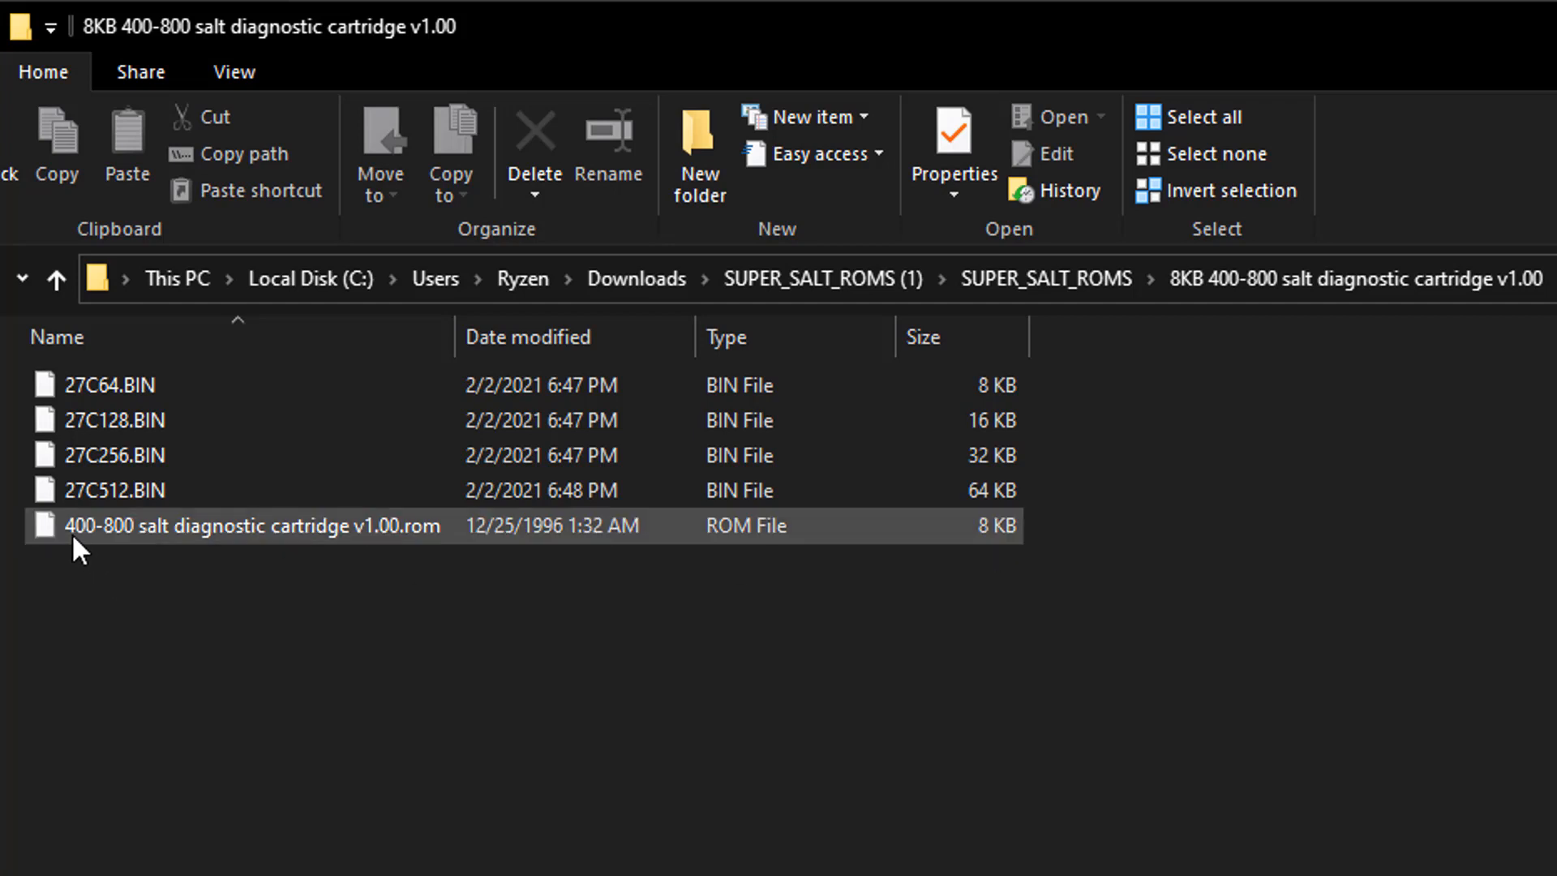
mouse_move(996, 545)
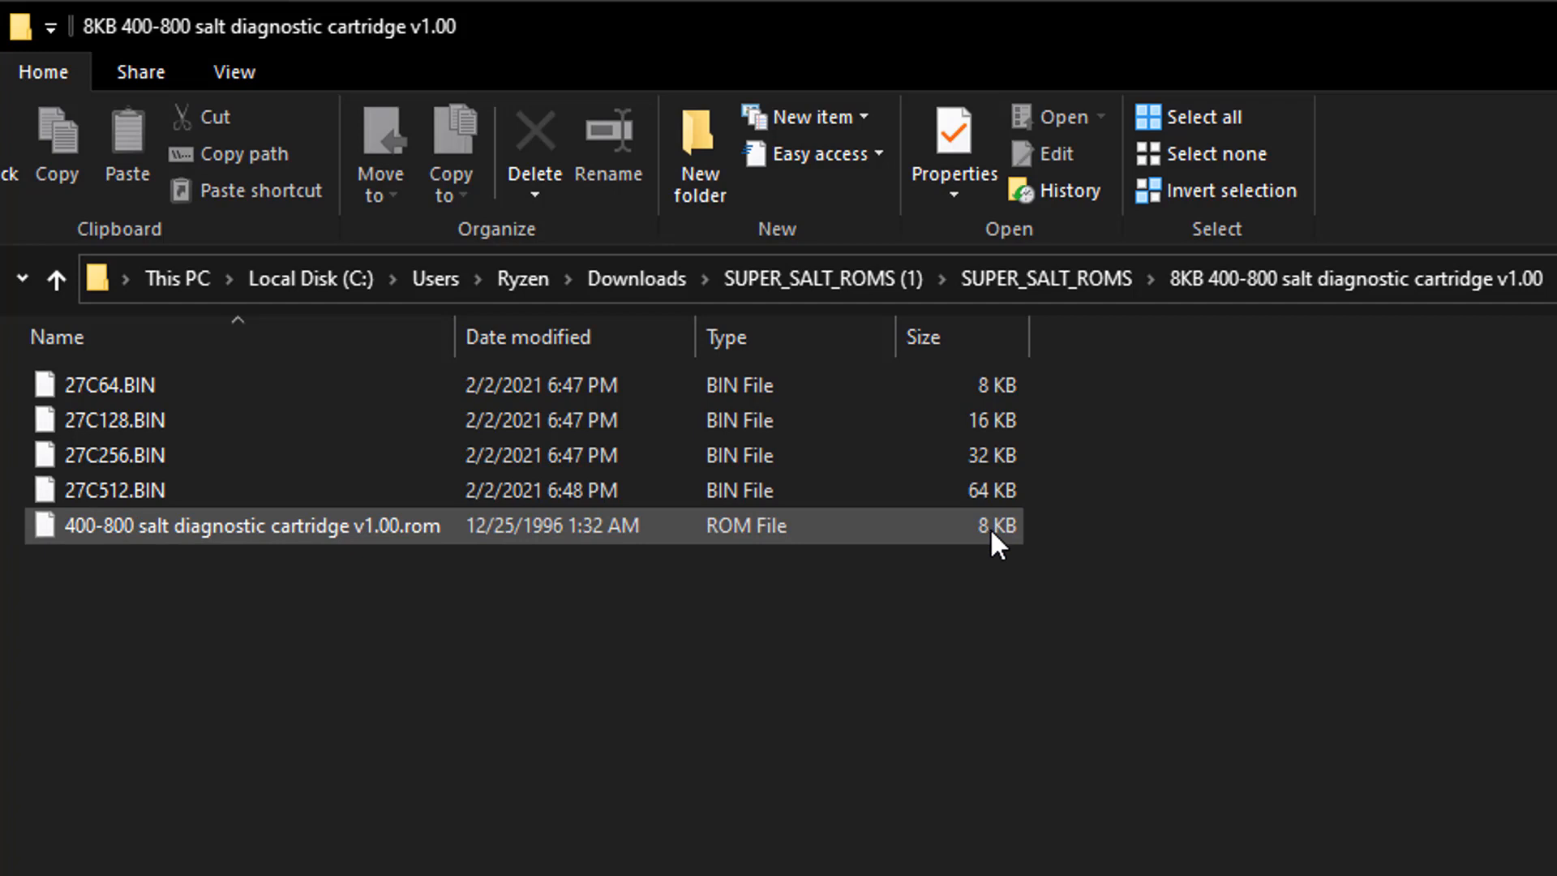
Step: Review the 27C64, 27C128, 27C256 BIN and .rom files, then go back up to SUPER_SALT_ROMS
click(110, 386)
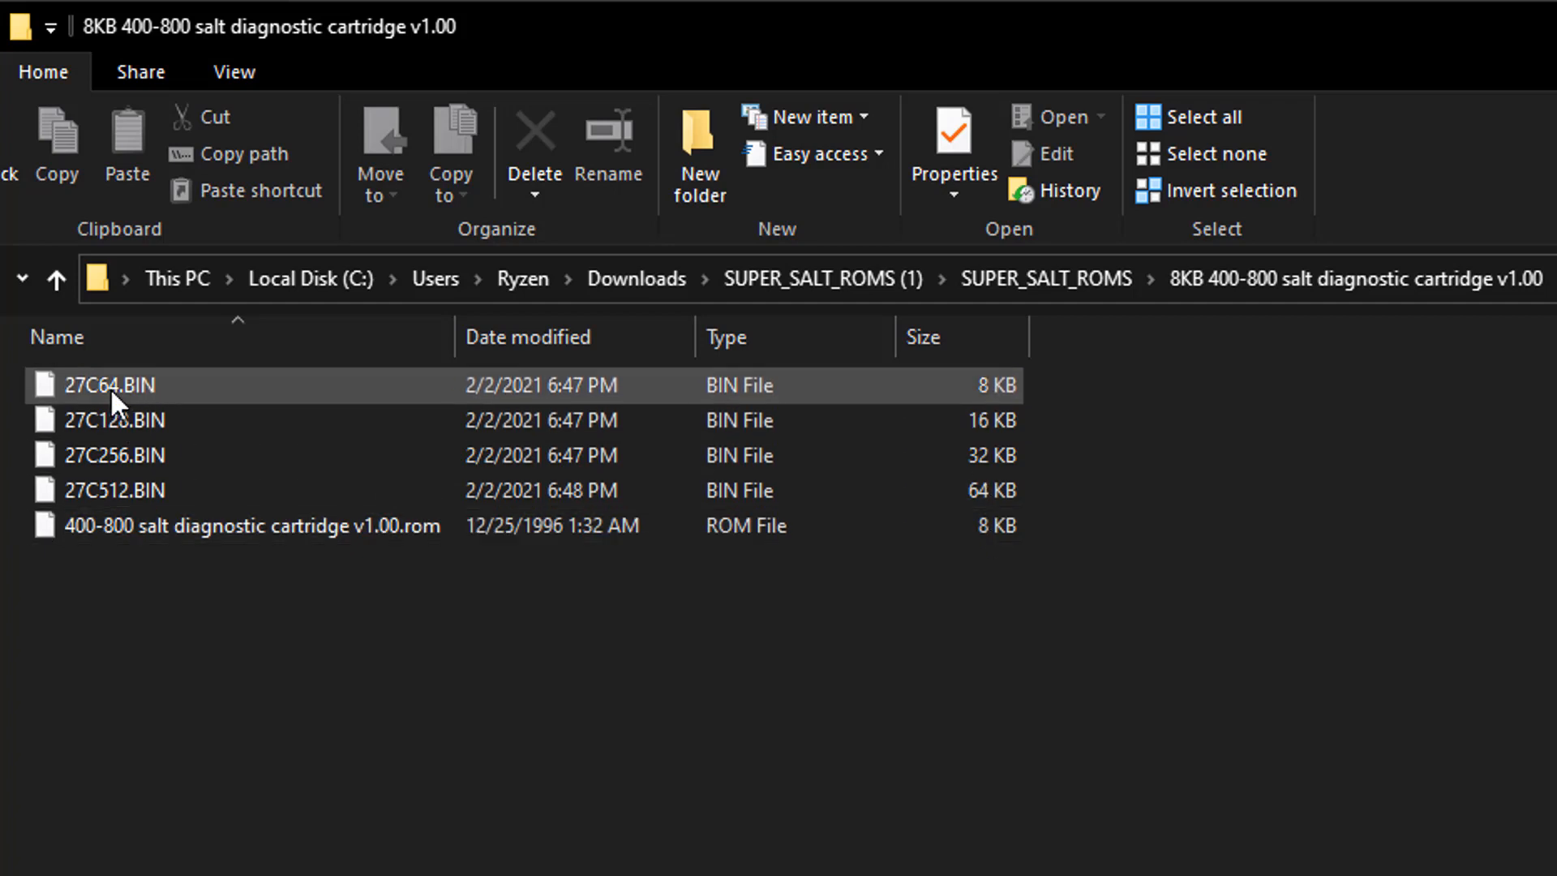
click(114, 421)
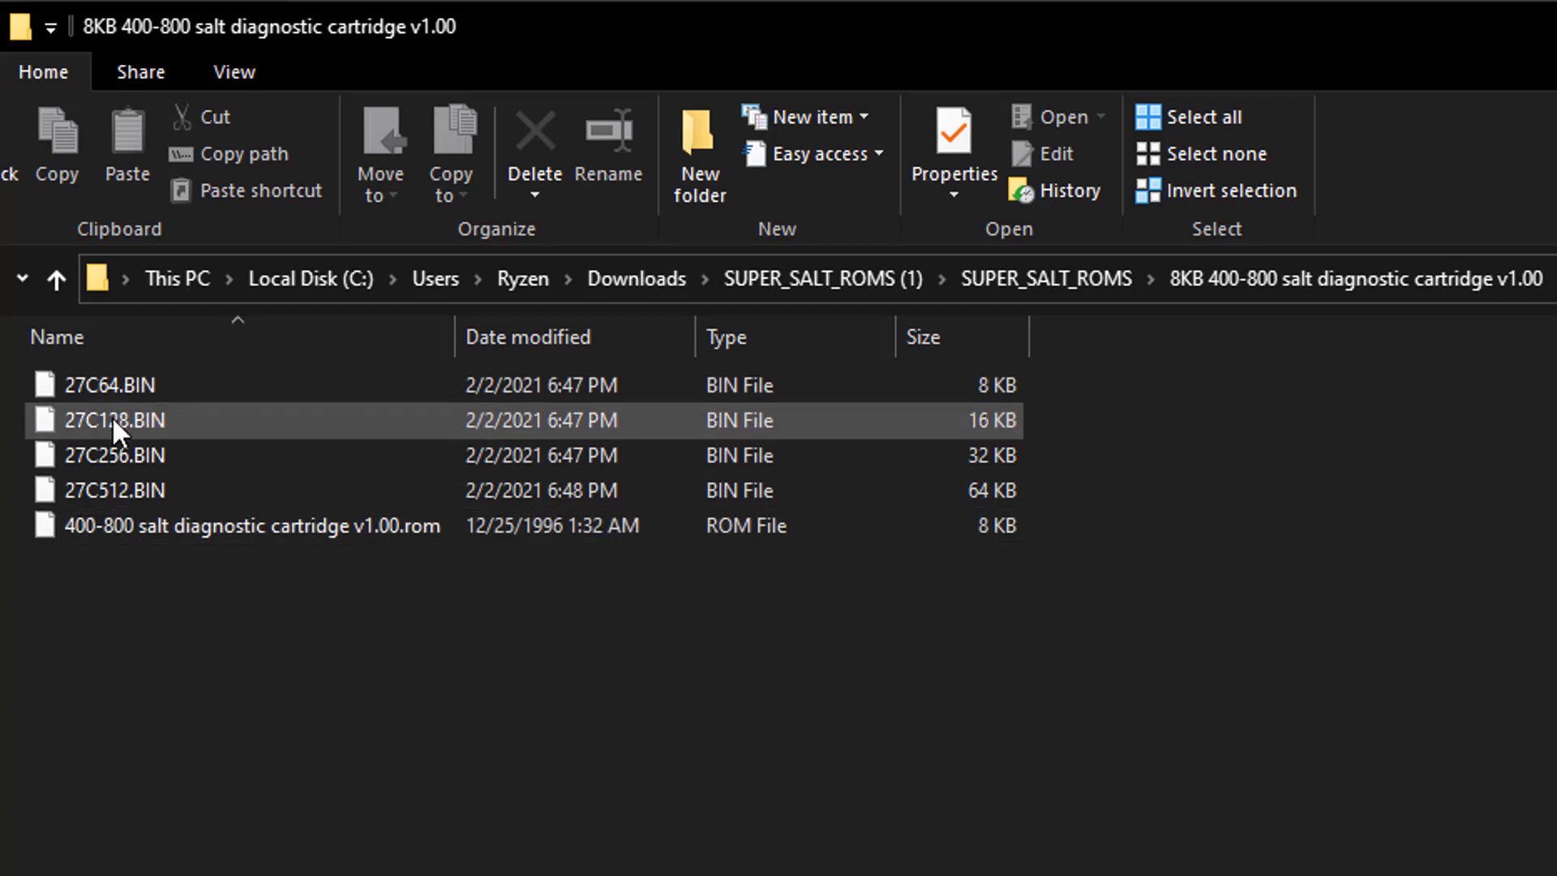
click(113, 454)
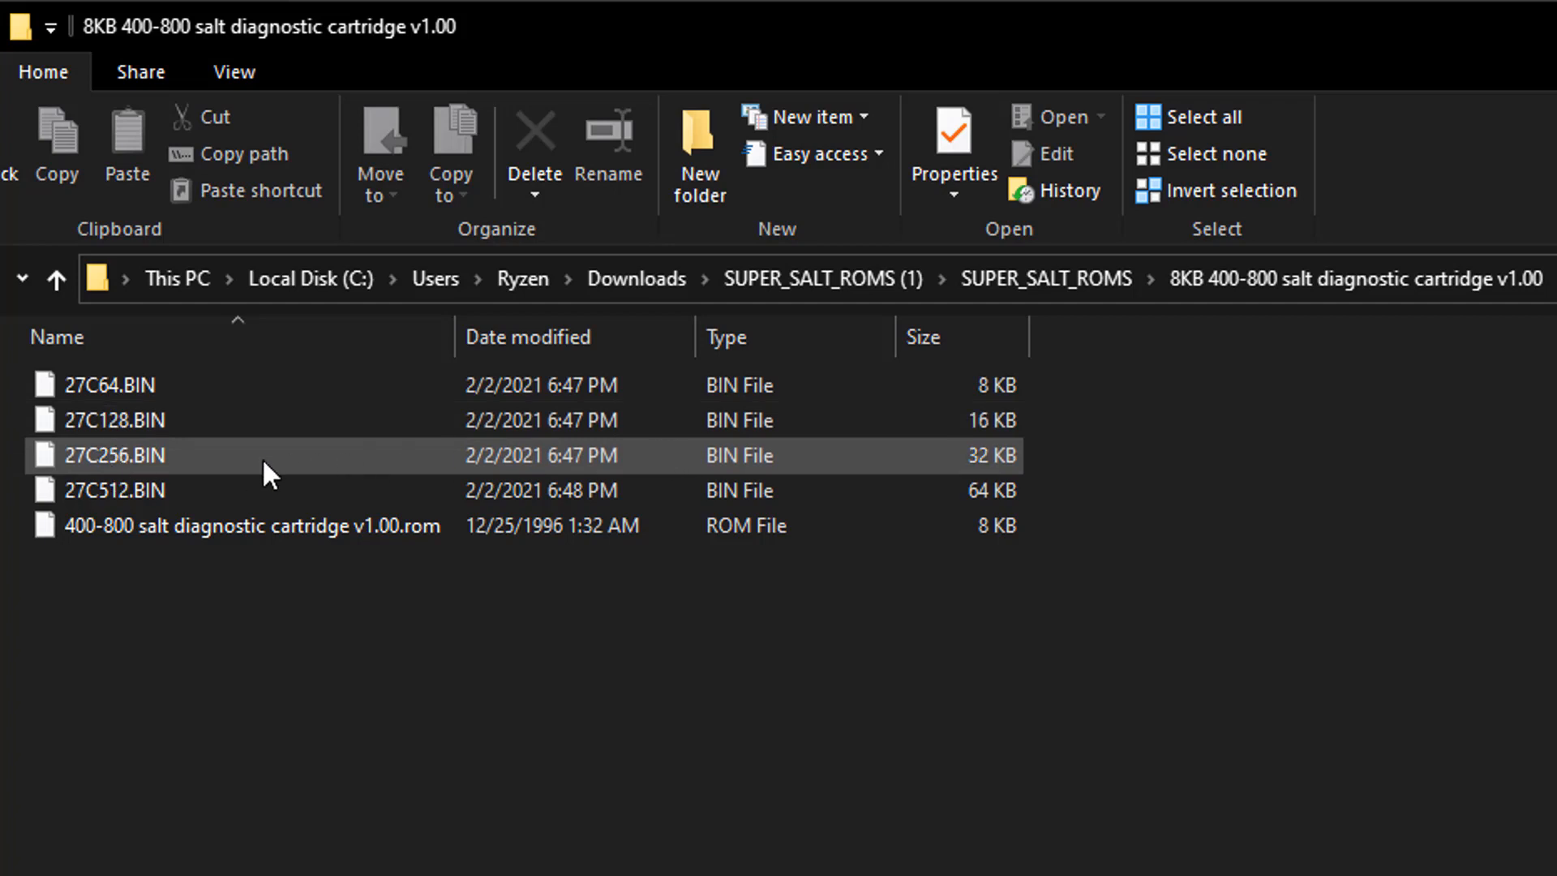
mouse_move(198, 497)
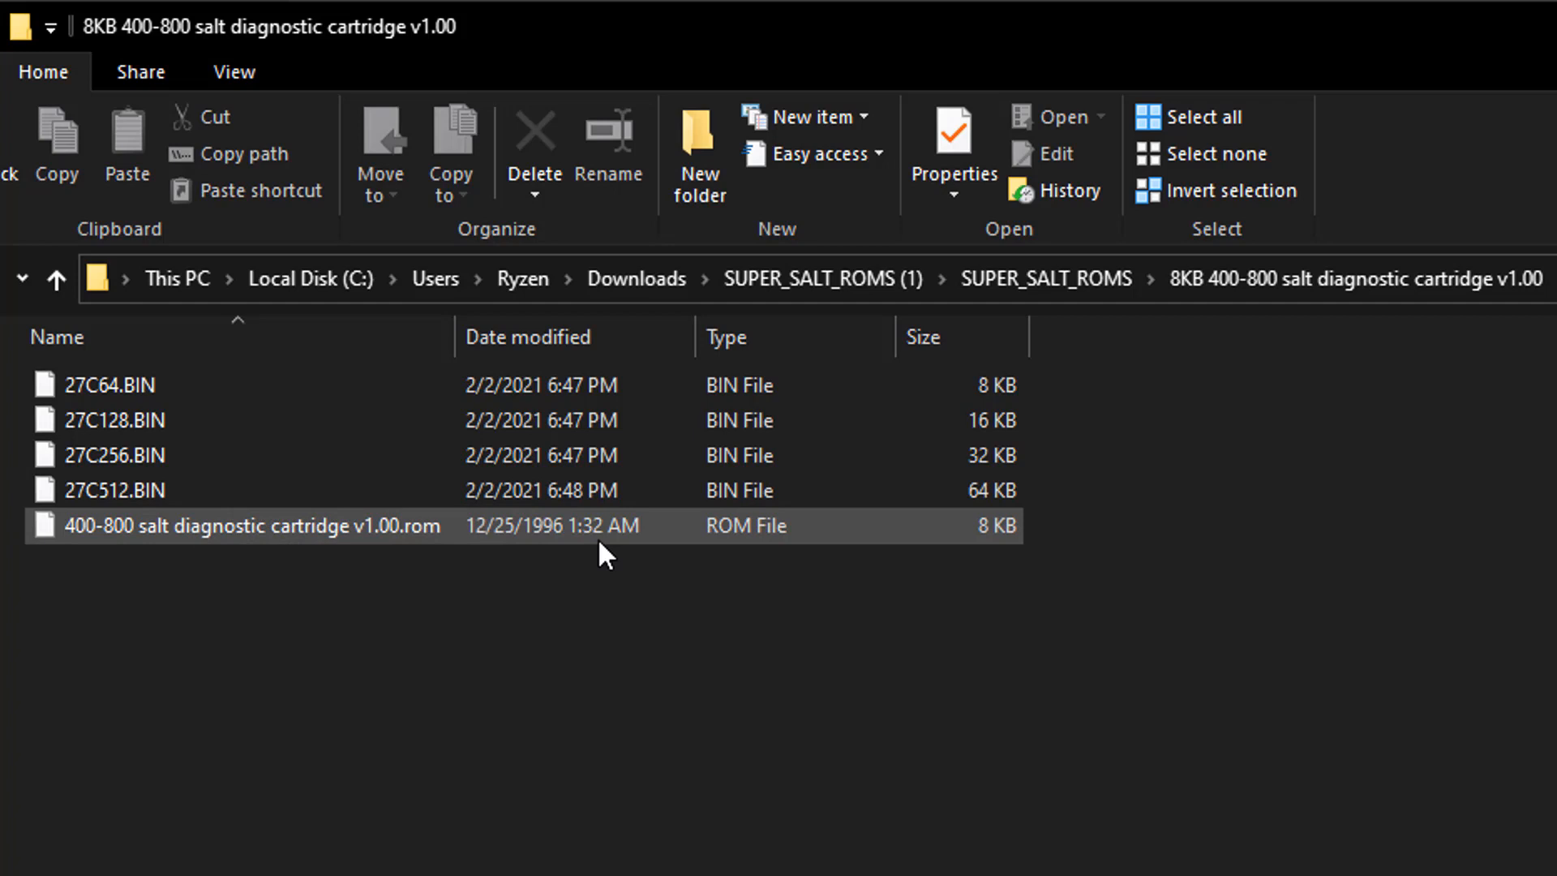
mouse_move(1007, 537)
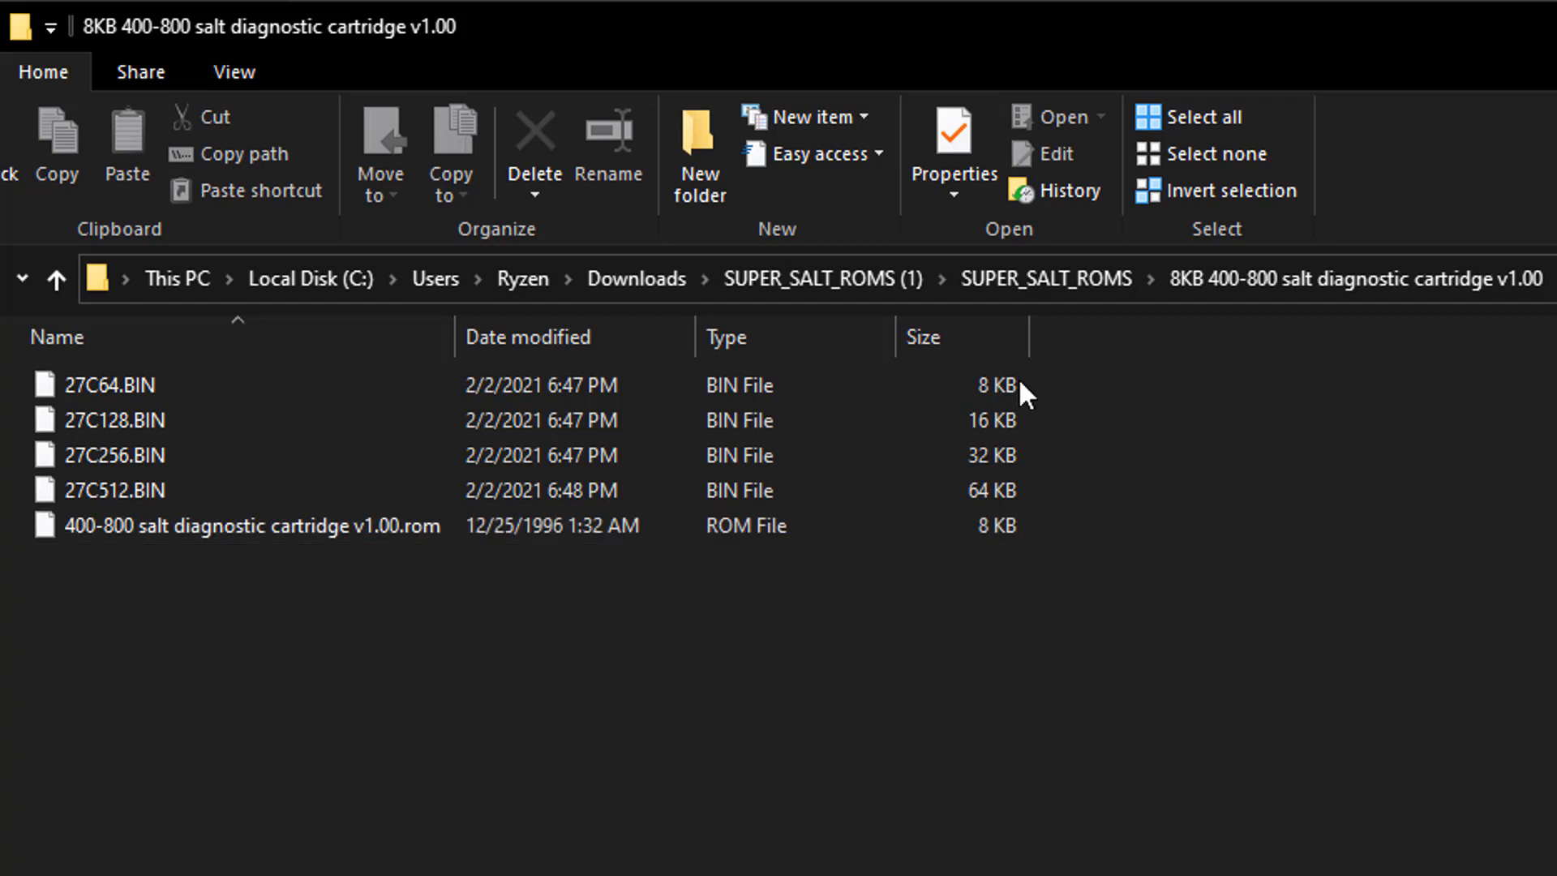
mouse_move(1048, 428)
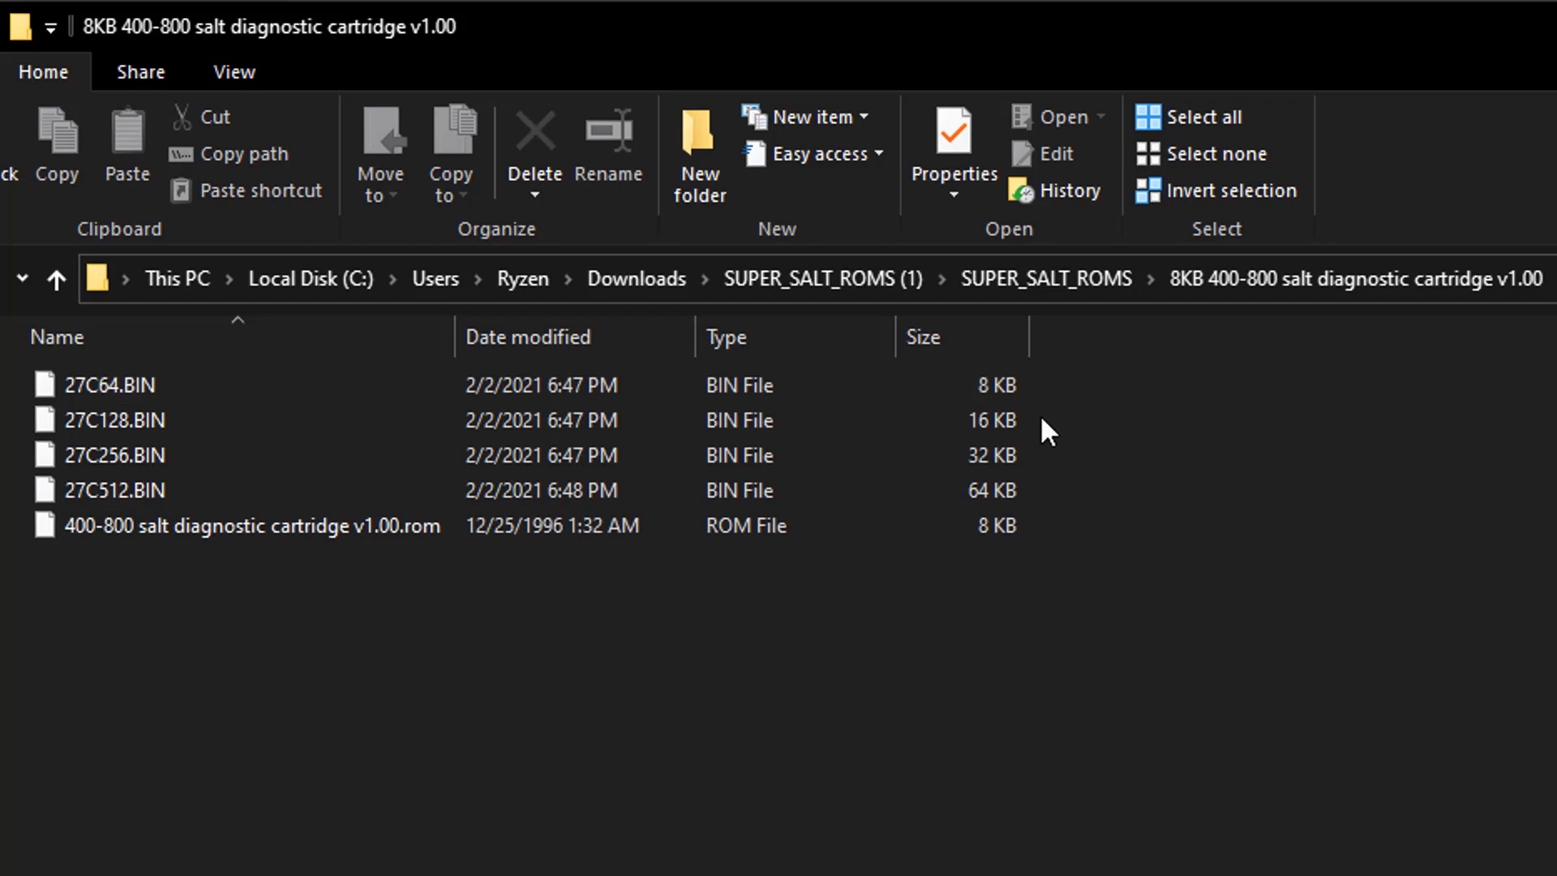
click(113, 420)
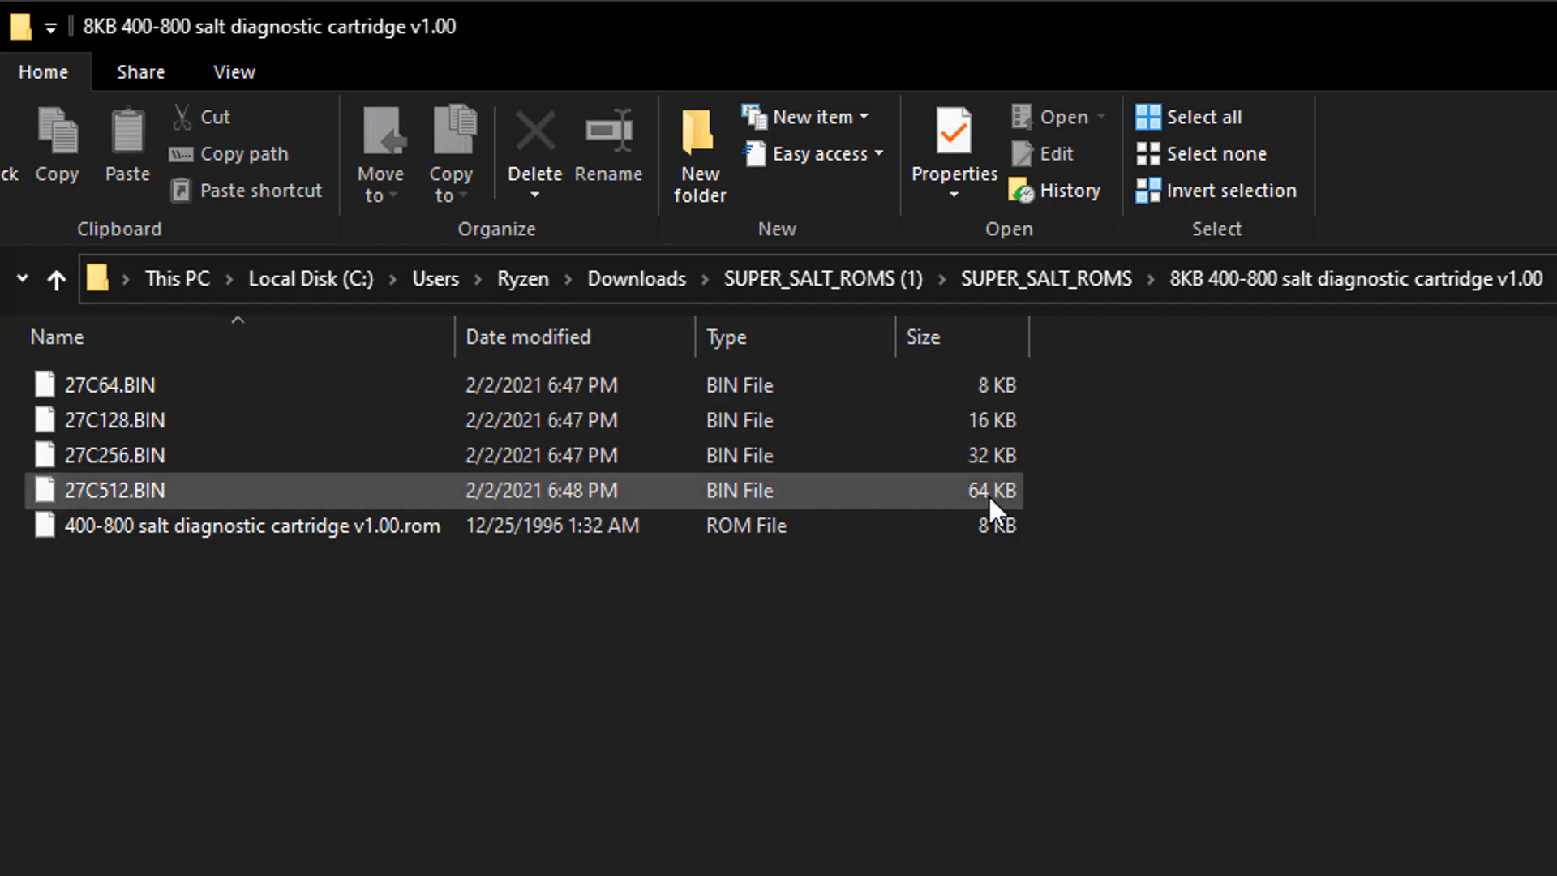
click(313, 635)
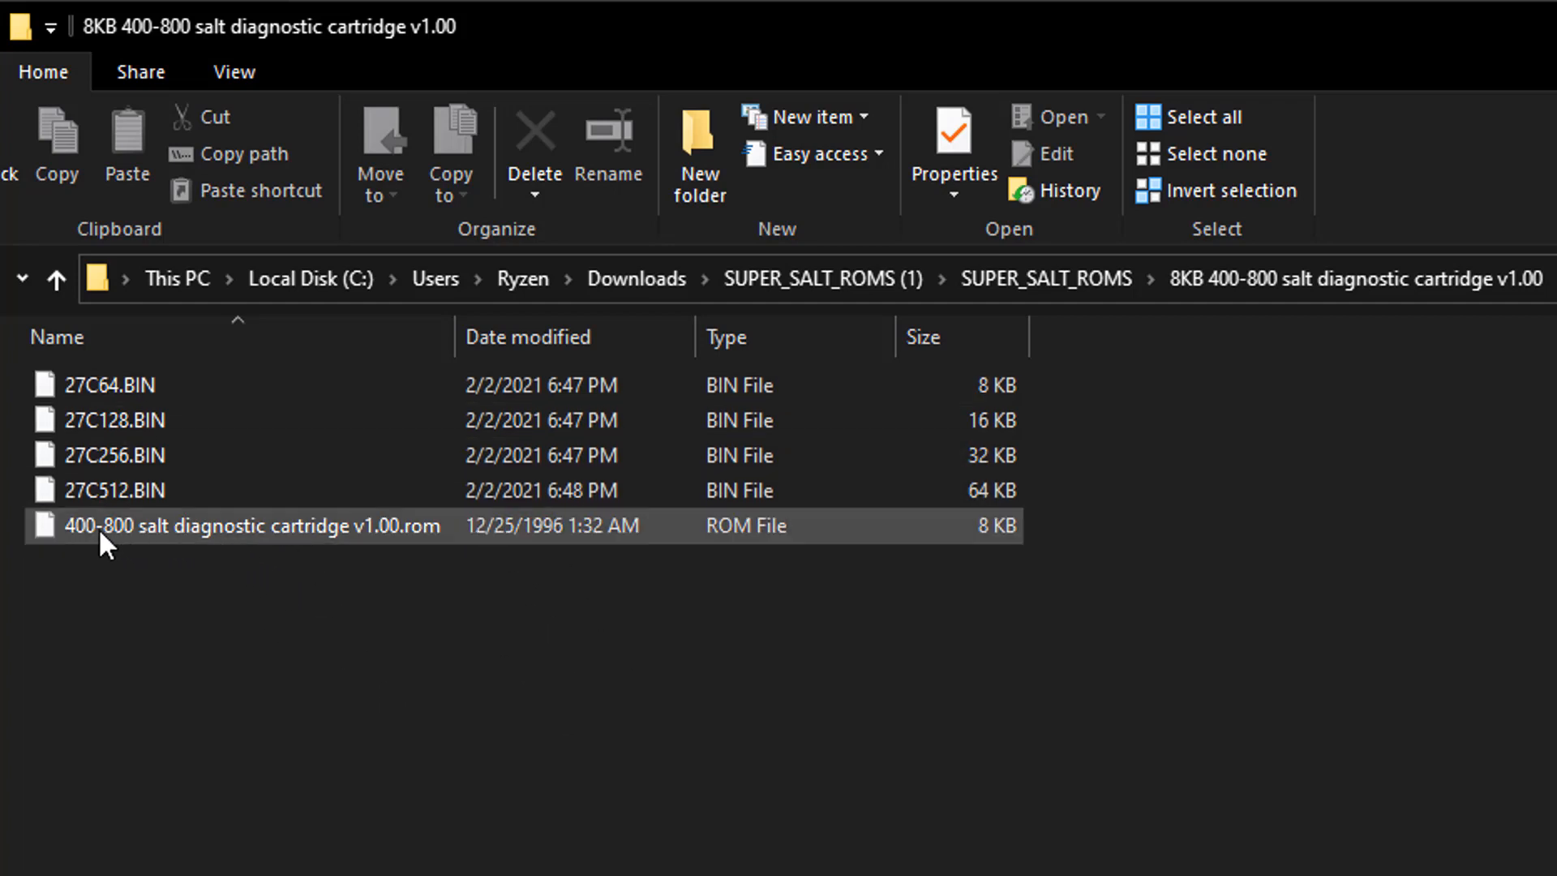
mouse_move(198, 542)
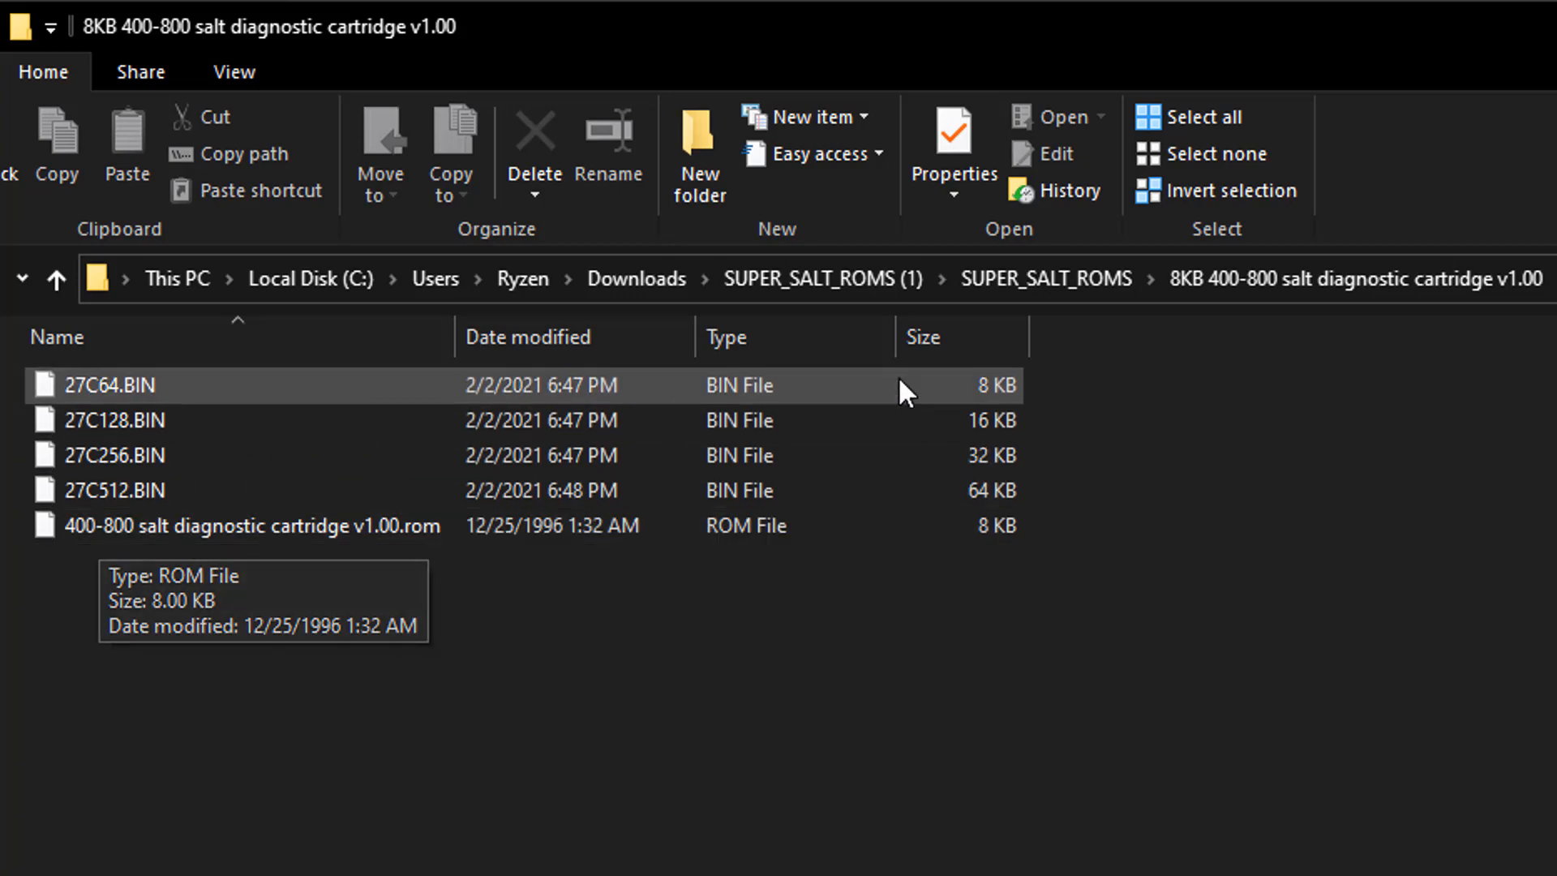
click(57, 279)
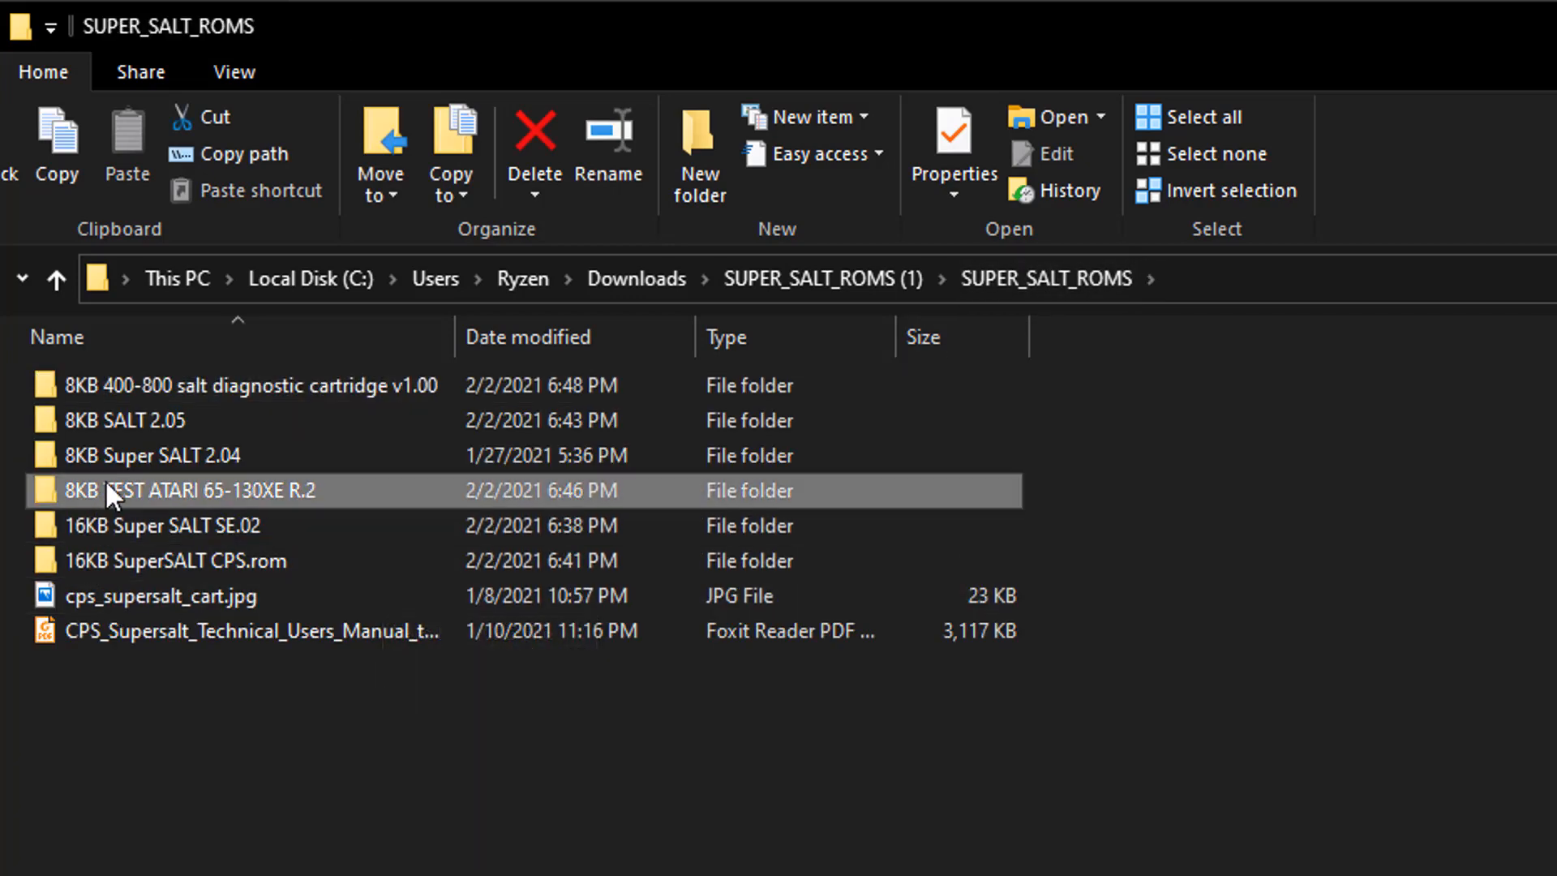
Step: Open the 8KB TEST ATARI 65-130XE R.2 folder to view its BIN and ROM files
double_click(108, 490)
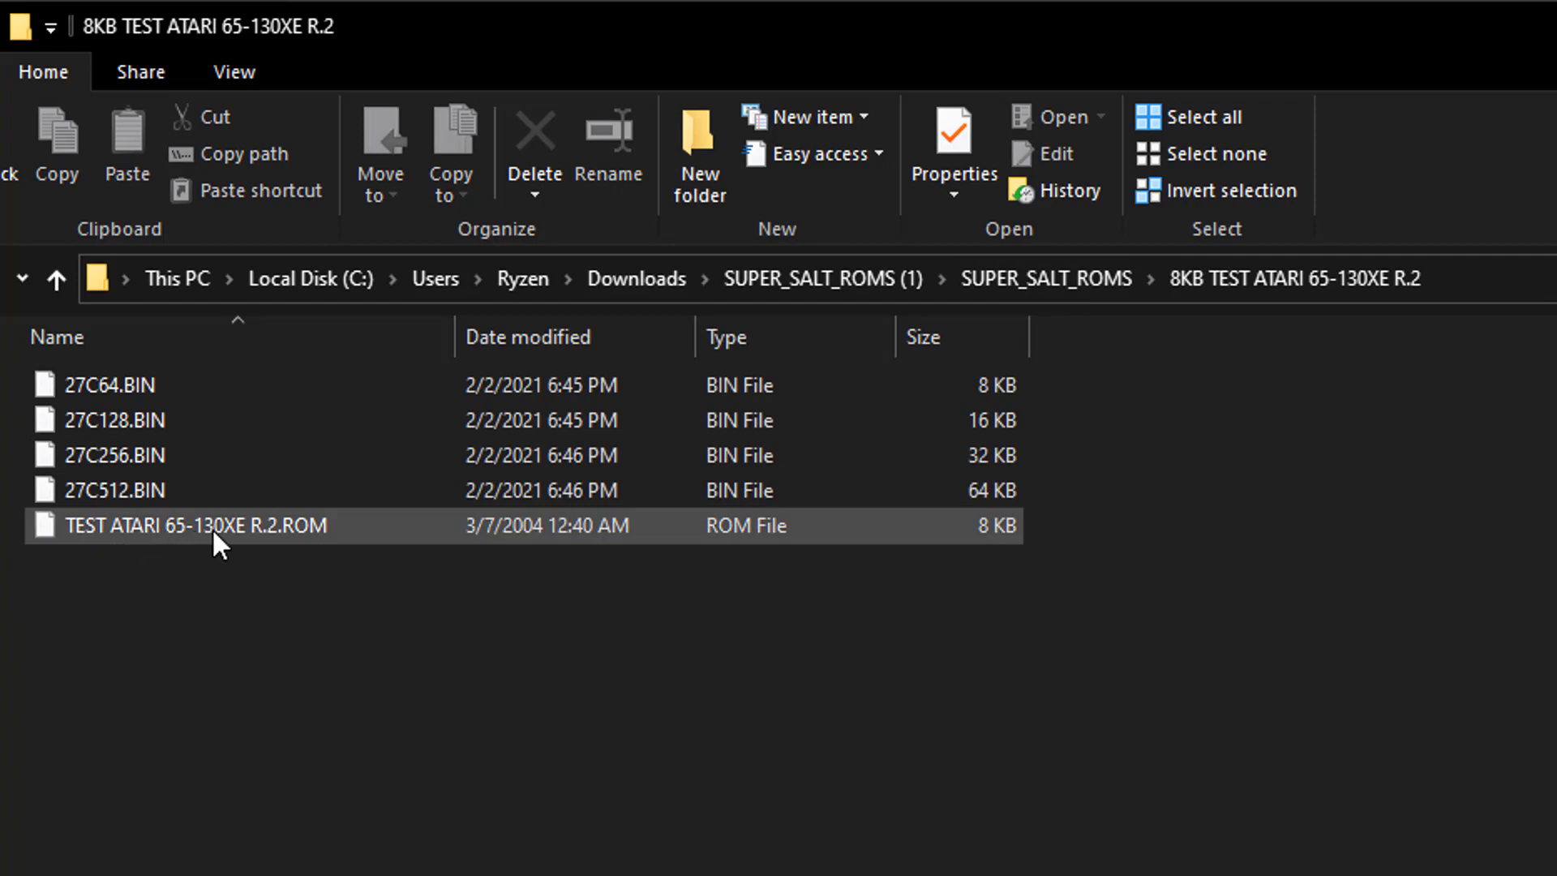
mouse_move(855, 383)
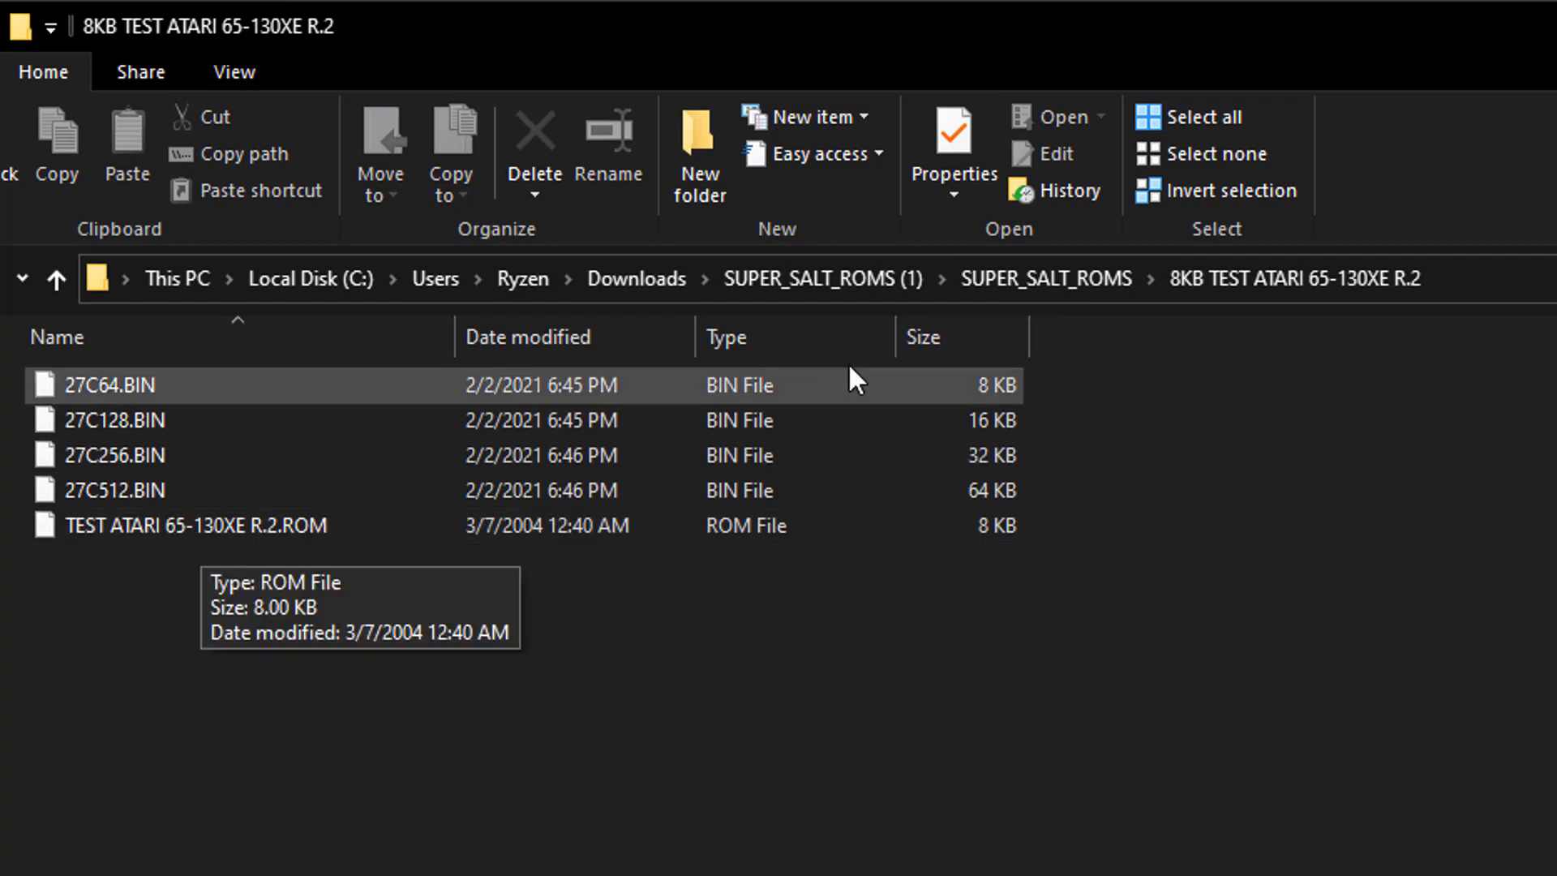
mouse_move(104, 574)
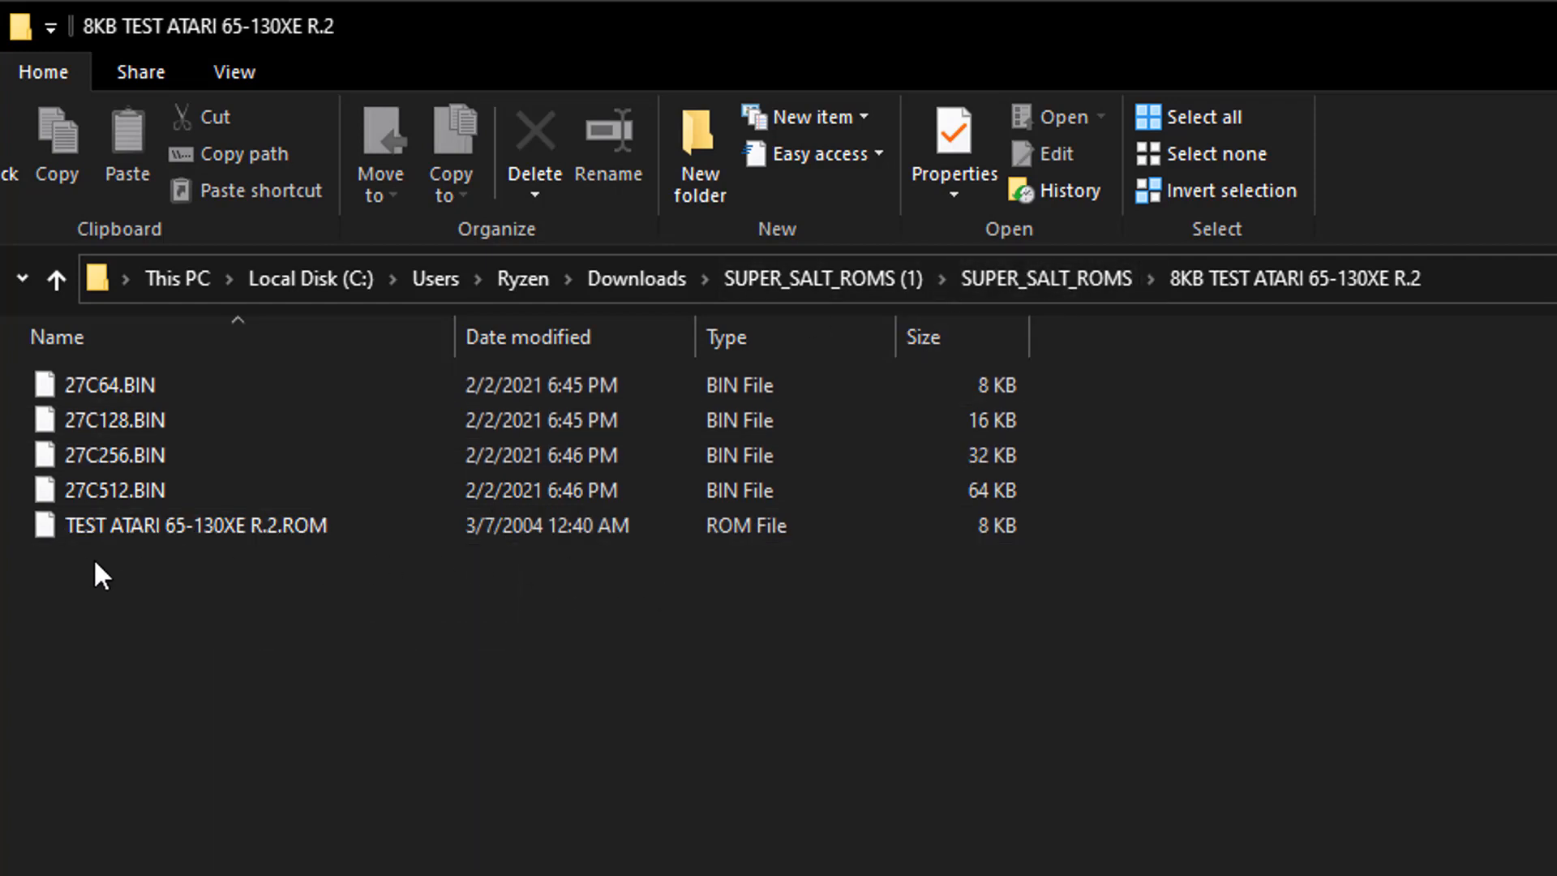
mouse_move(109, 537)
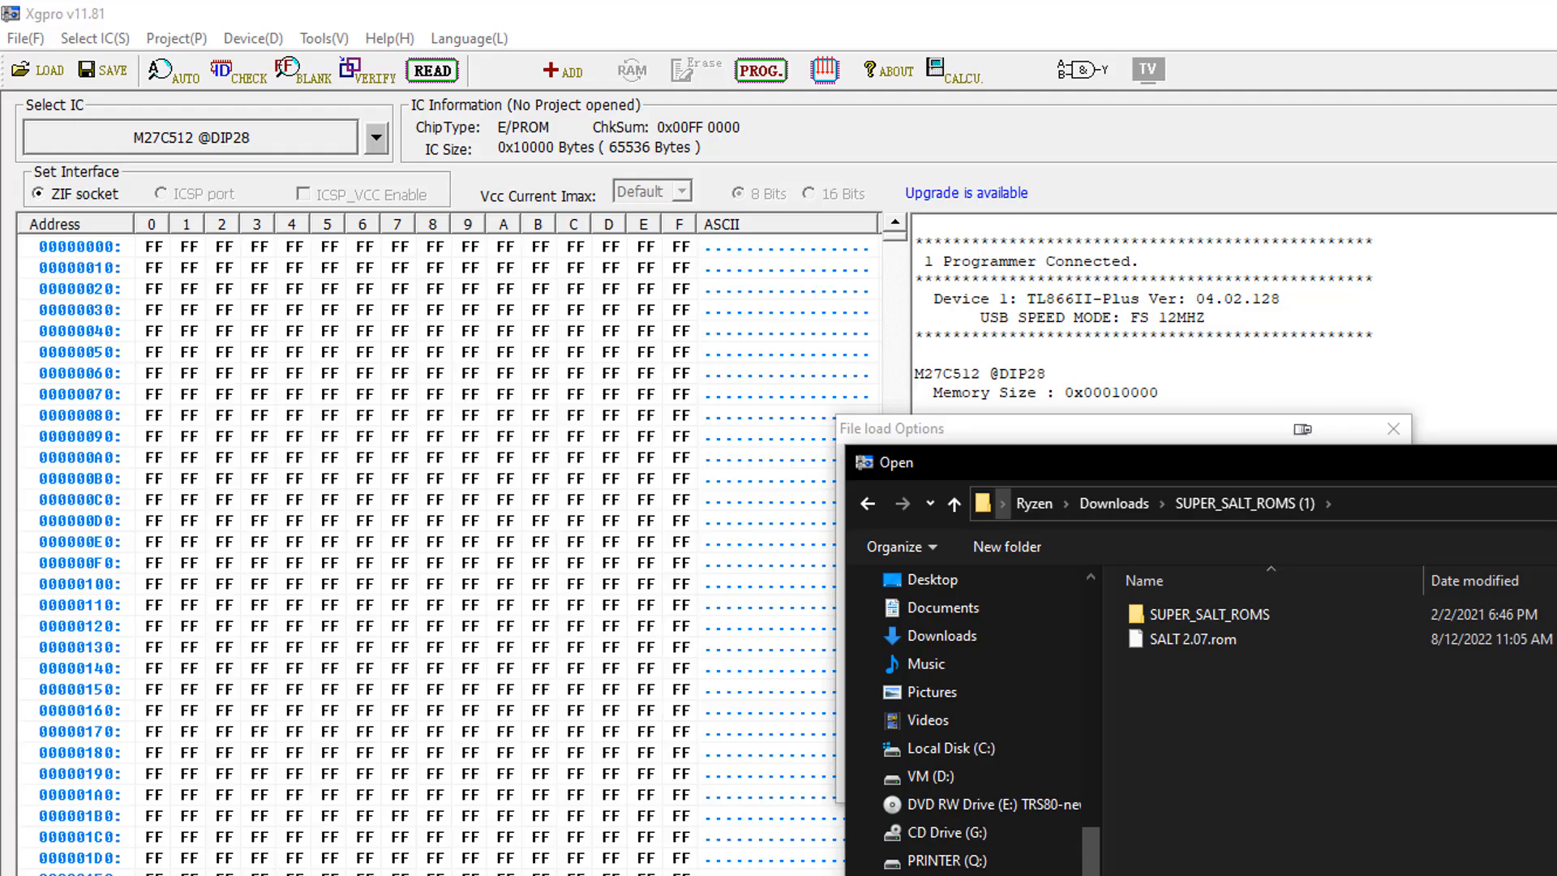
mouse_move(1359, 811)
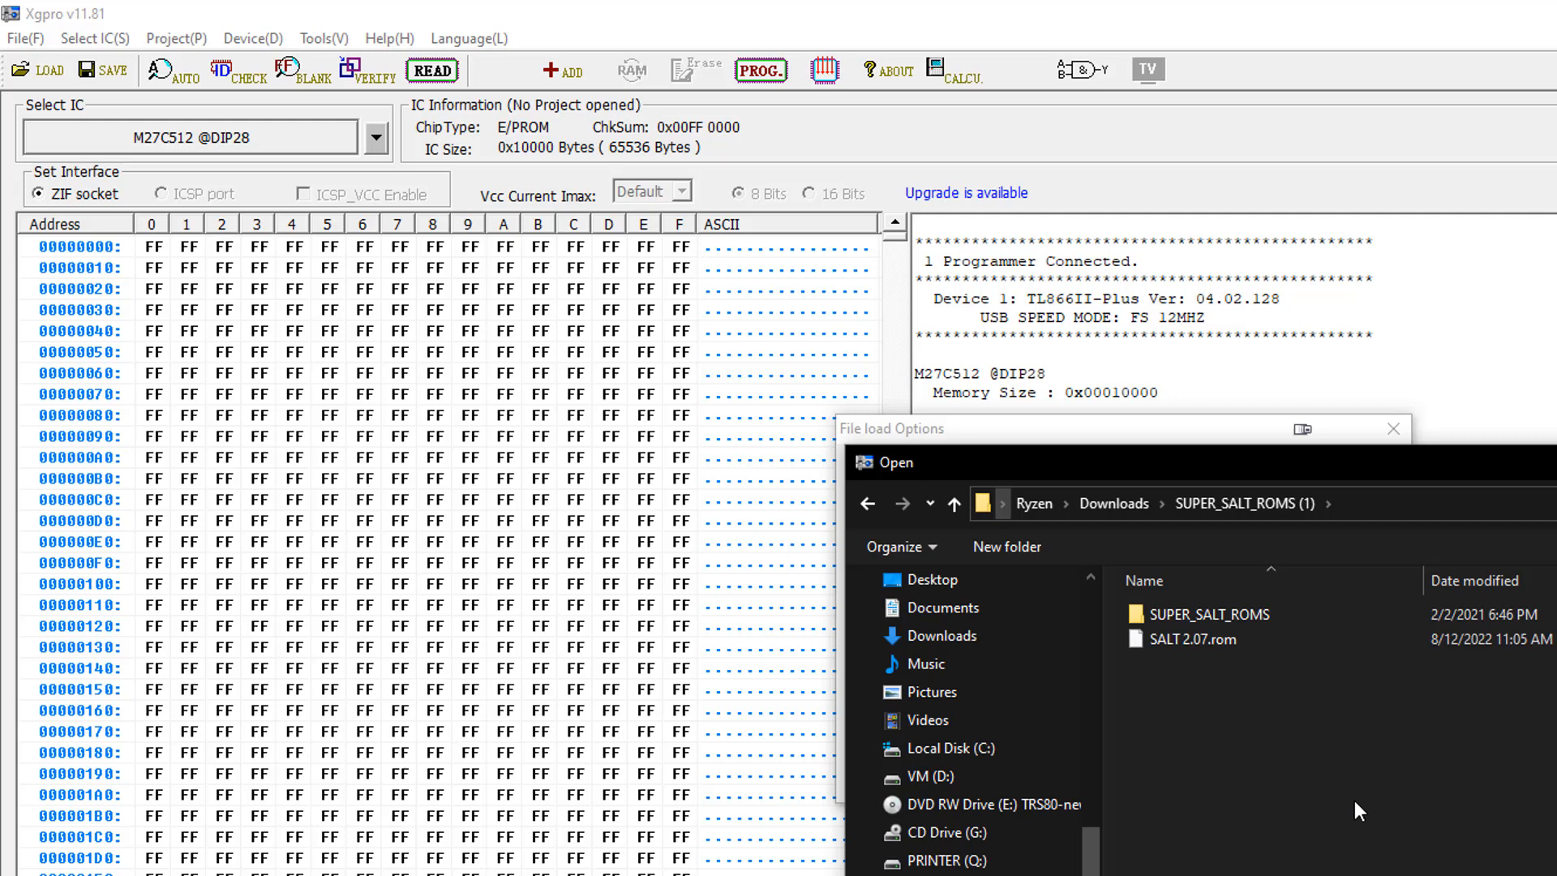
mouse_move(1200, 639)
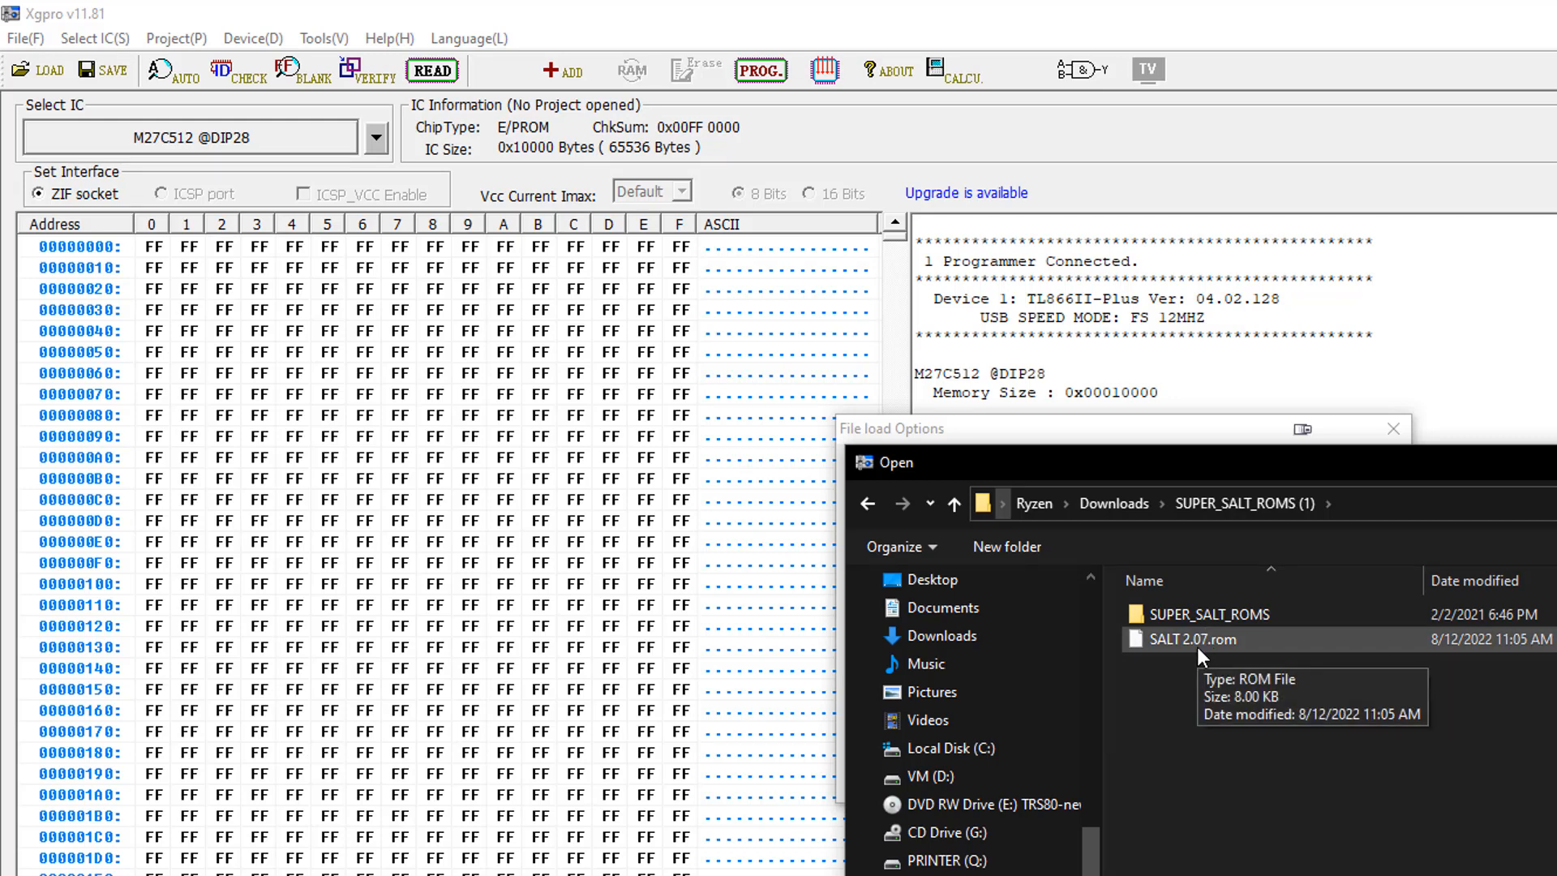
Step: Load SALT 2.07.rom into the M27C512 buffer with default load options
double_click(1198, 639)
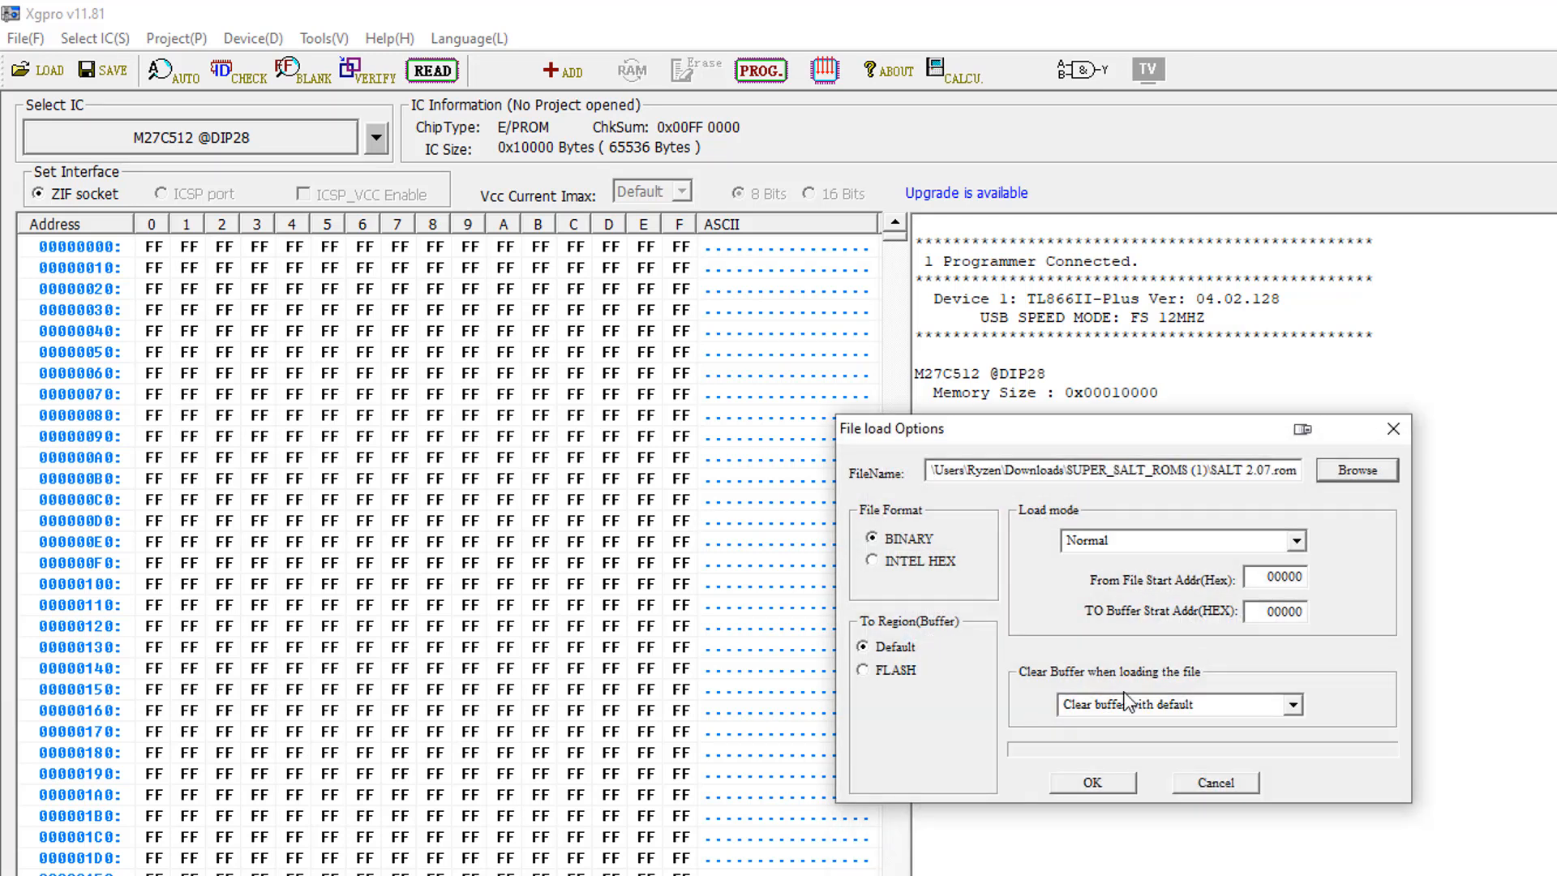
click(1090, 781)
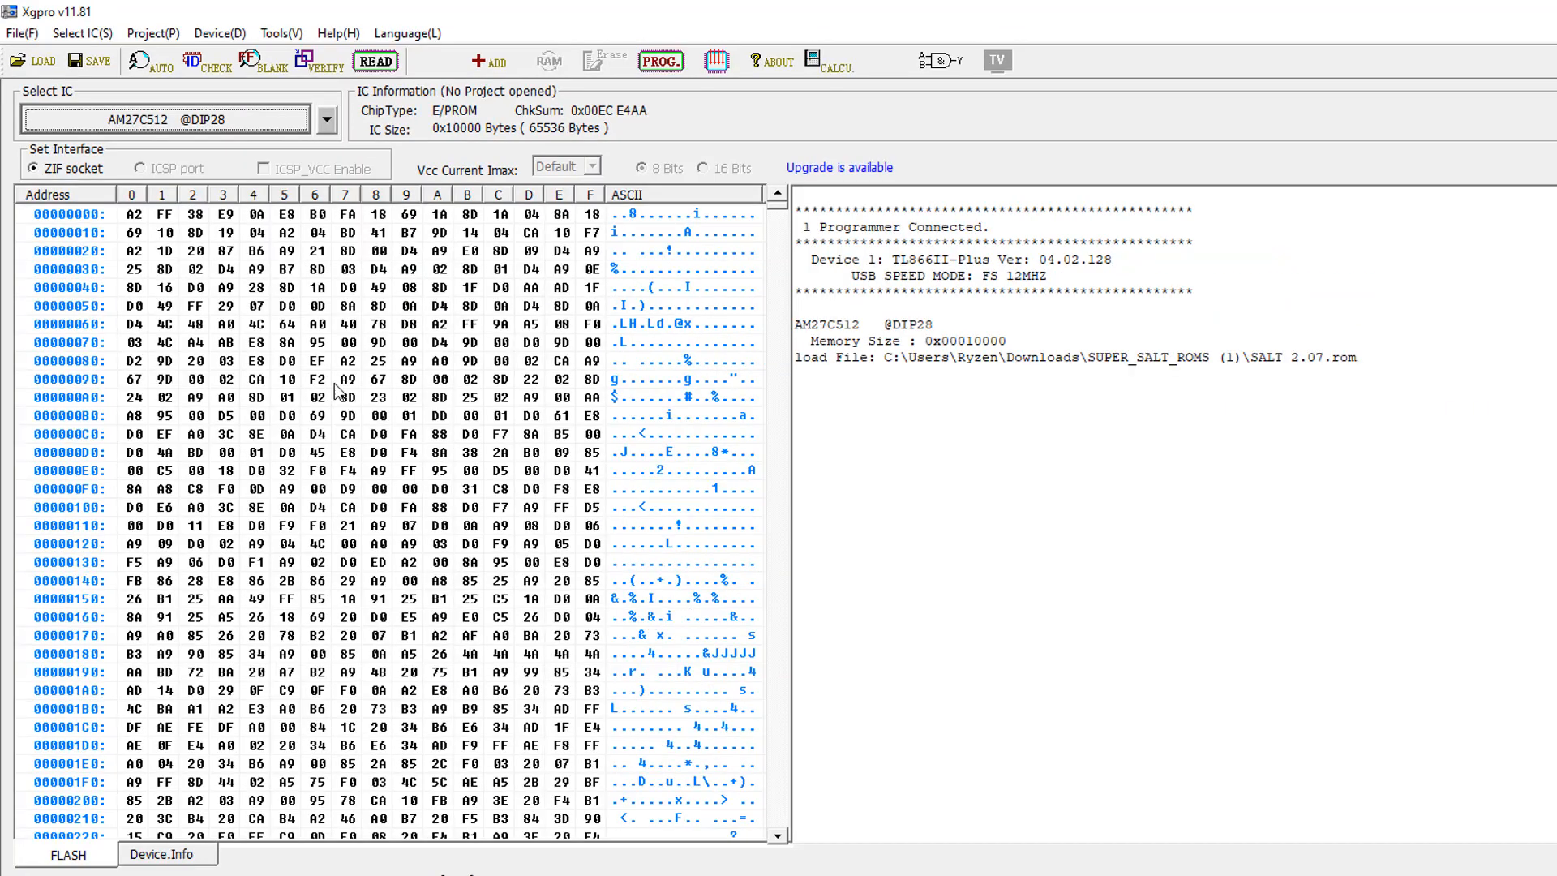
mouse_move(215, 122)
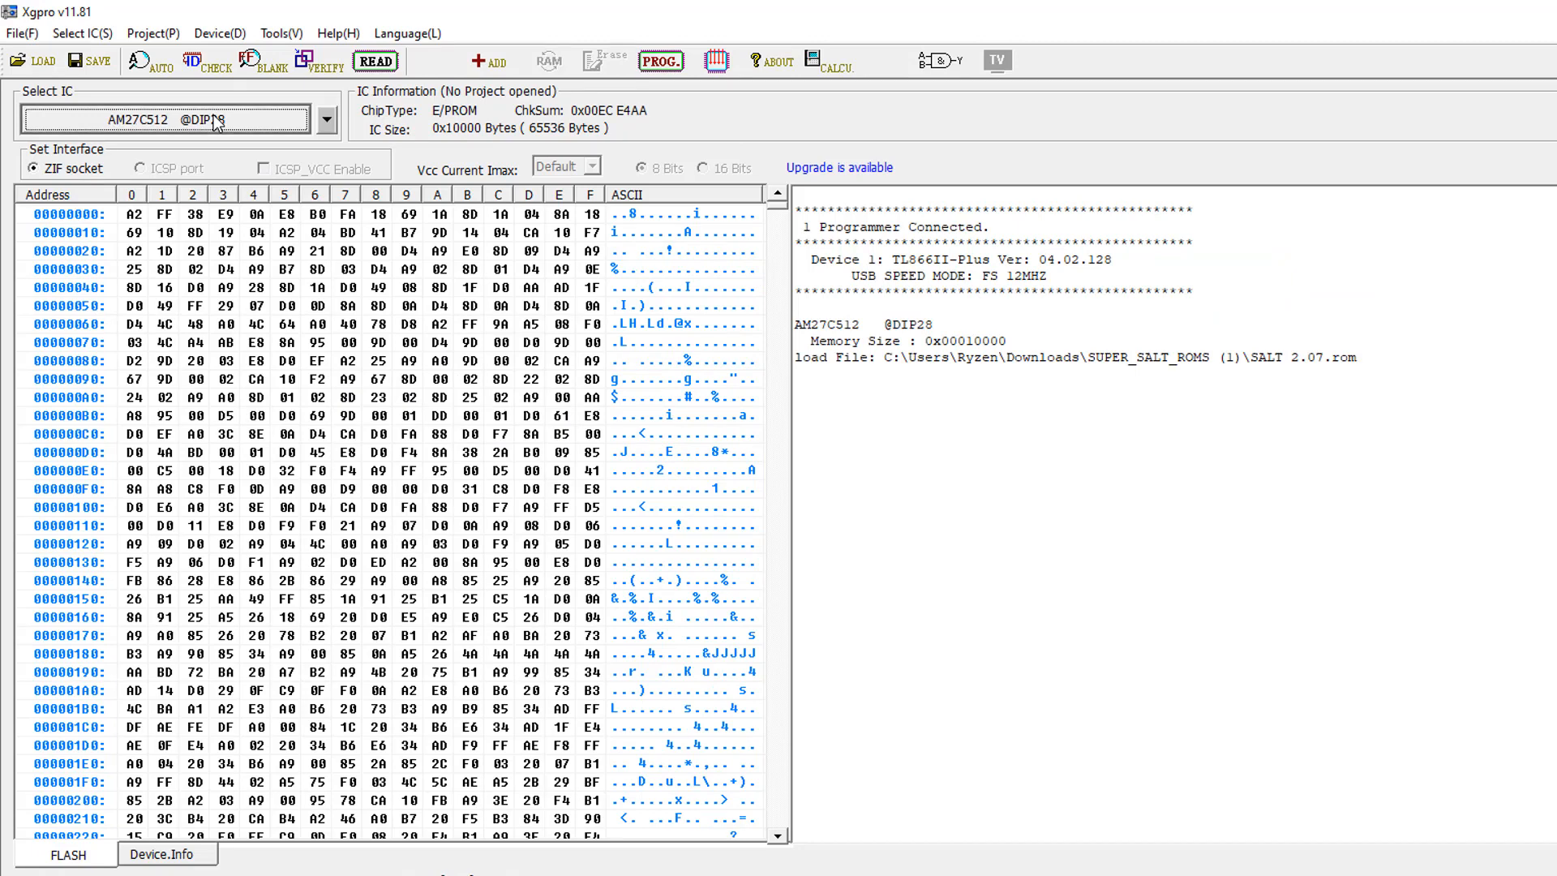
click(326, 118)
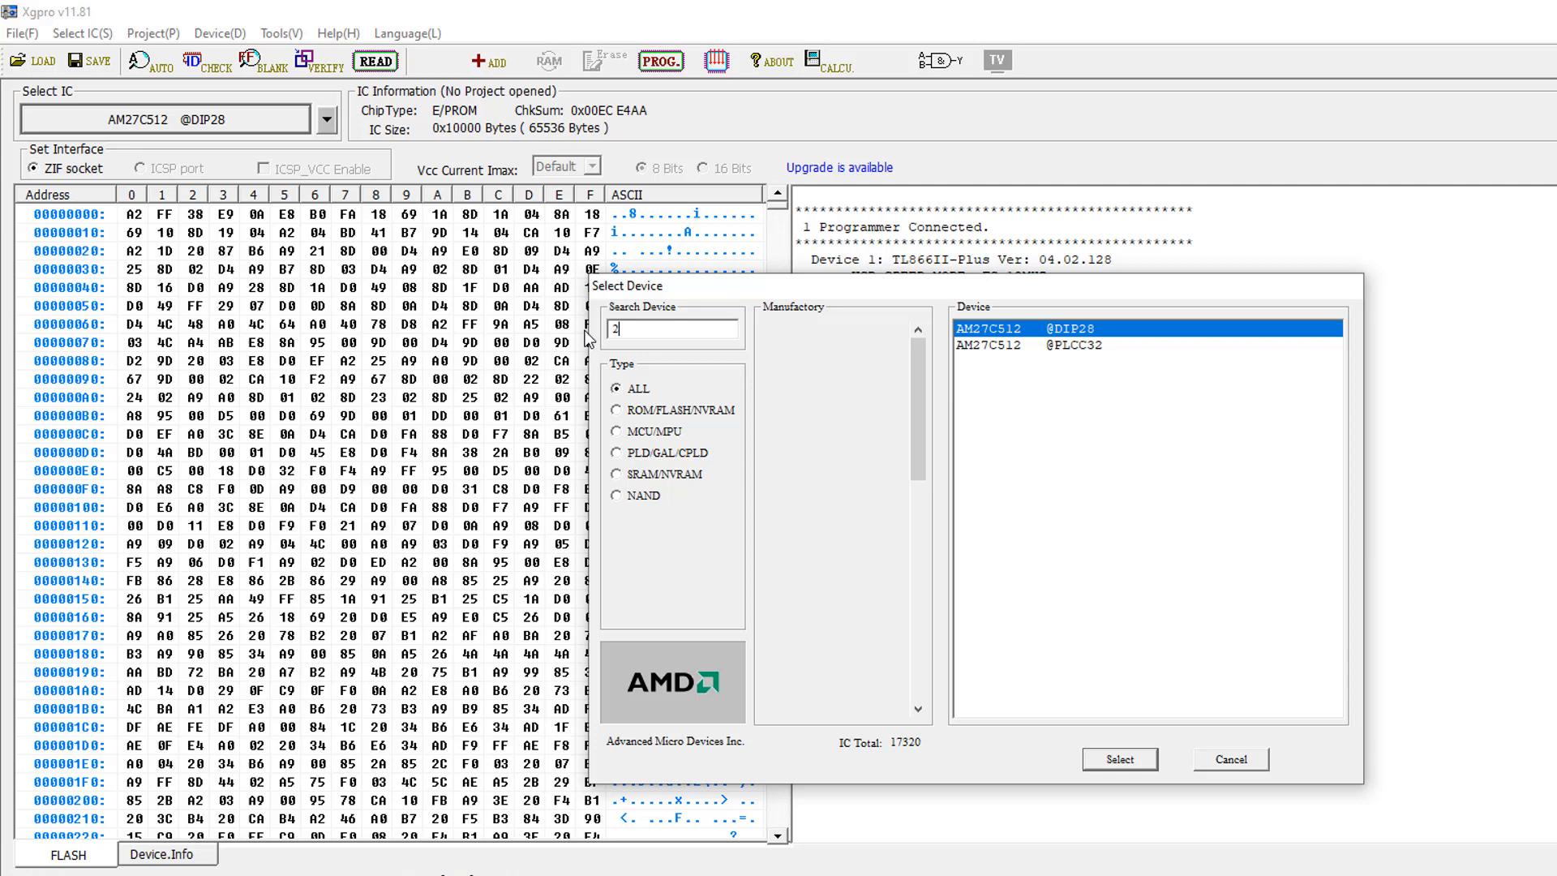
text(8C64)
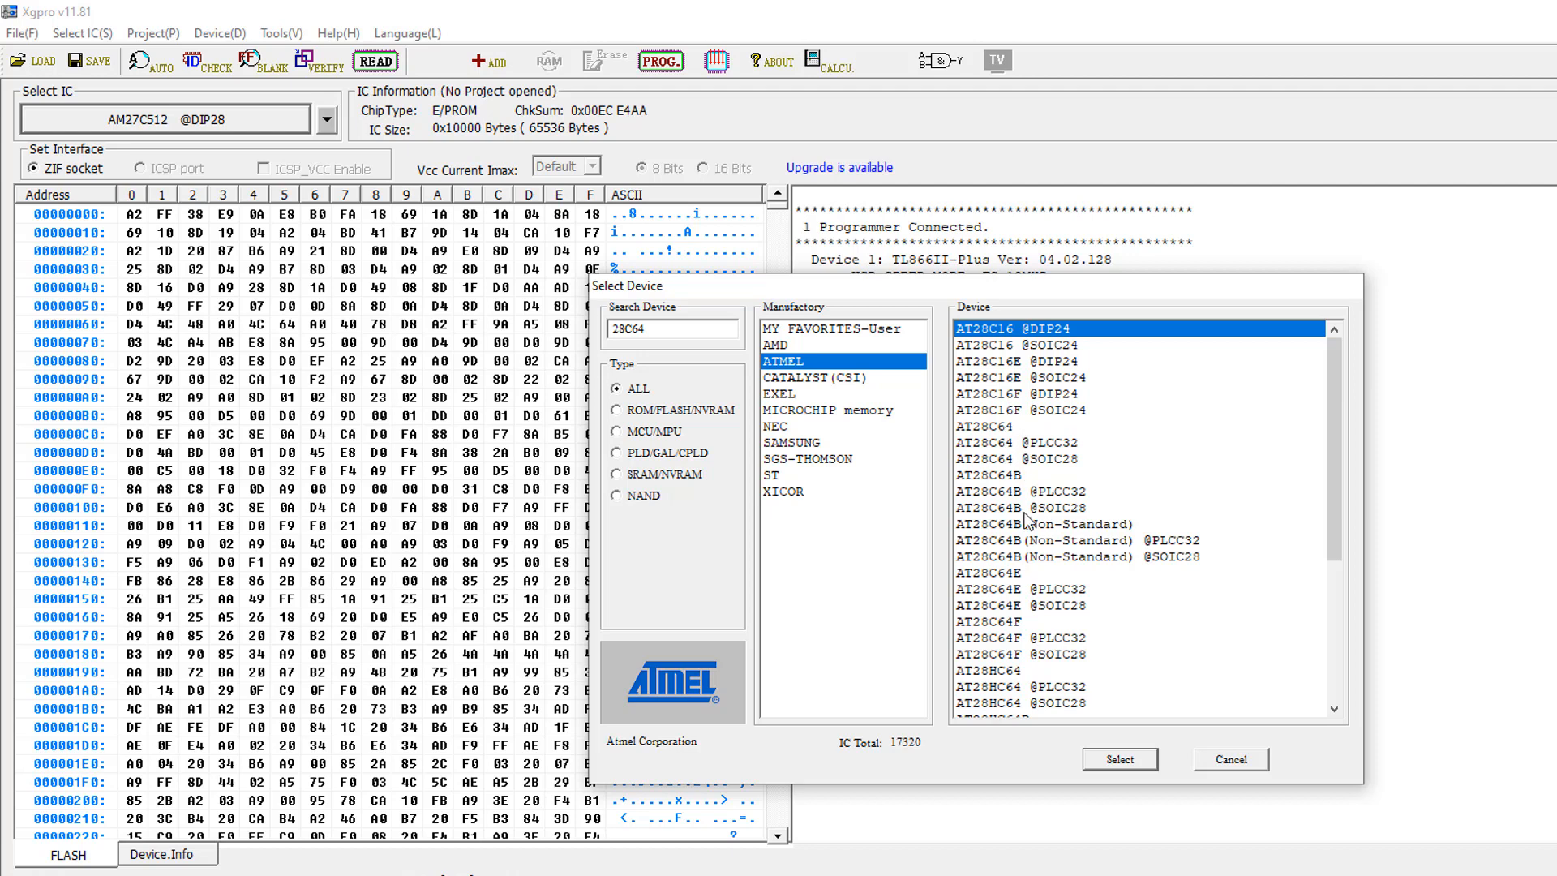
scroll(down, 3)
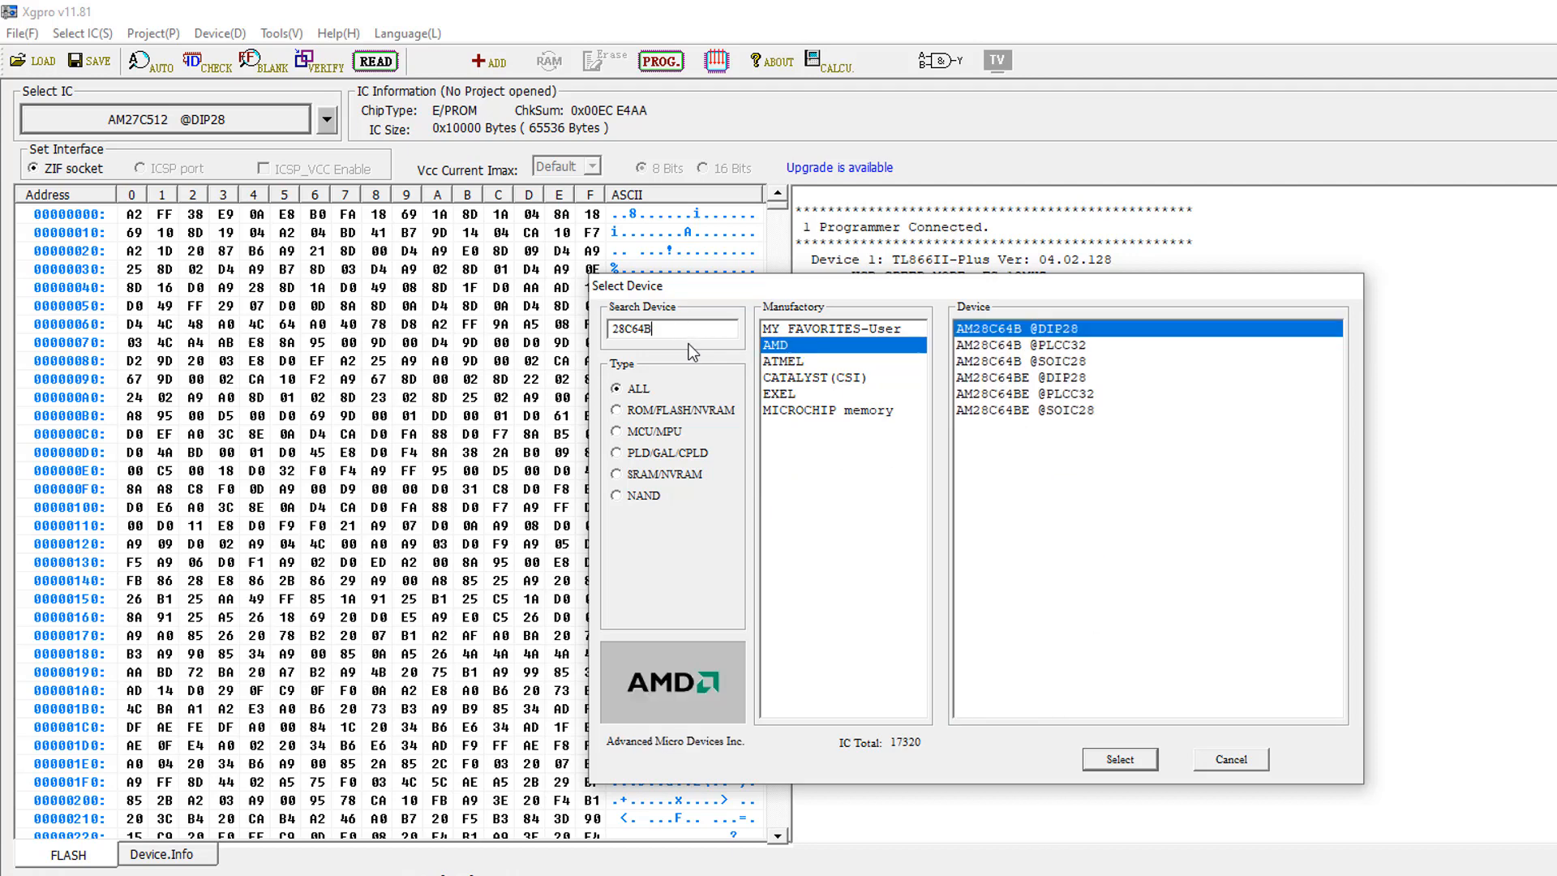
mouse_move(1007, 360)
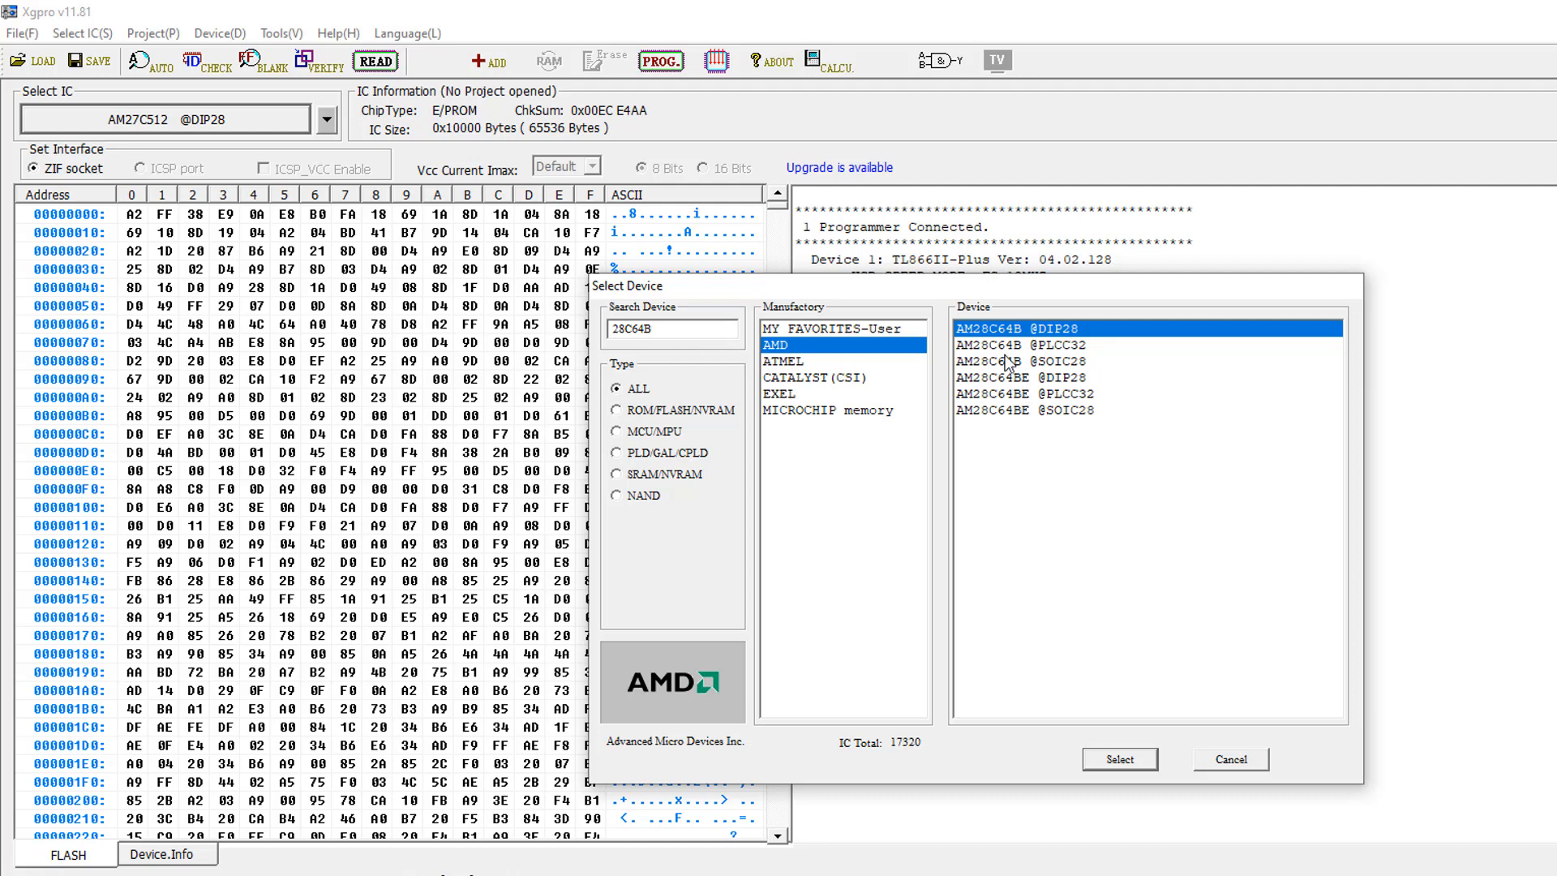
mouse_move(1006, 356)
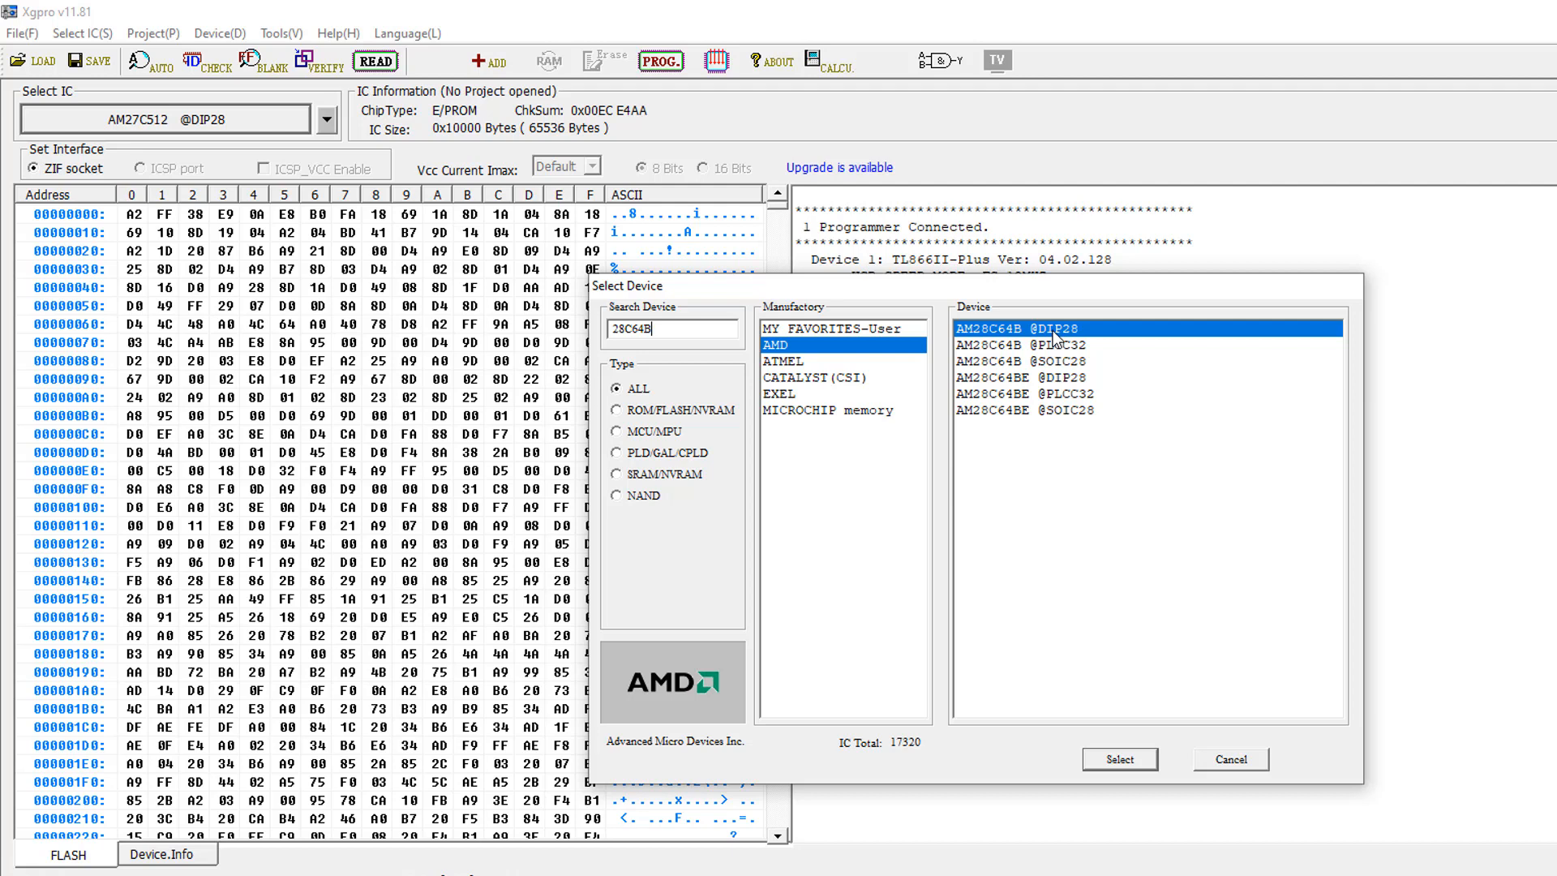
mouse_move(1121, 759)
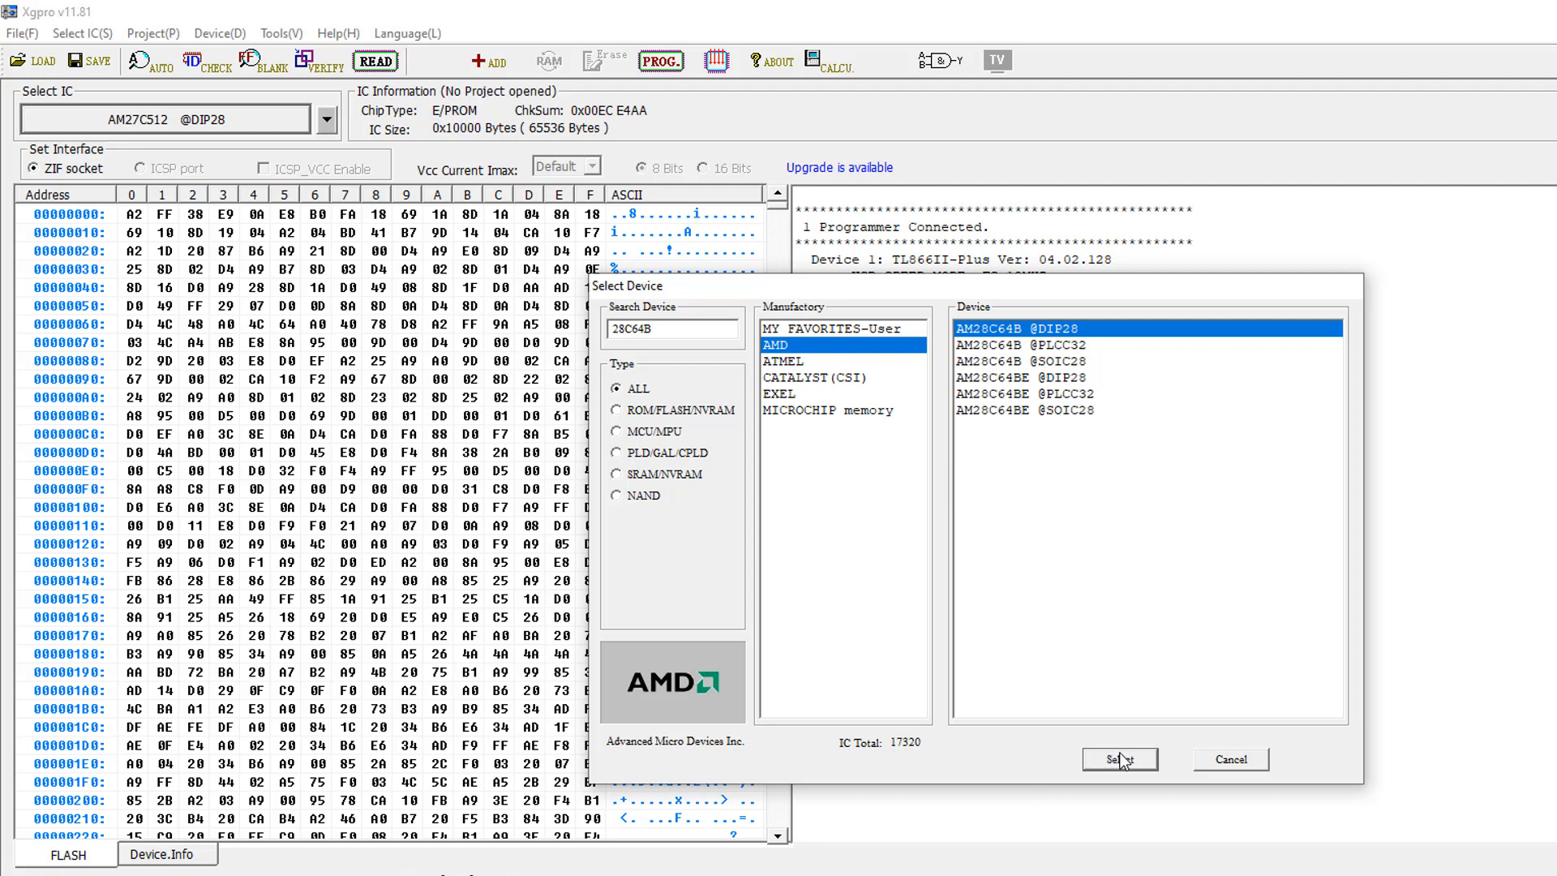
click(1119, 759)
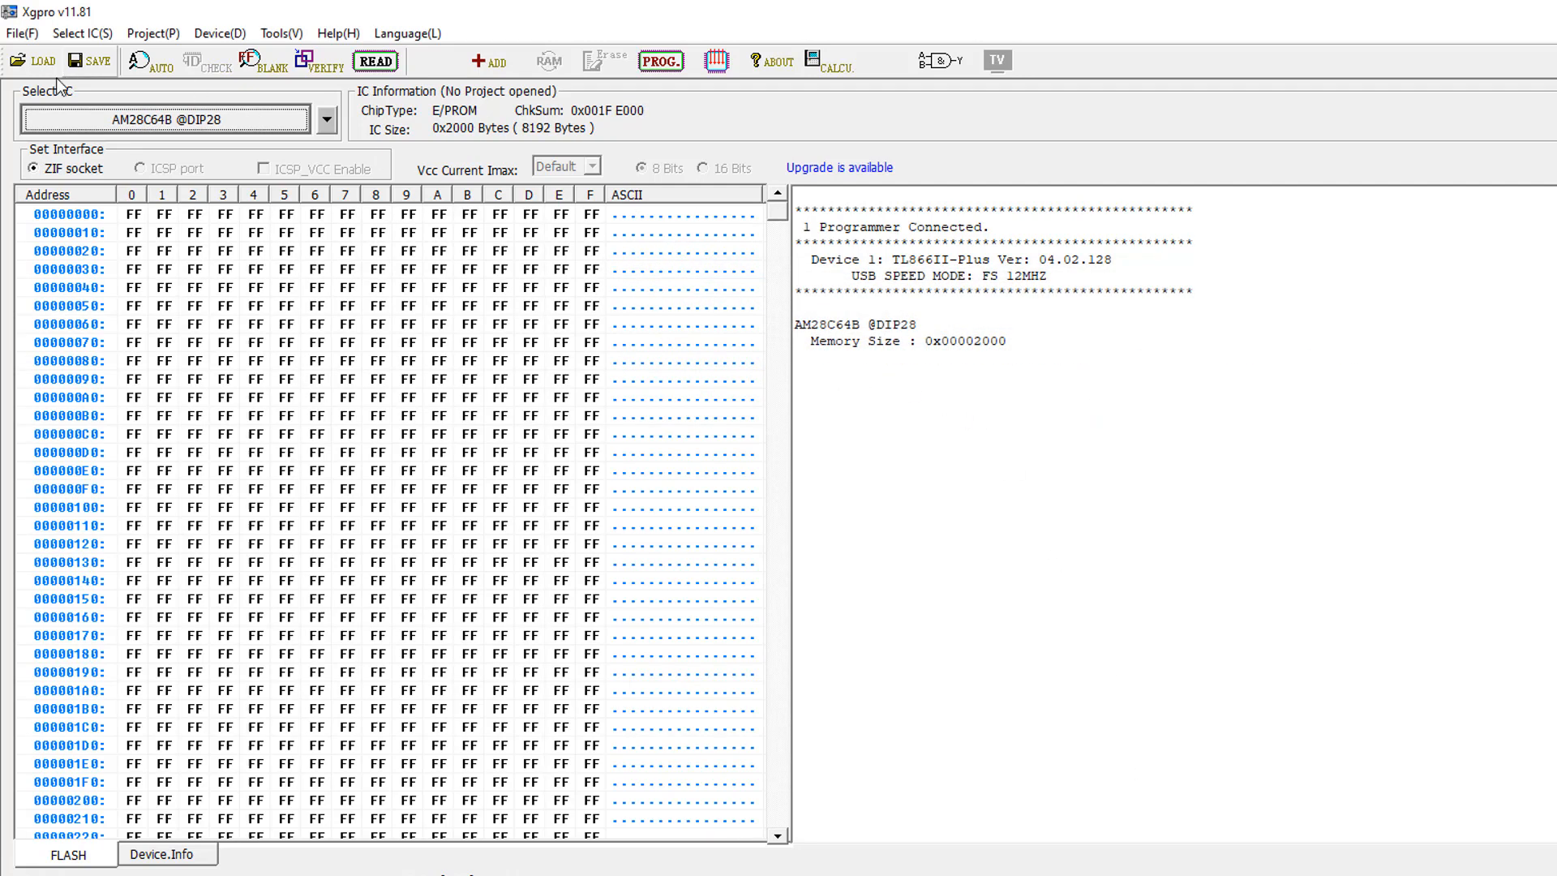
Step: Reload SALT 2.07.rom into the AM28C64B's 8 KB buffer
click(44, 60)
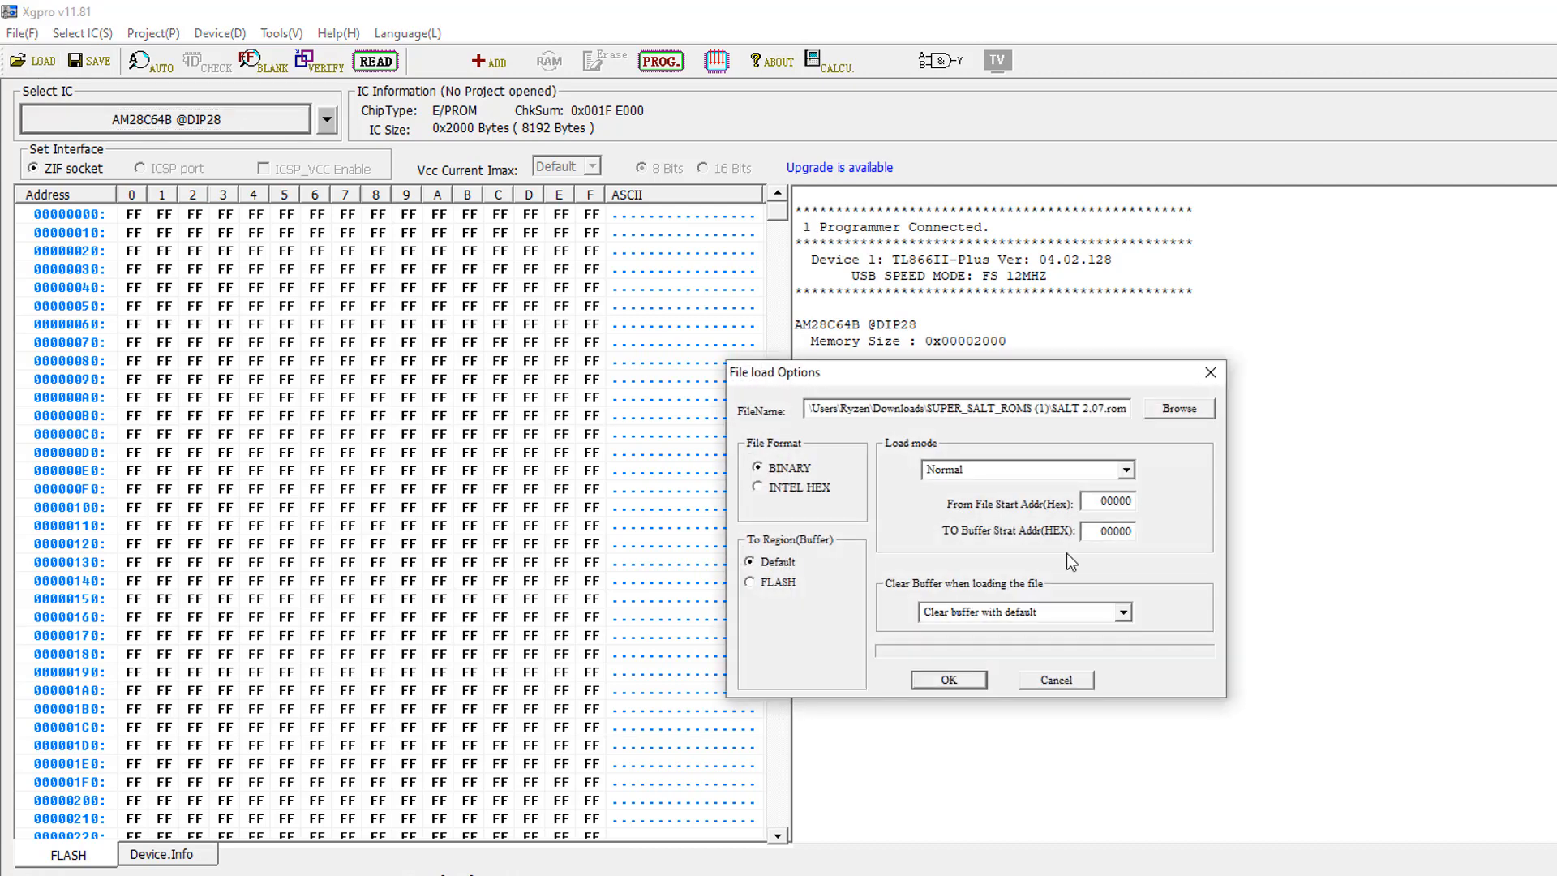
click(945, 680)
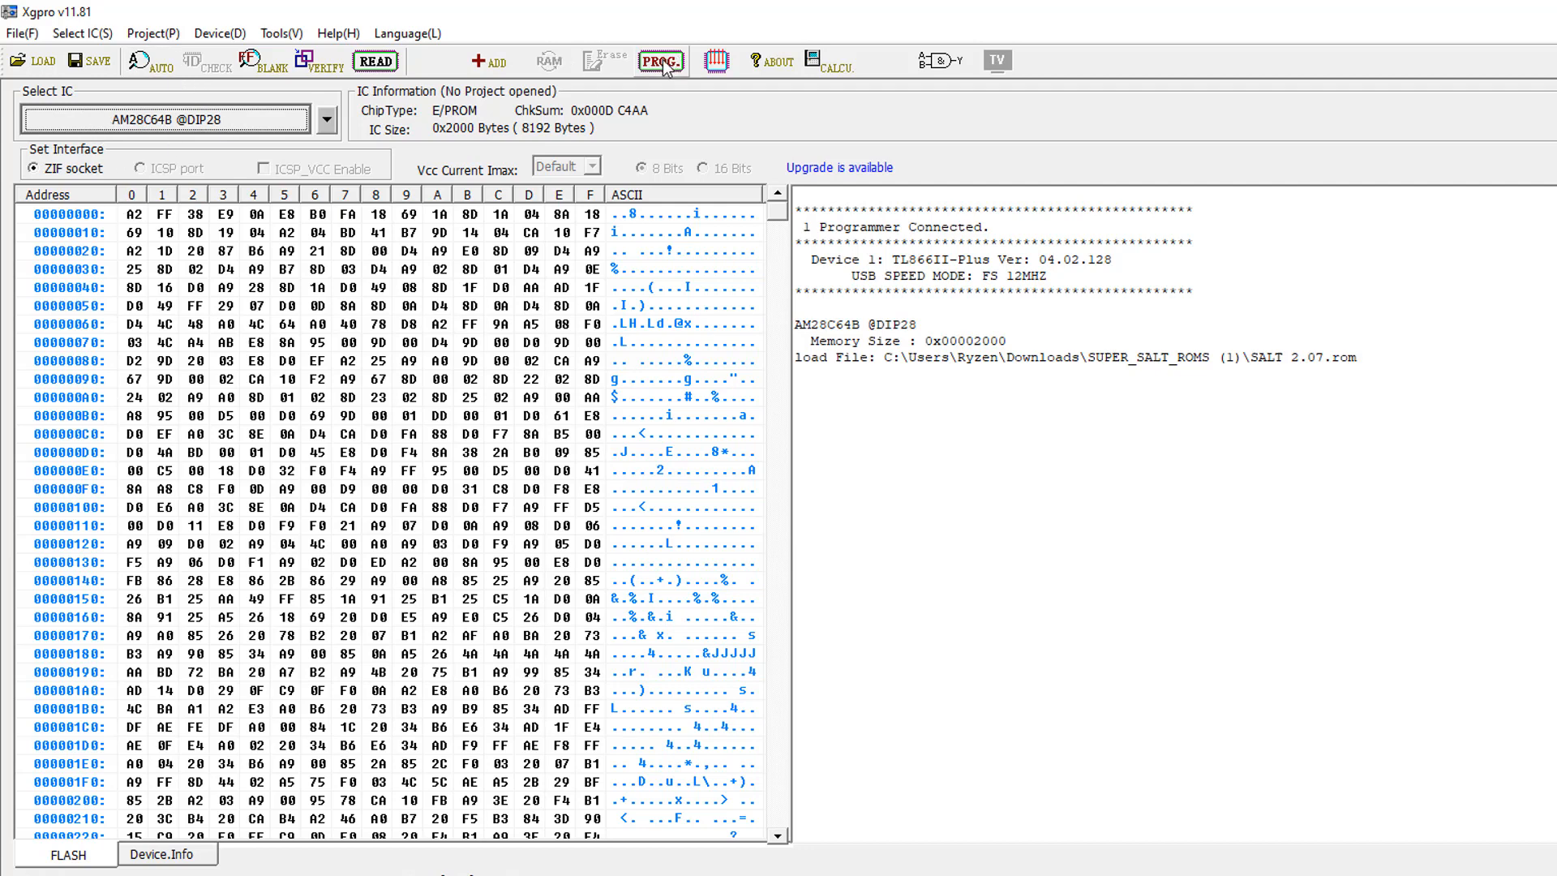
Step: Start programming the AM28C64B chip with the loaded SALT ROM
click(660, 60)
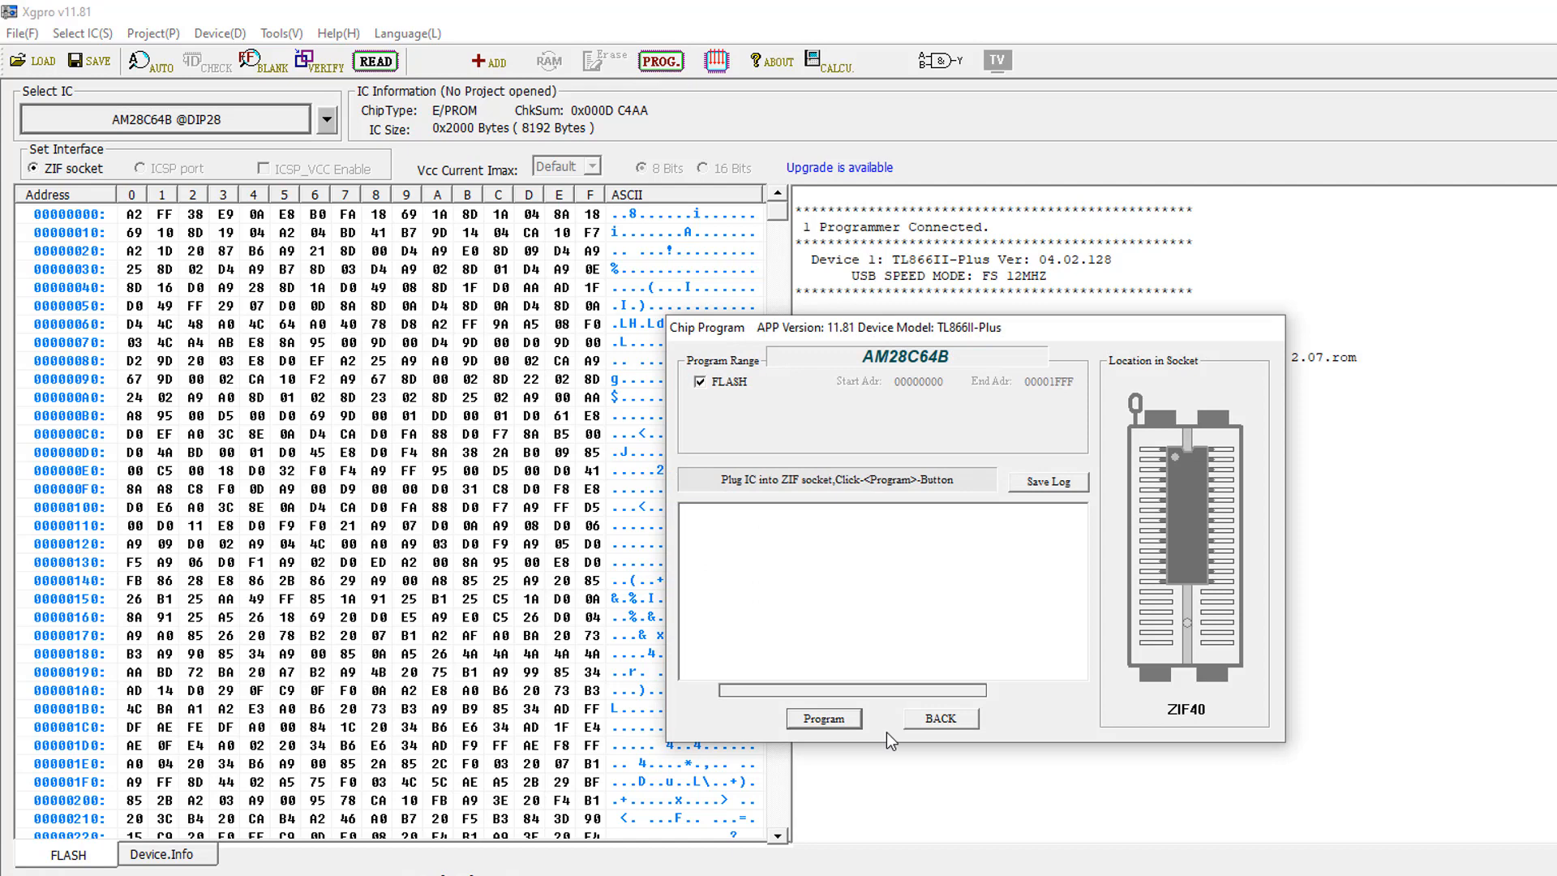
click(822, 717)
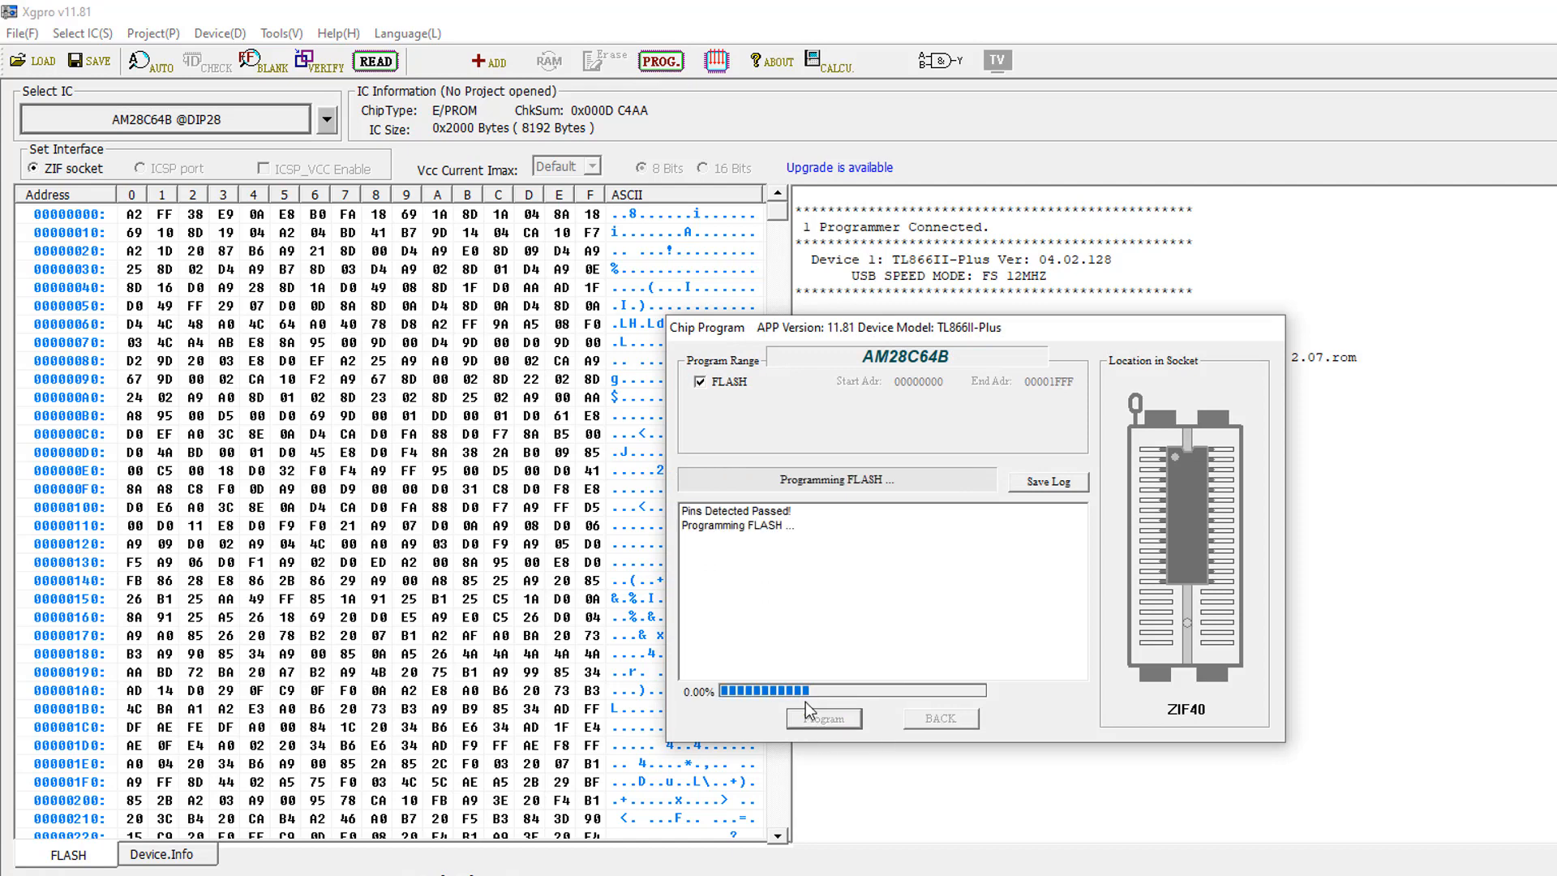